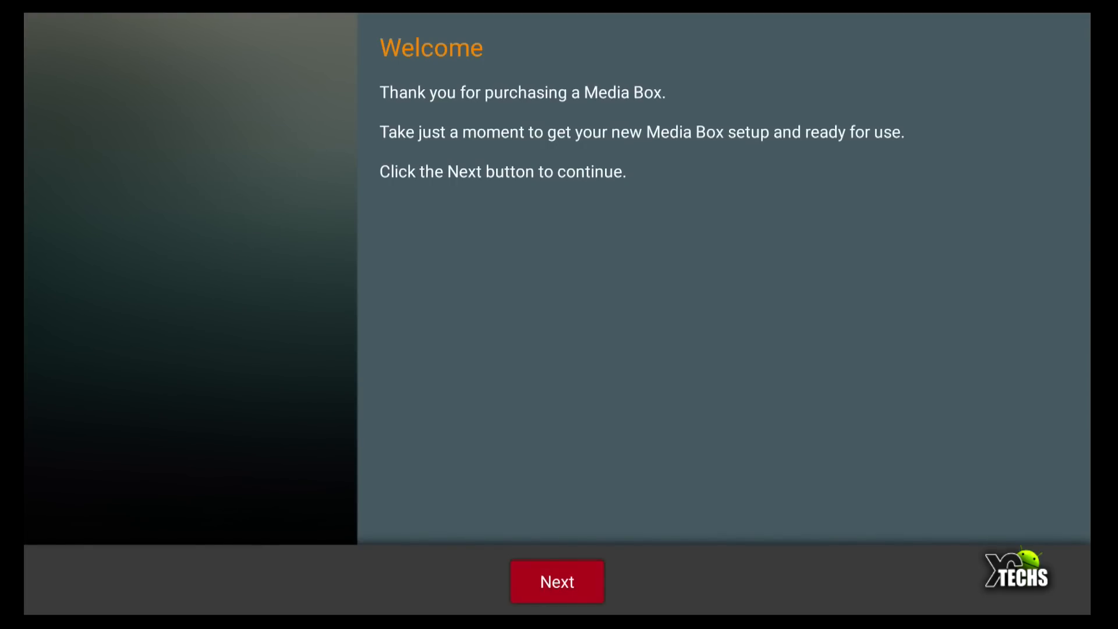
- Complete the setup wizard keeping English as the language and land on the launcher home screen
click(557, 581)
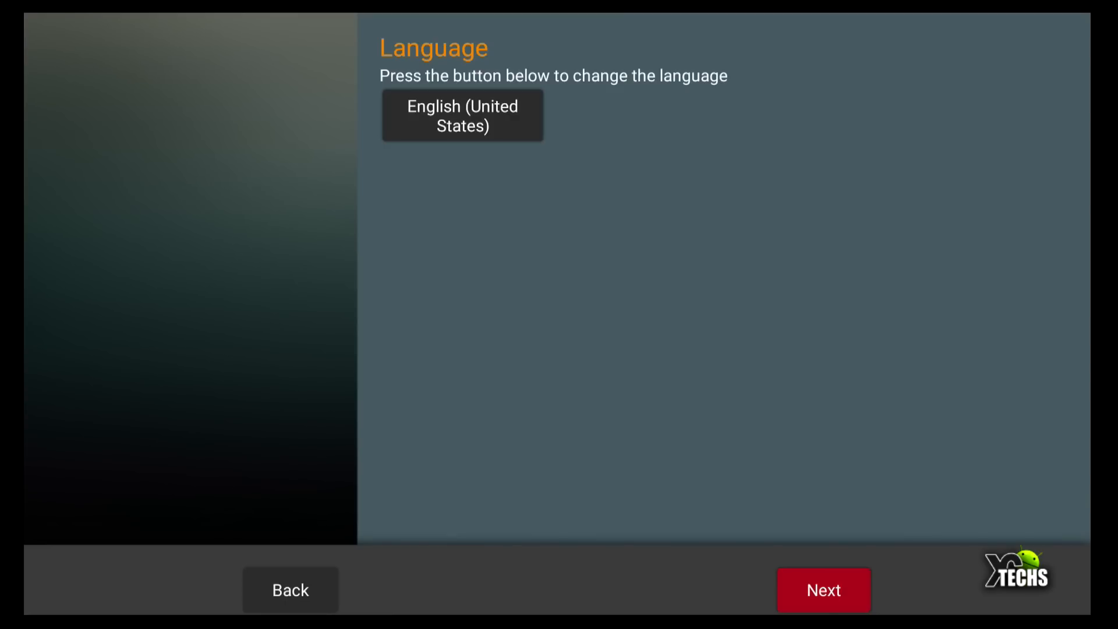
click(824, 590)
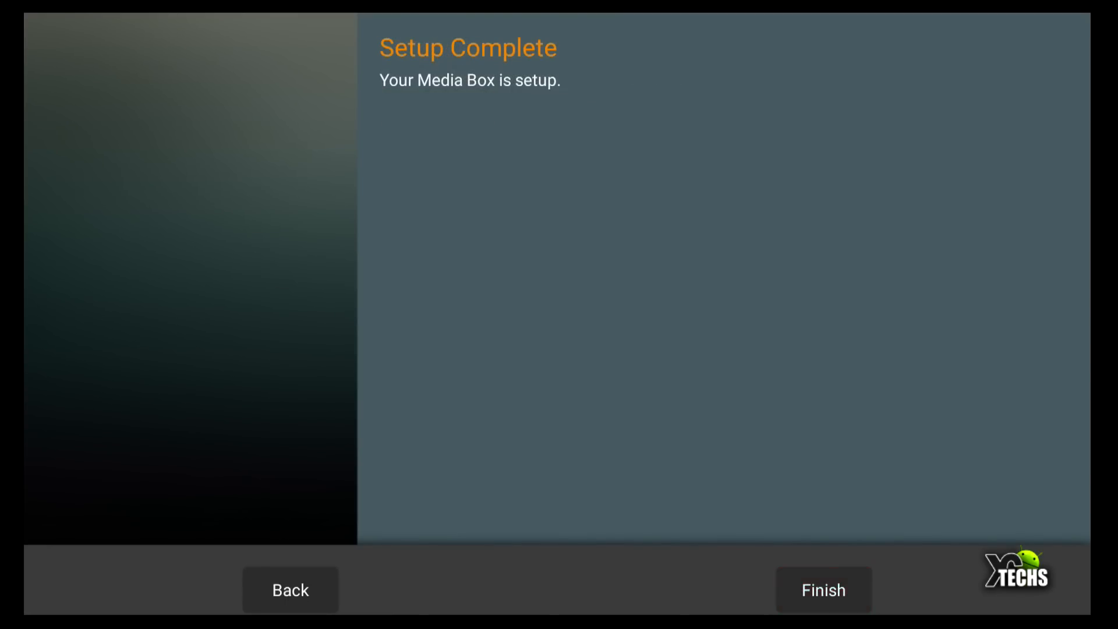
click(822, 589)
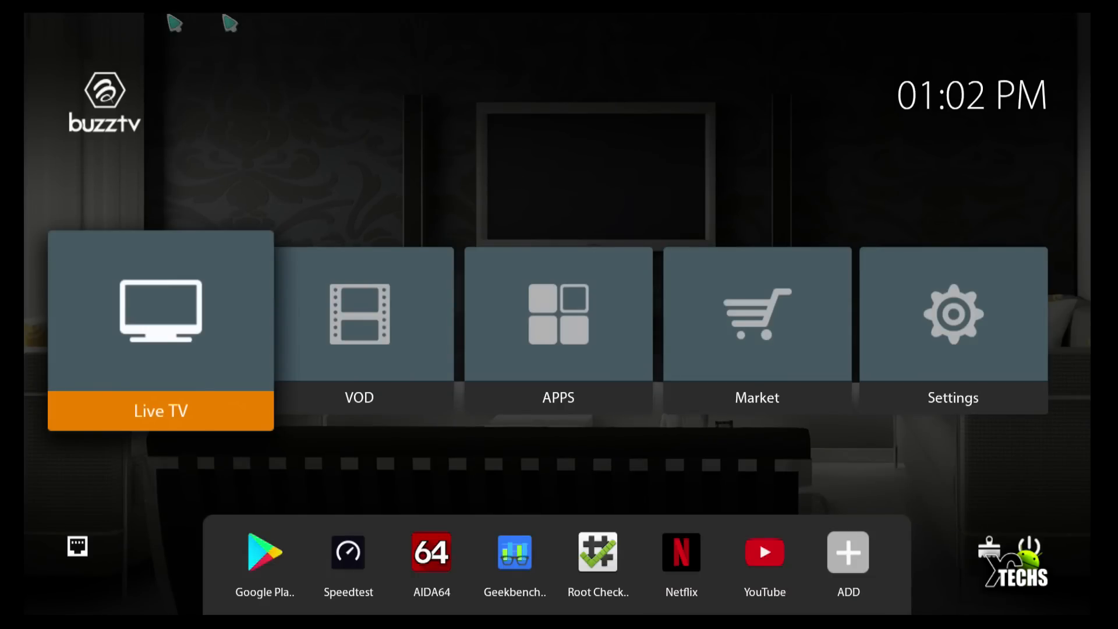
mouse_move(991, 124)
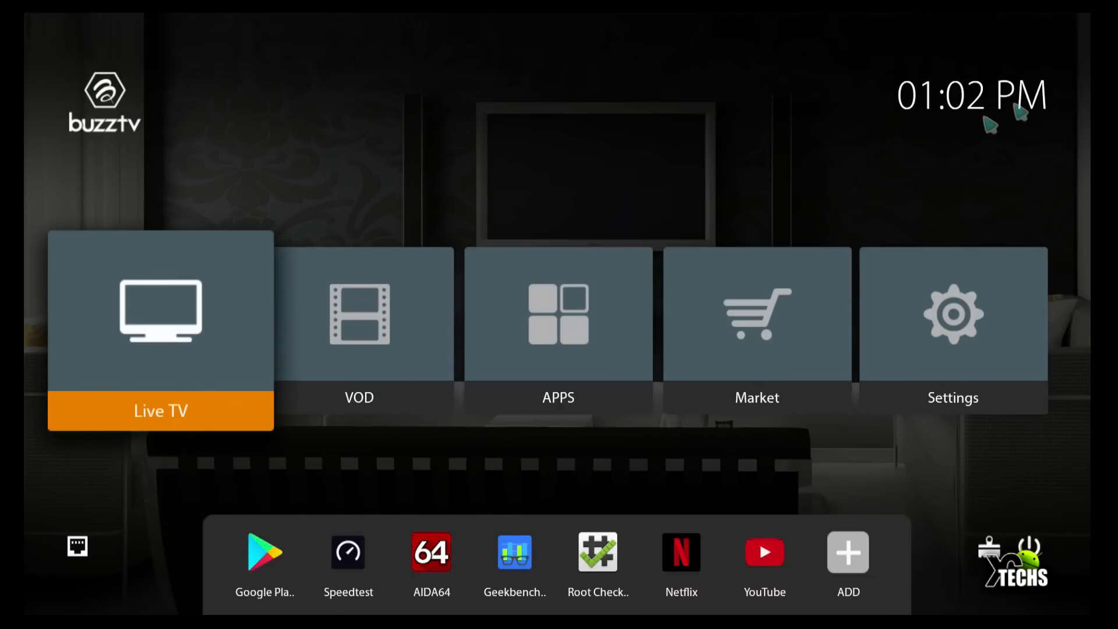
mouse_move(998, 138)
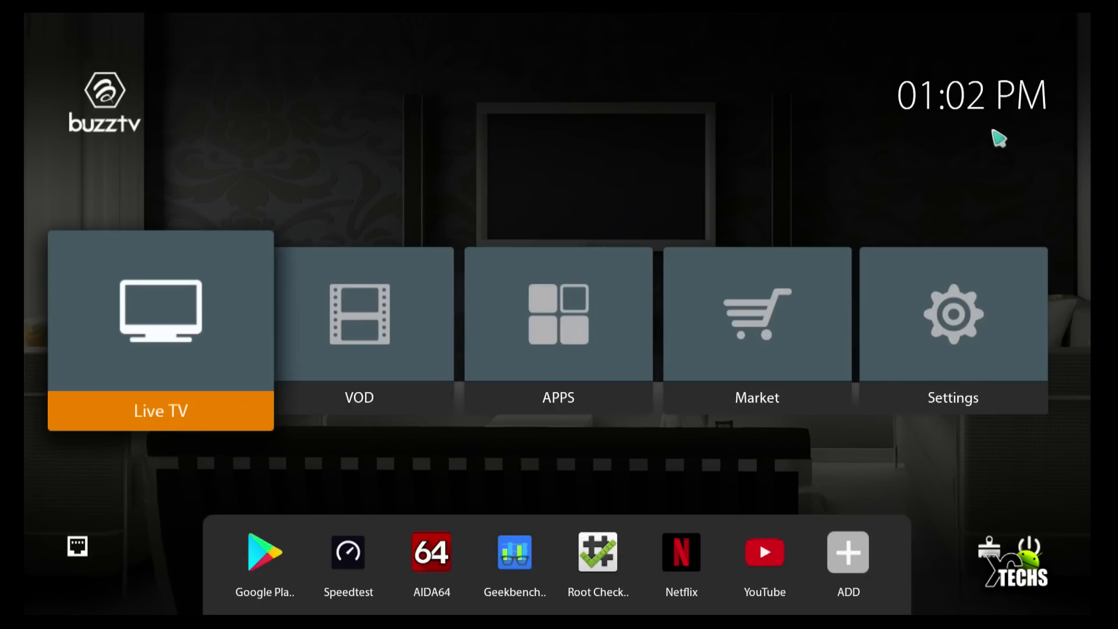
mouse_move(191, 566)
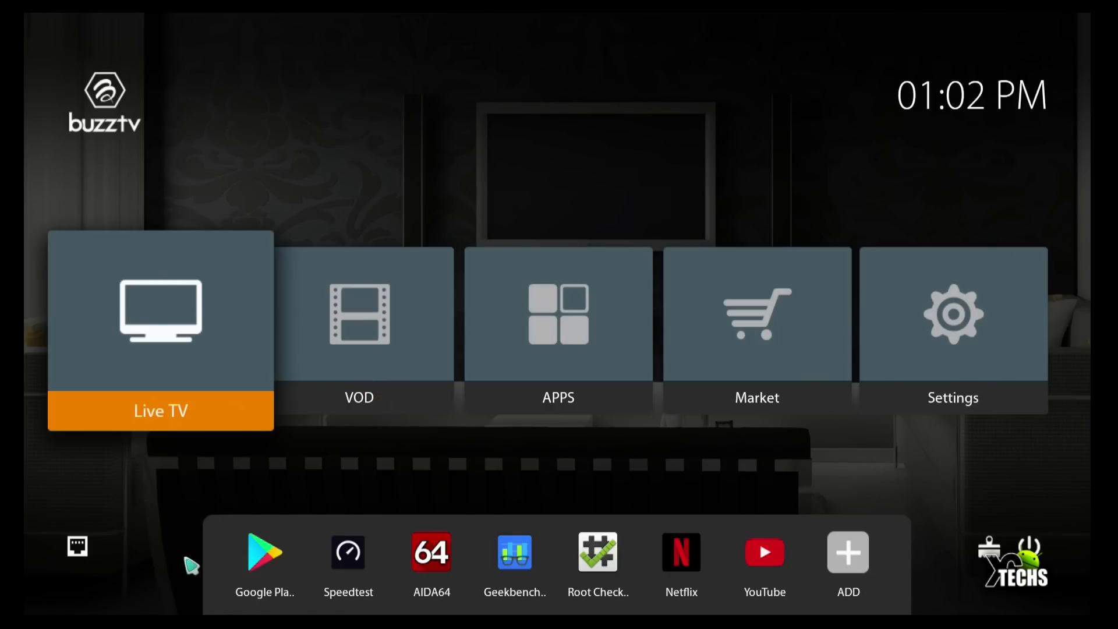
mouse_move(78, 567)
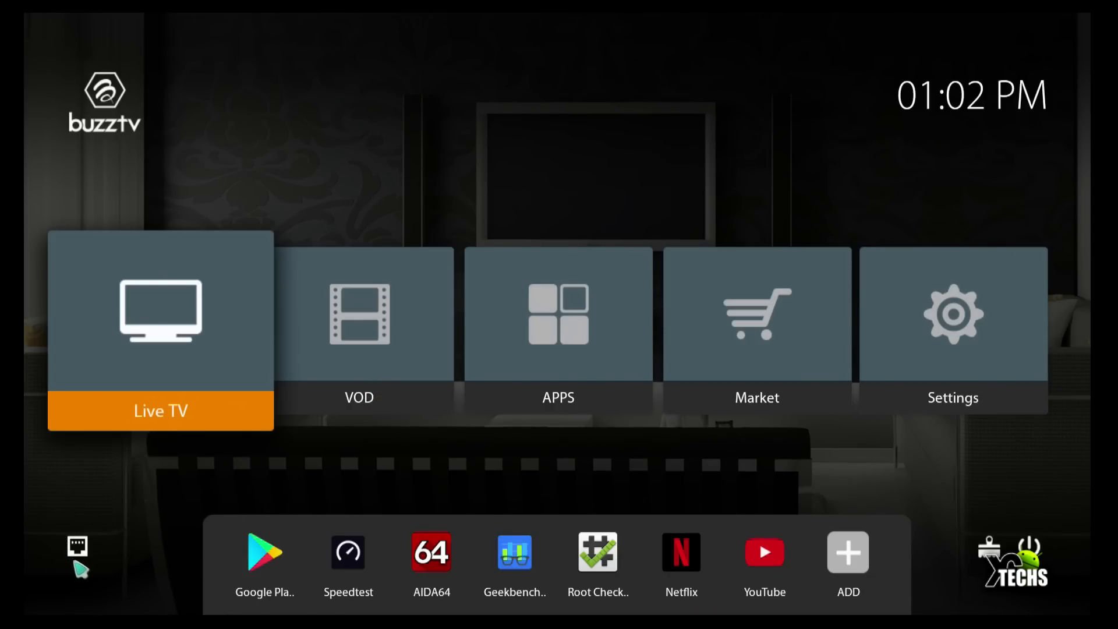
mouse_move(93, 568)
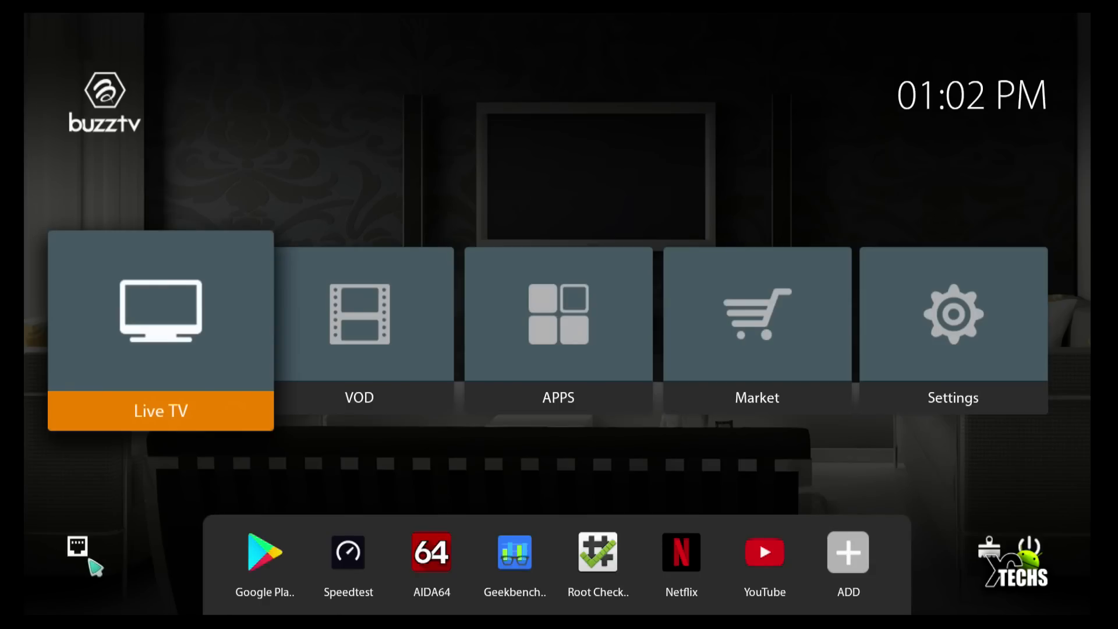
mouse_move(108, 564)
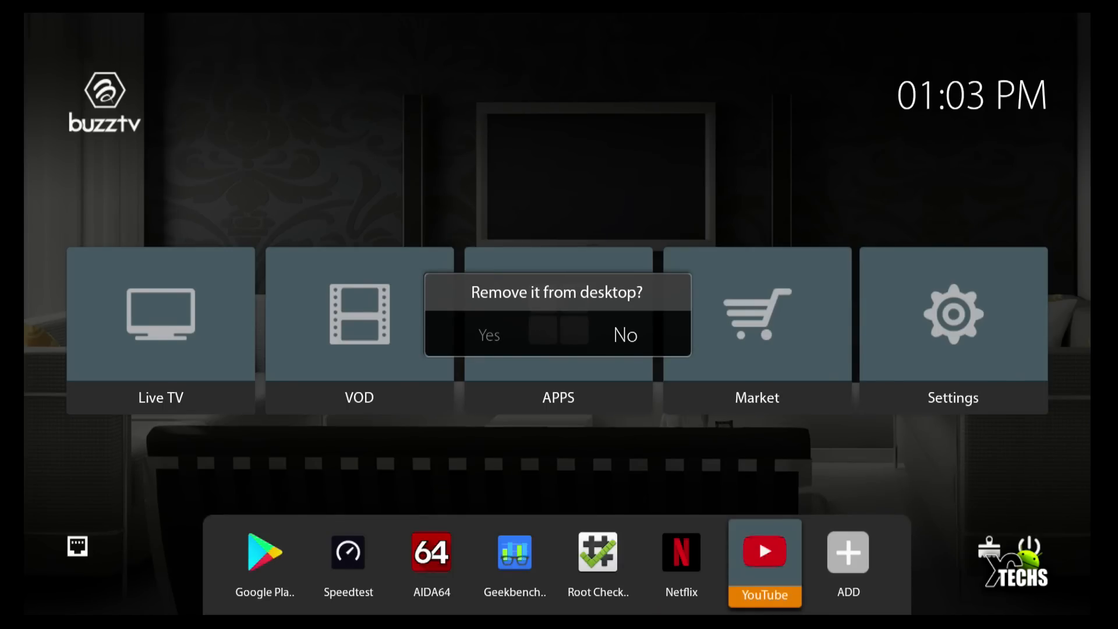
click(624, 335)
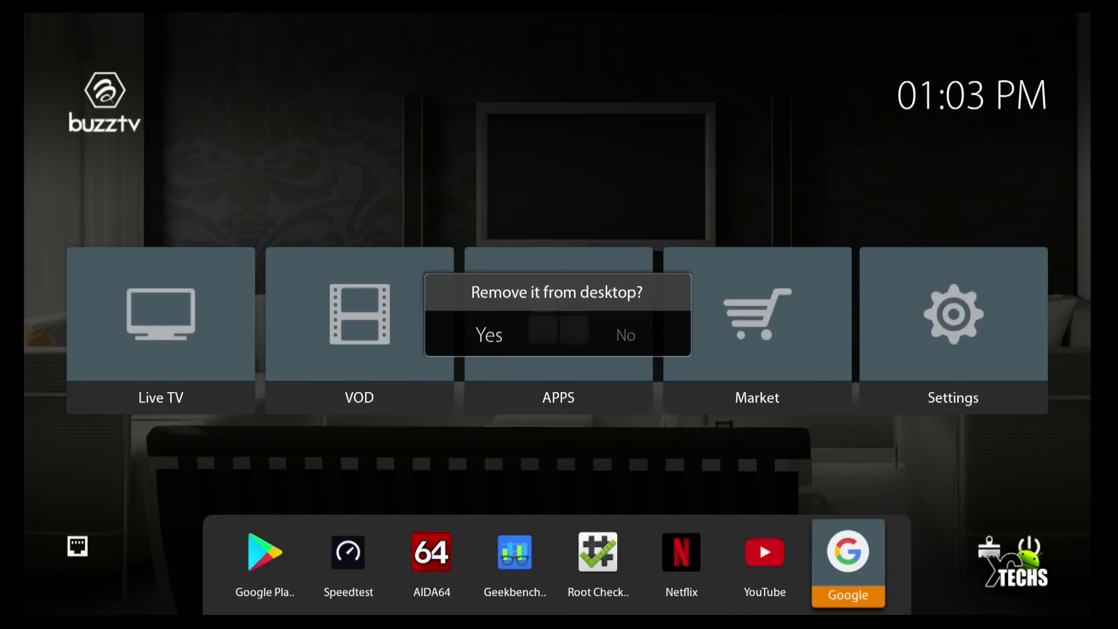
click(488, 335)
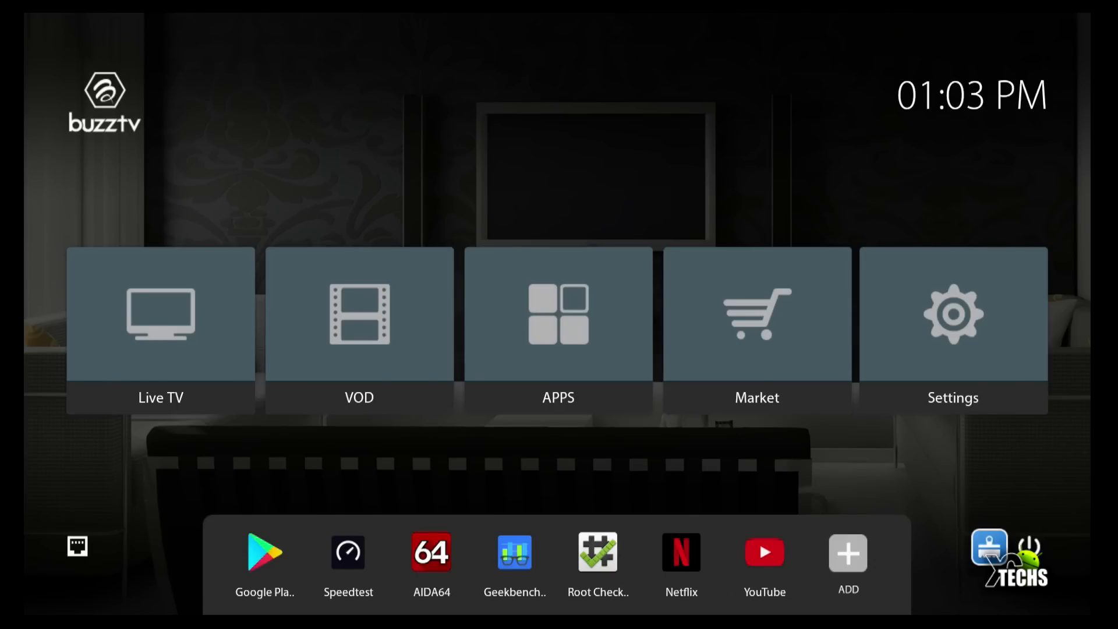
click(557, 313)
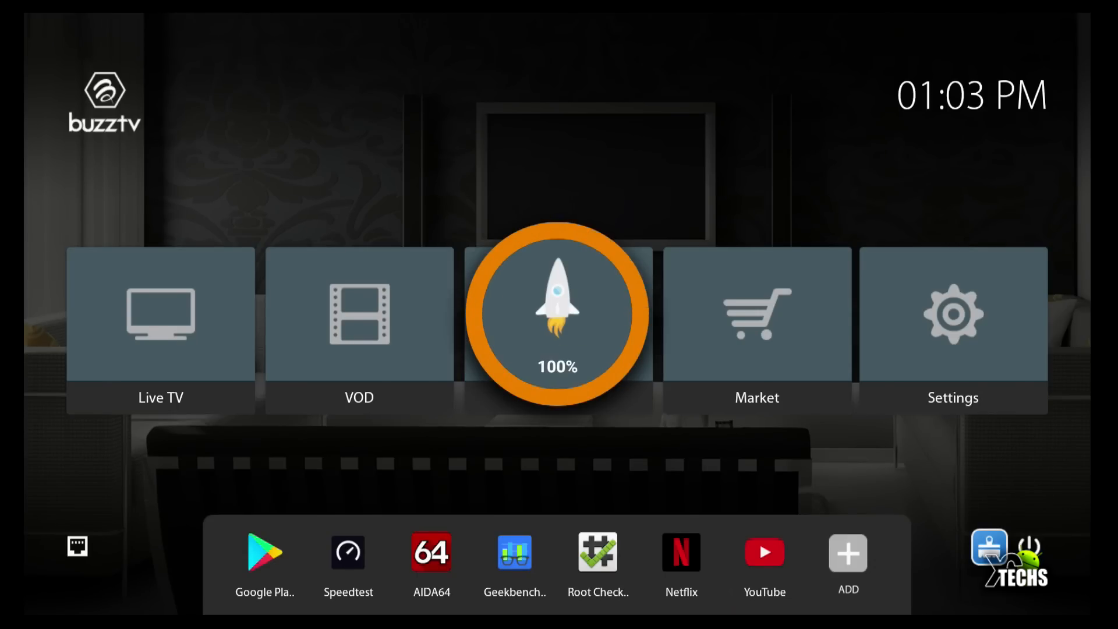
click(557, 315)
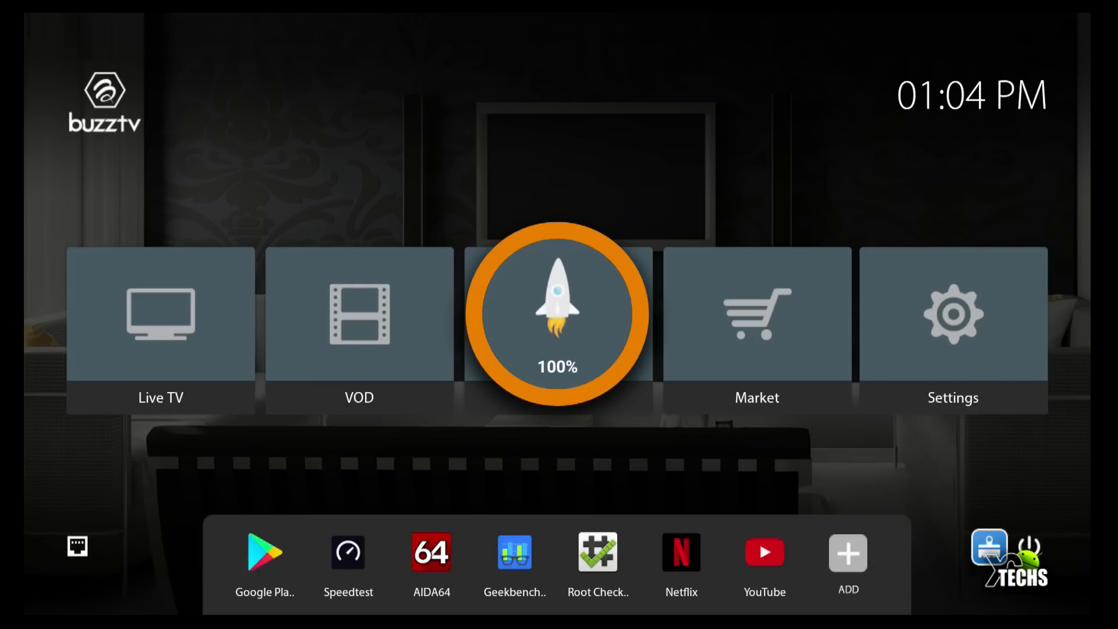
click(557, 314)
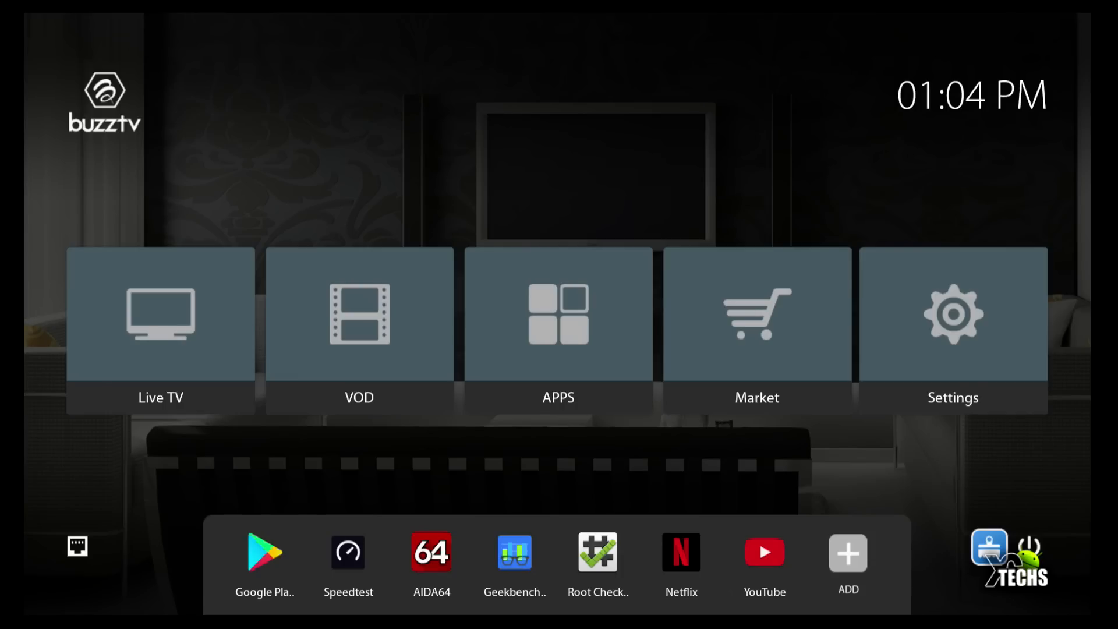
click(558, 313)
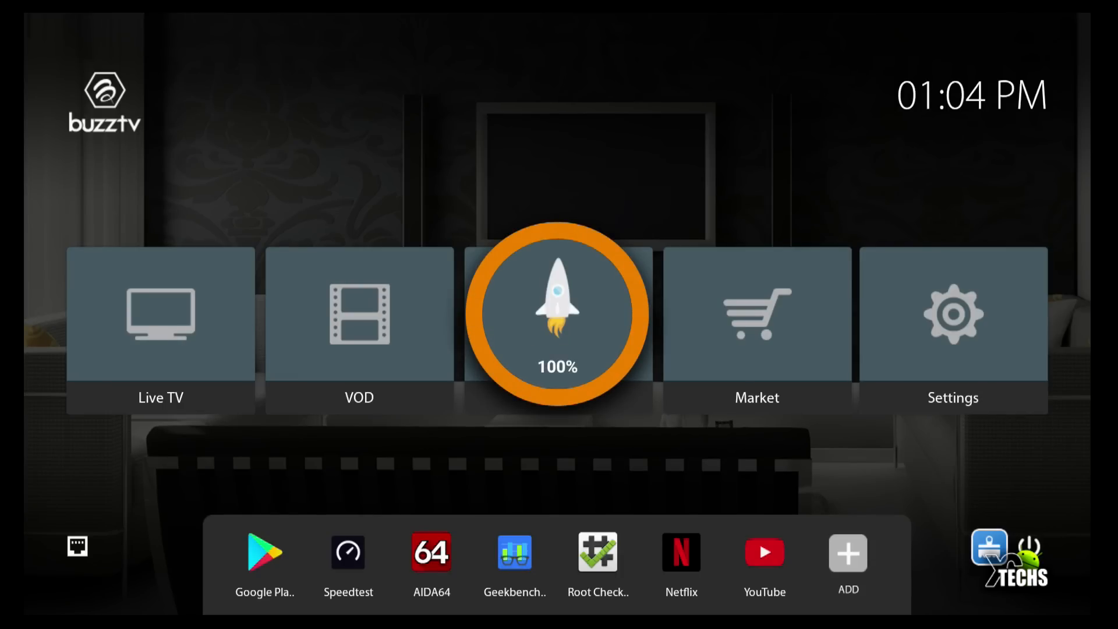
click(558, 315)
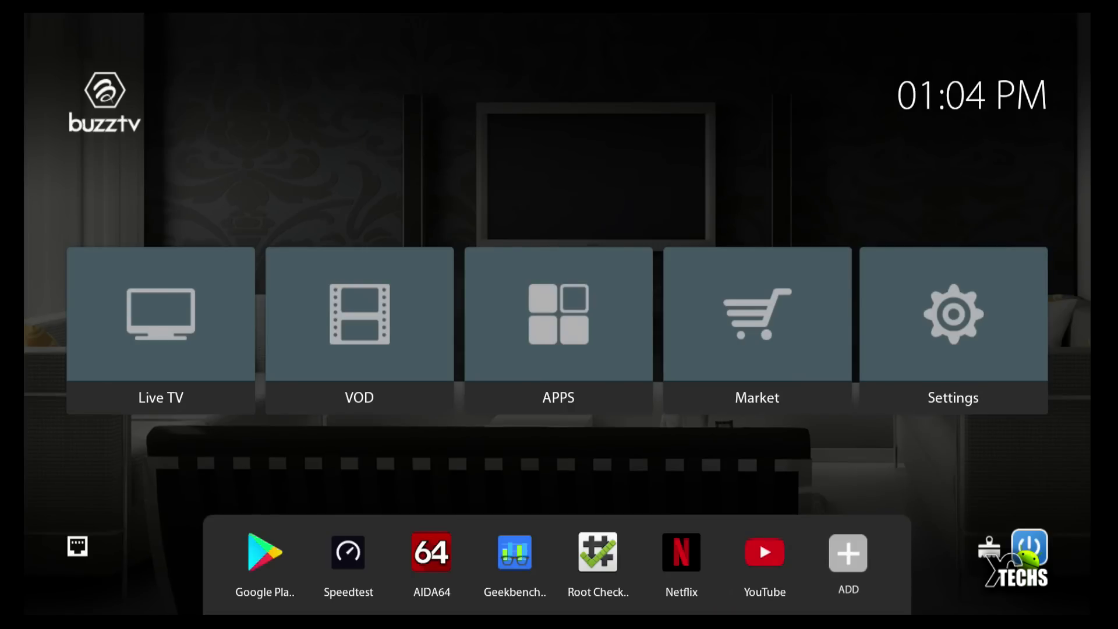
- Bring up the Standby/Reboot/Power Off menu and return to the home screen
click(1029, 548)
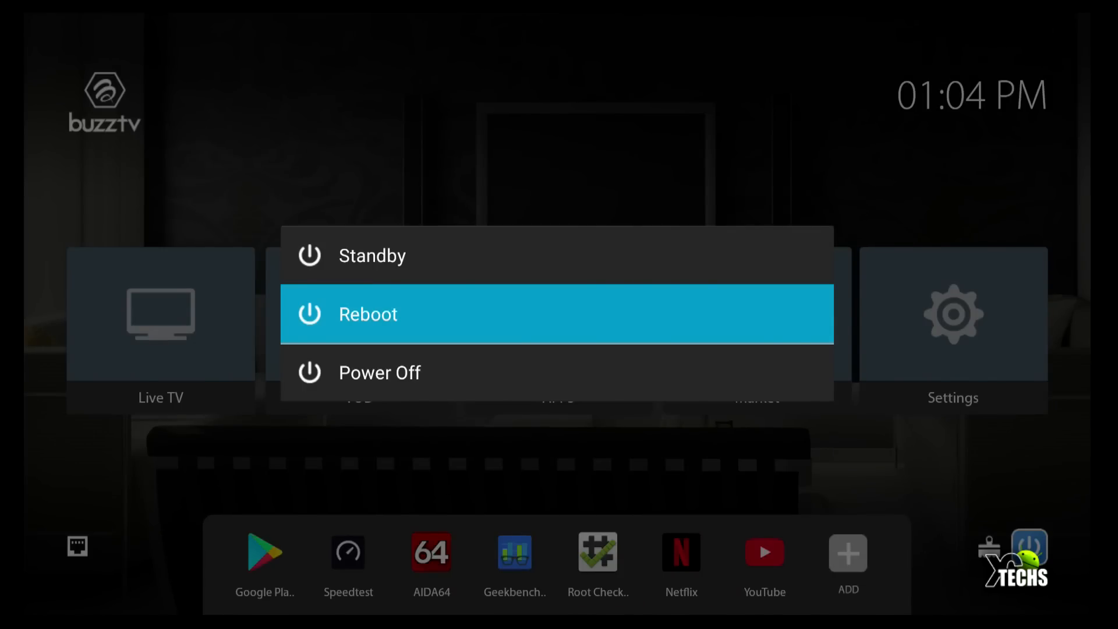
key(Down)
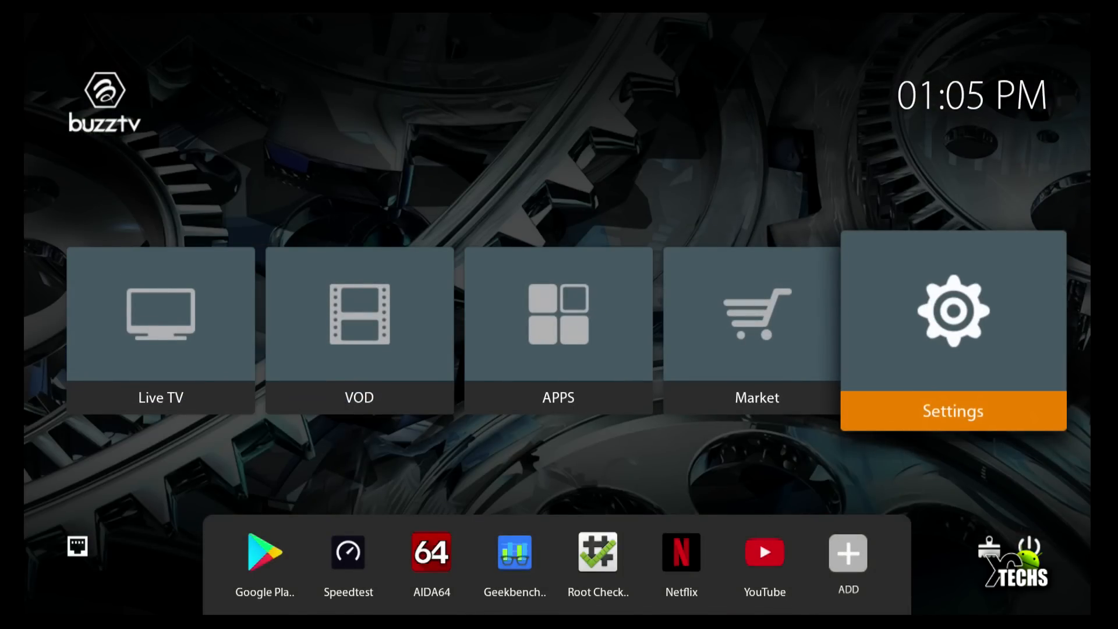
- Raise the screen scaling to 93% in Display > Screen position
click(952, 328)
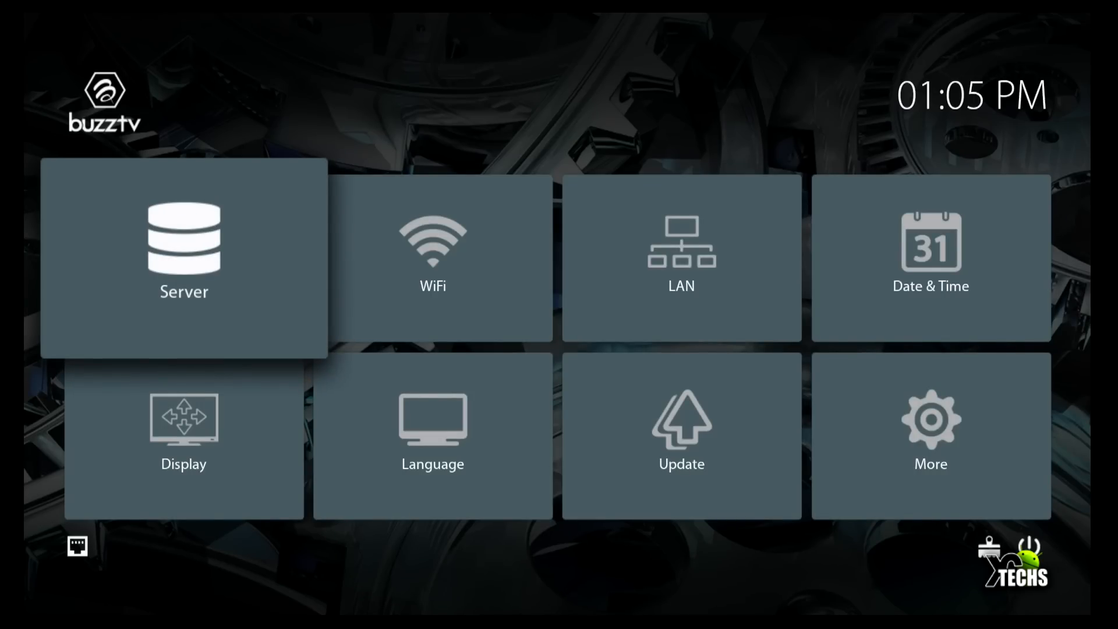
click(183, 431)
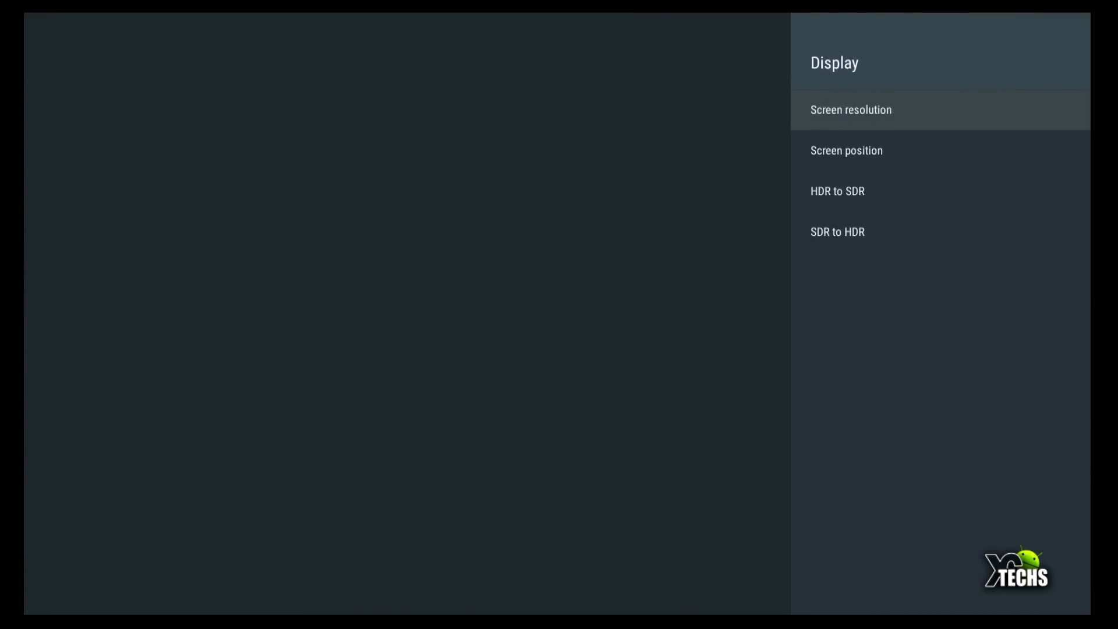
click(845, 150)
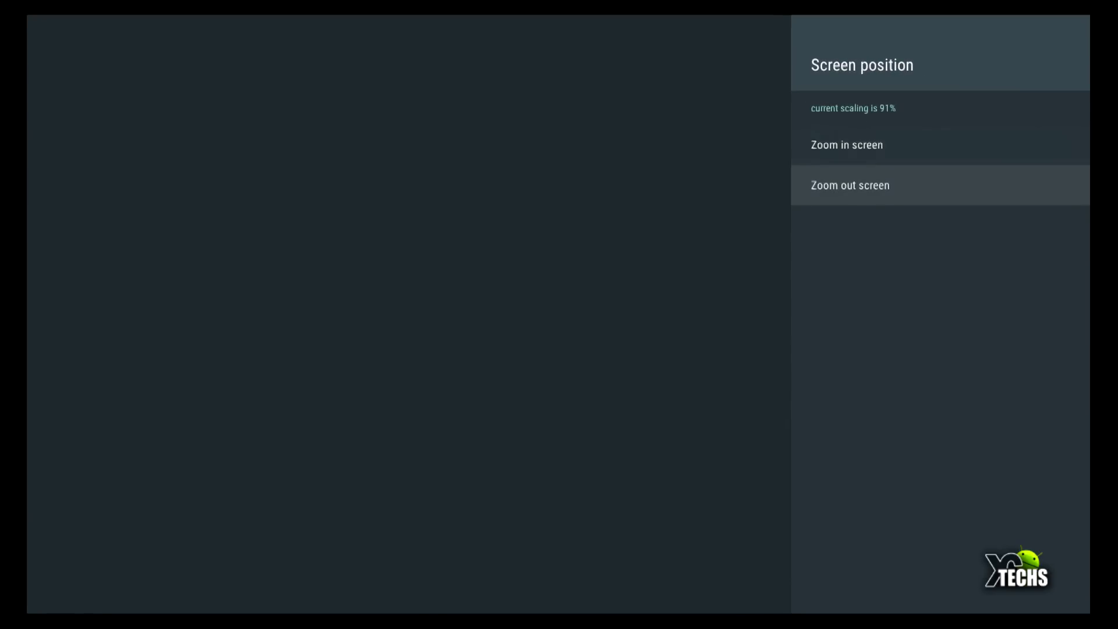
click(846, 145)
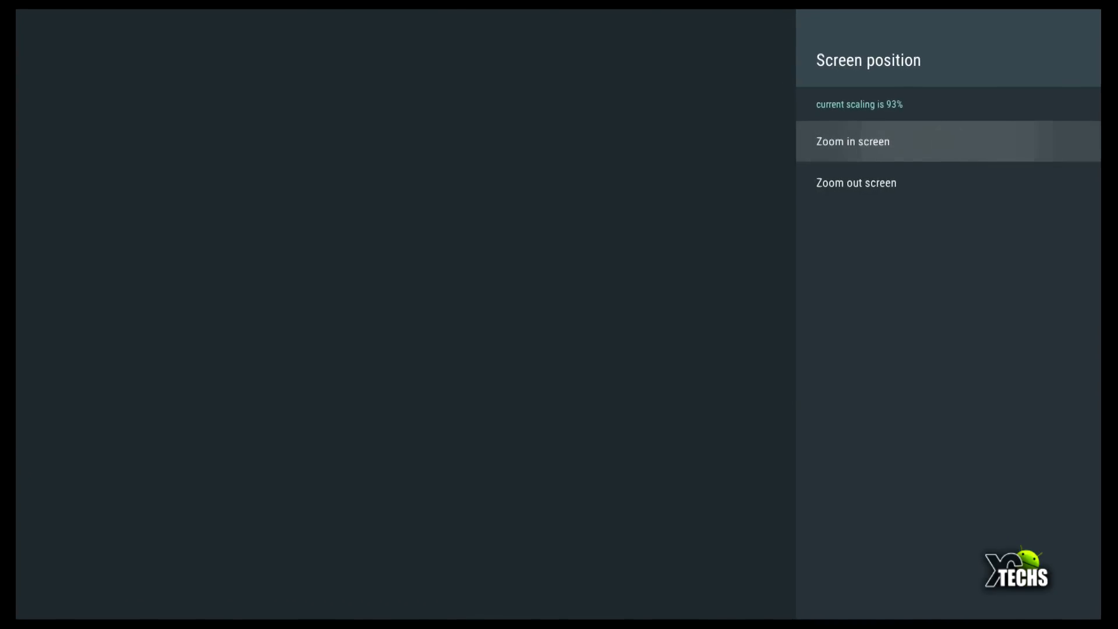
click(852, 141)
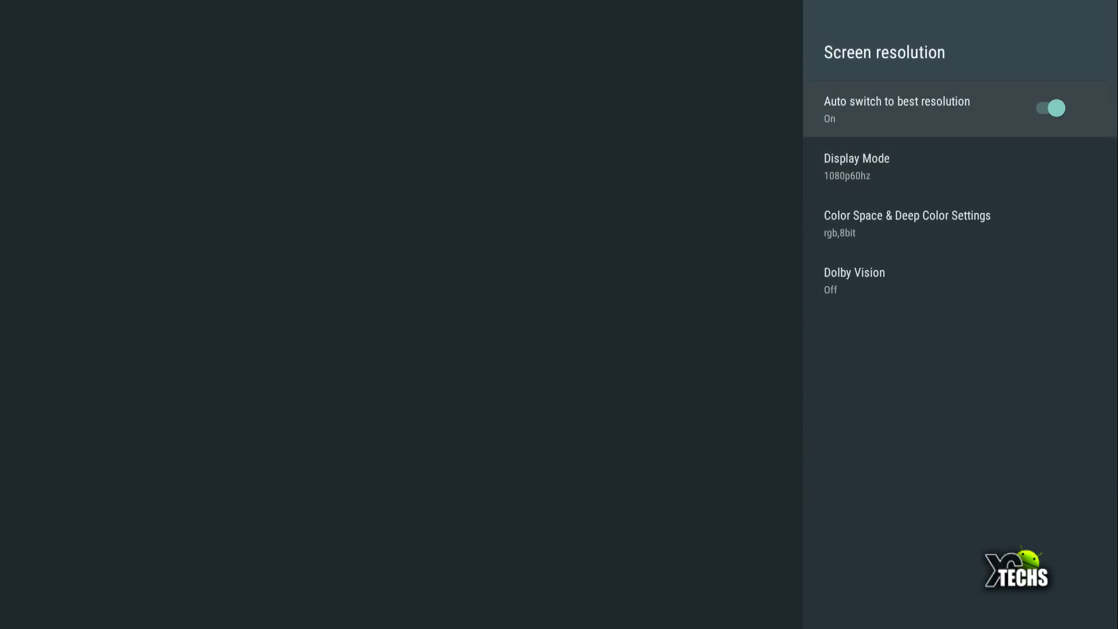
- Turn off automatic resolution switching, keeping 1080p 60Hz display mode
click(1048, 107)
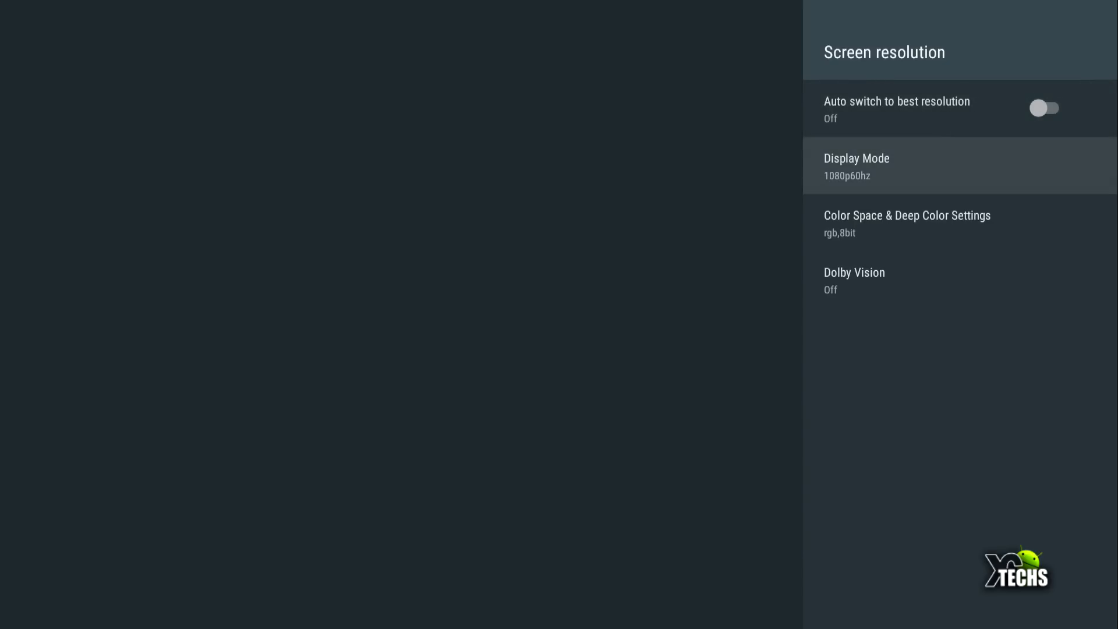
click(855, 164)
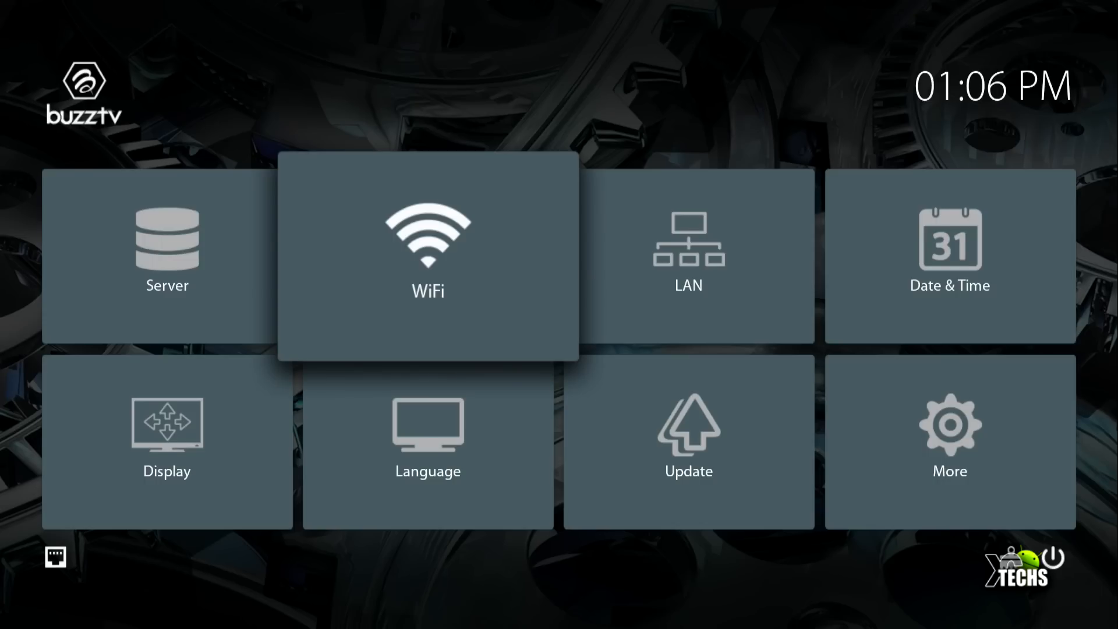
- Return from the settings grid to the launcher home screen
key(Right)
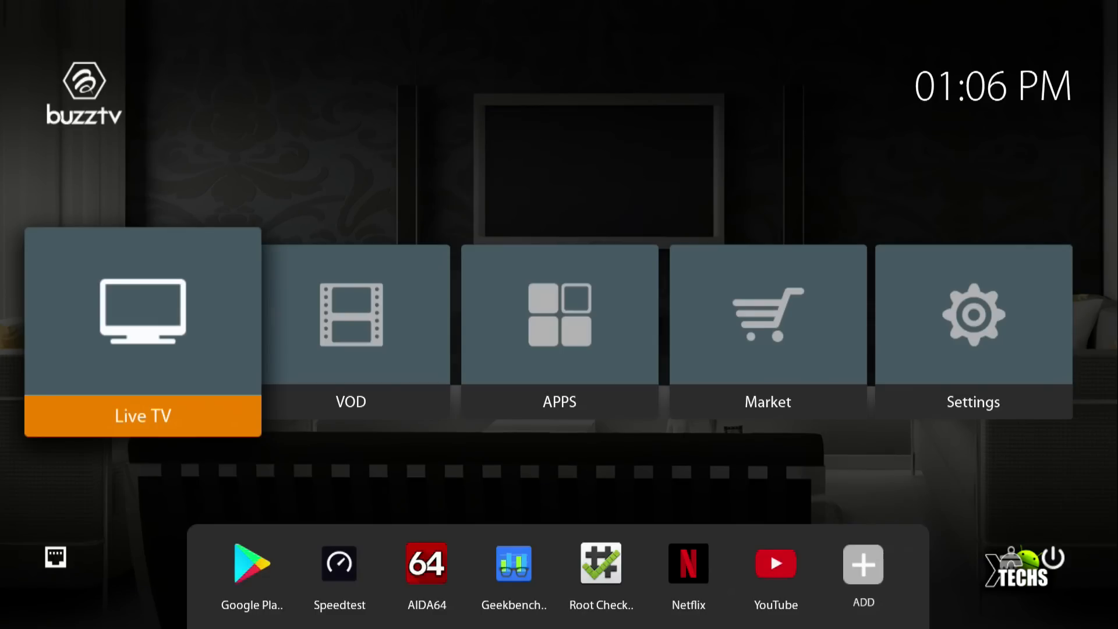
- Review the AIDA64 system, CPU and display/GPU details
click(426, 563)
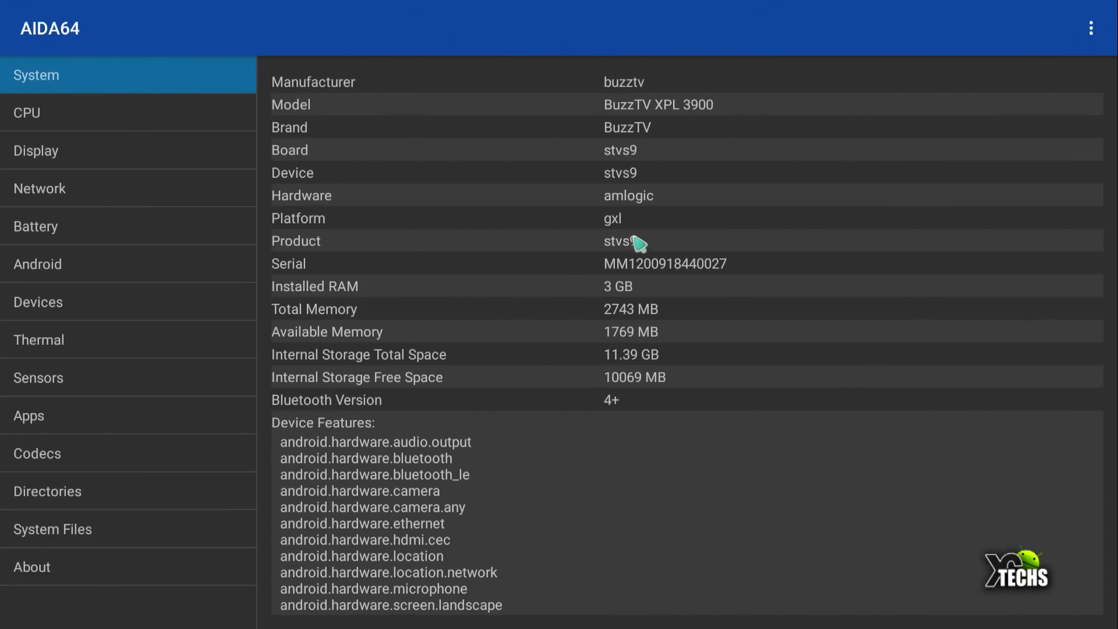
mouse_move(659, 202)
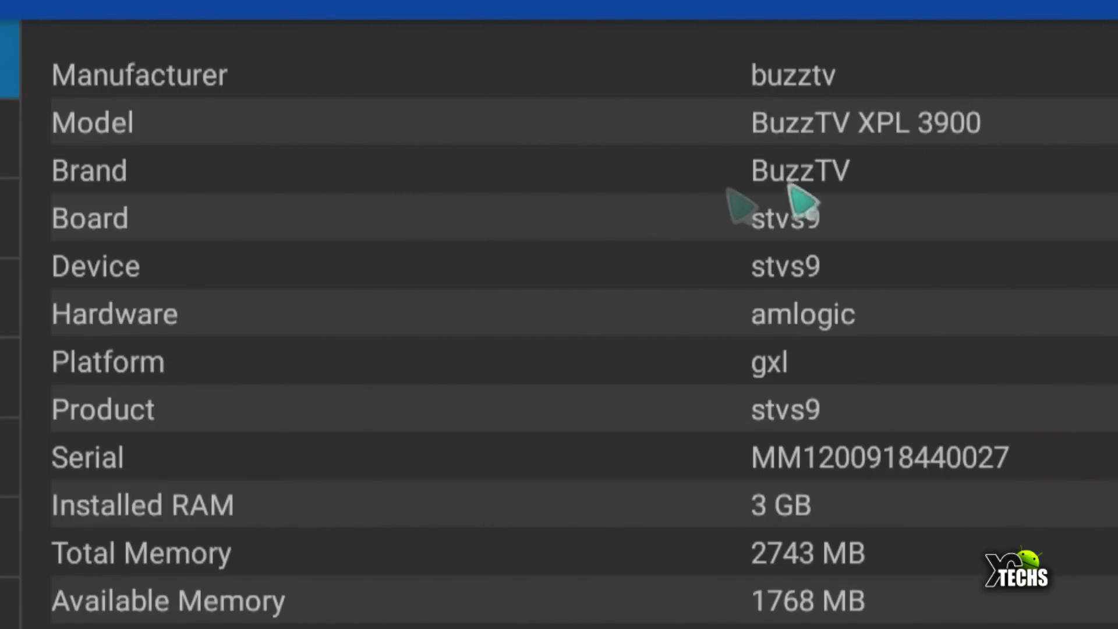
mouse_move(1011, 148)
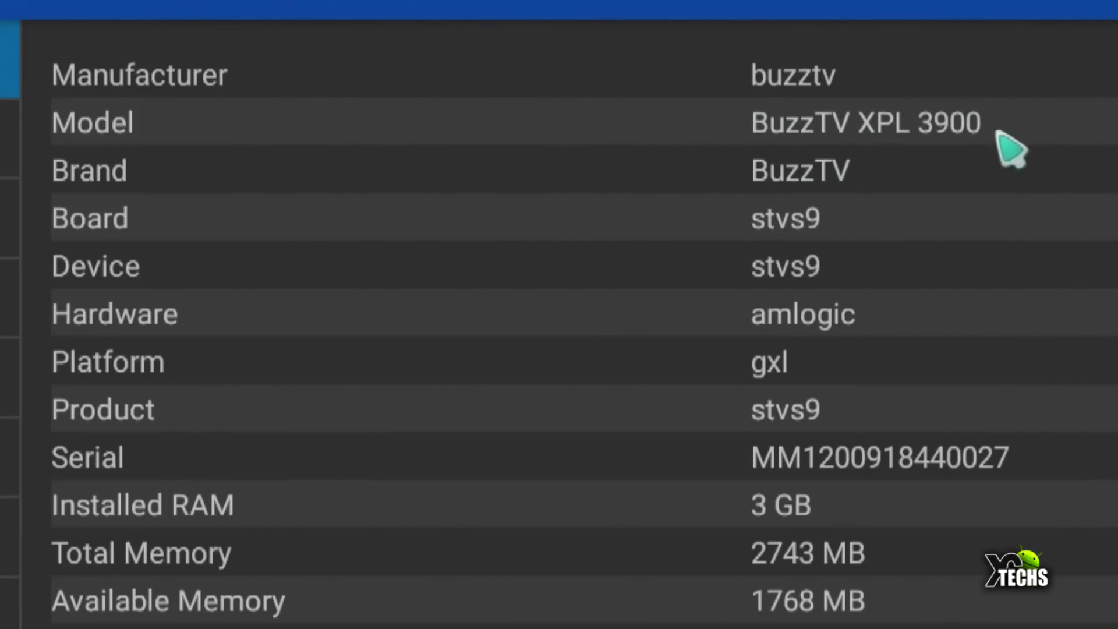
mouse_move(799, 350)
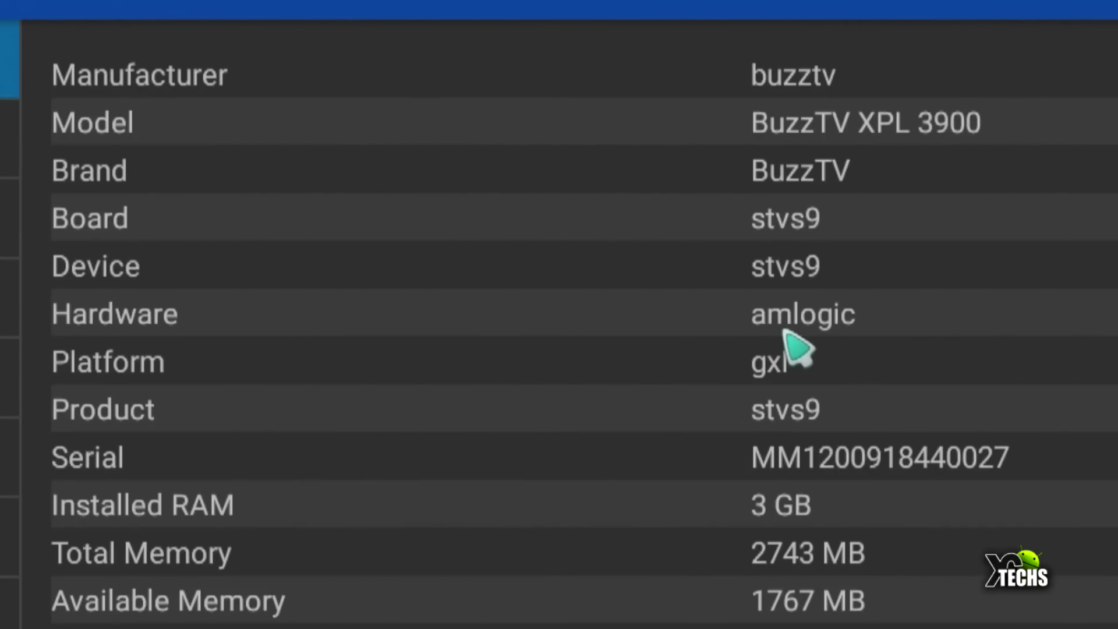
mouse_move(702, 356)
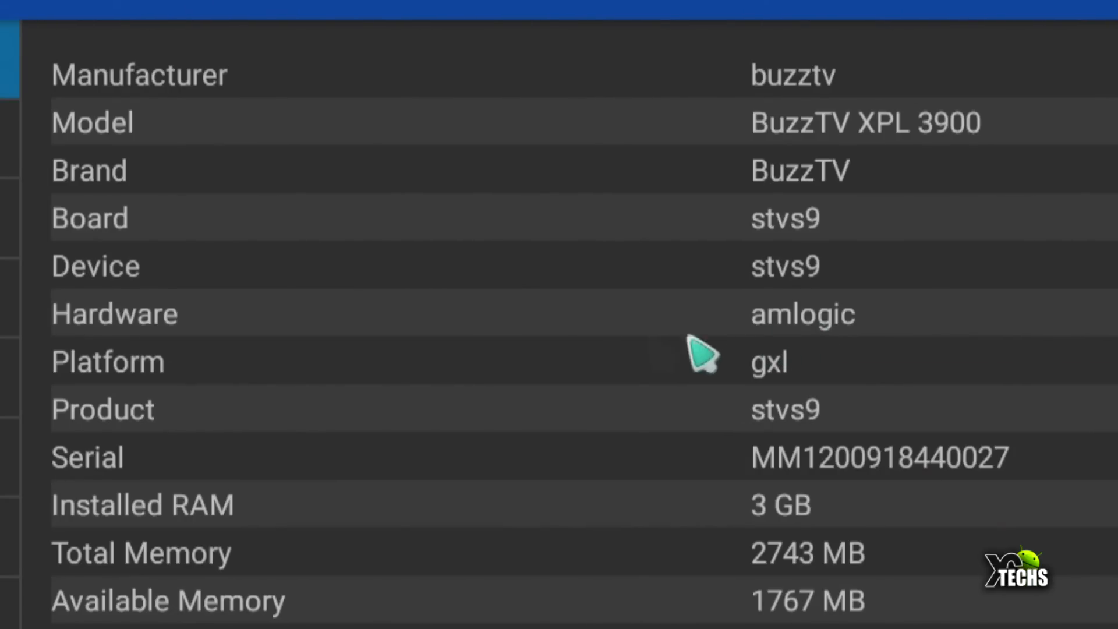
mouse_move(723, 528)
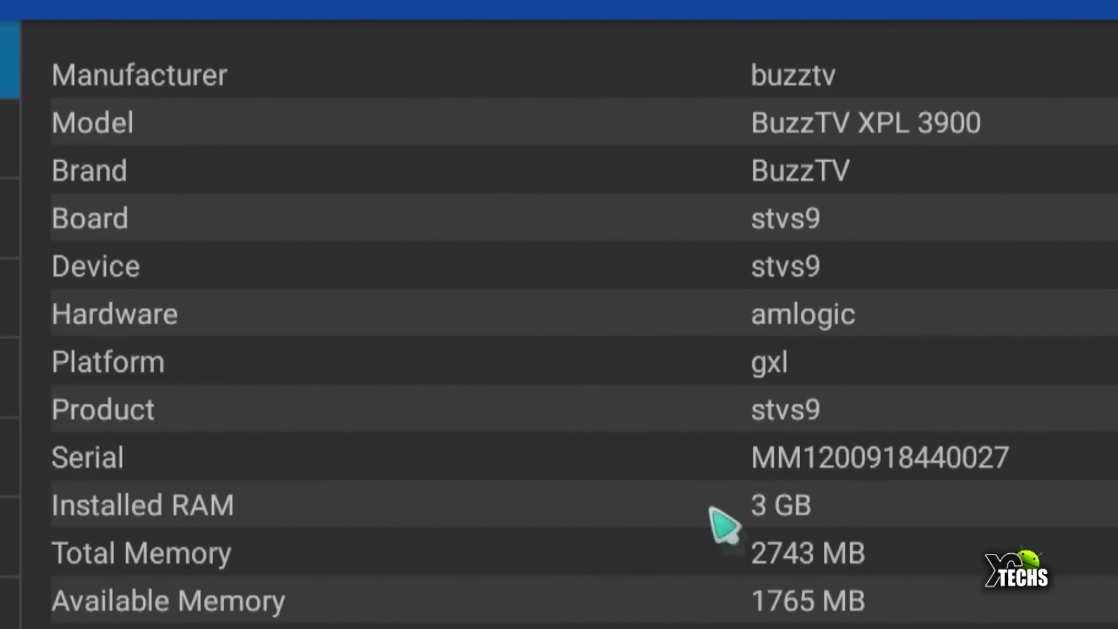
scroll(down, 3)
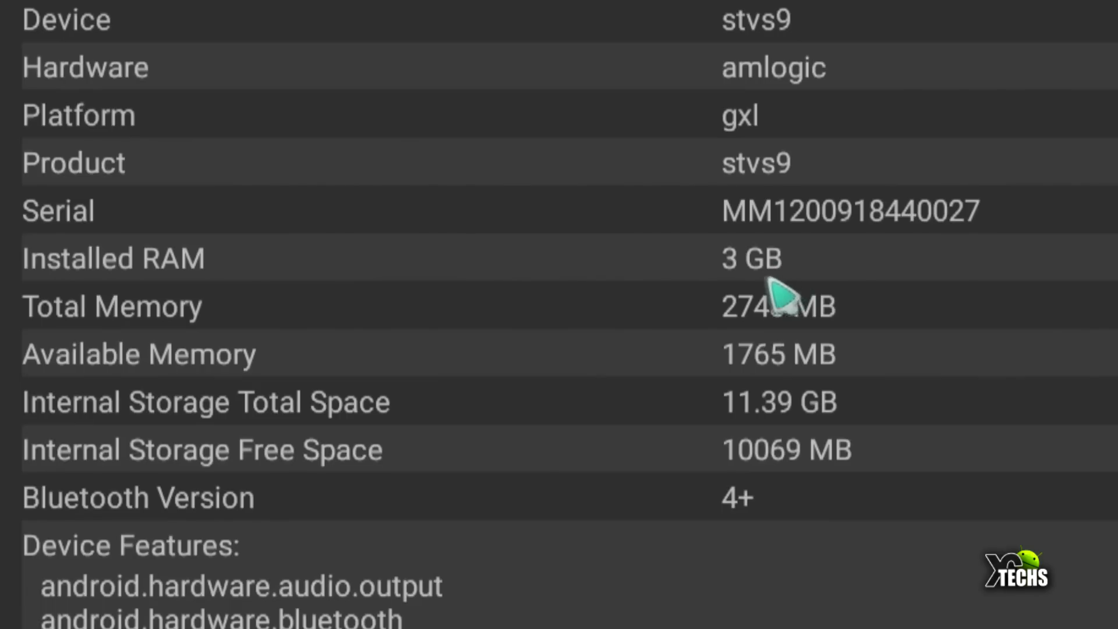
mouse_move(264, 528)
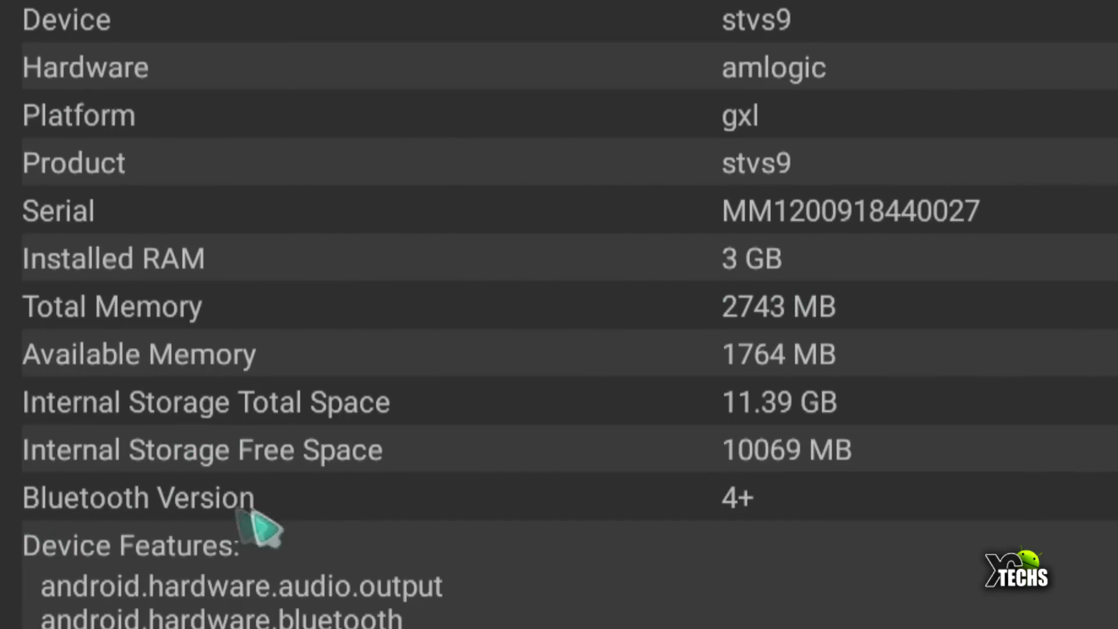
mouse_move(766, 503)
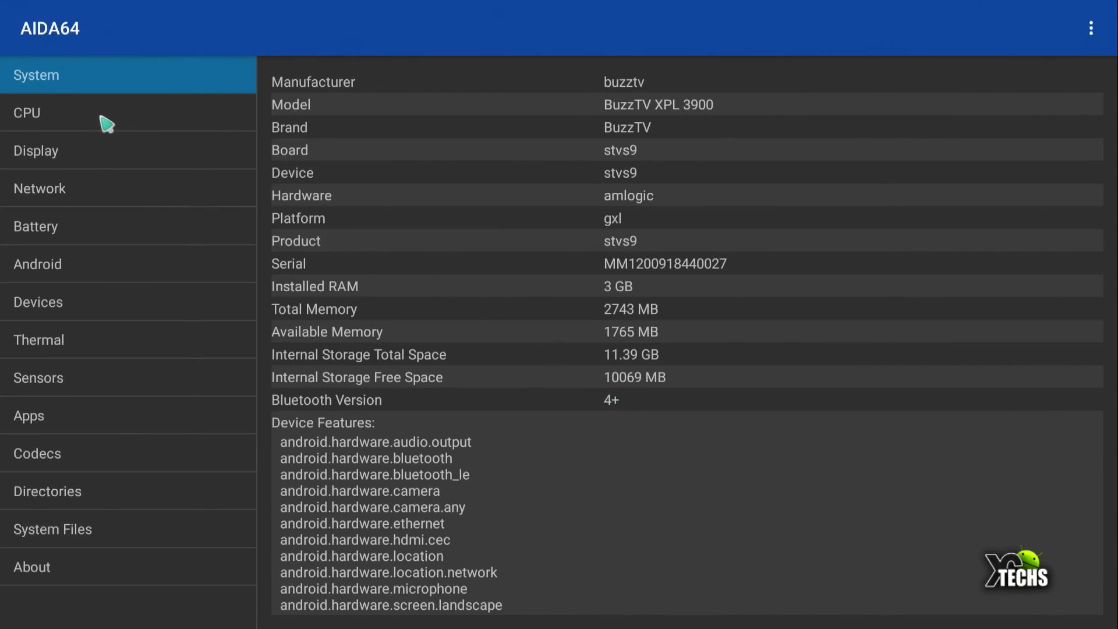
click(27, 113)
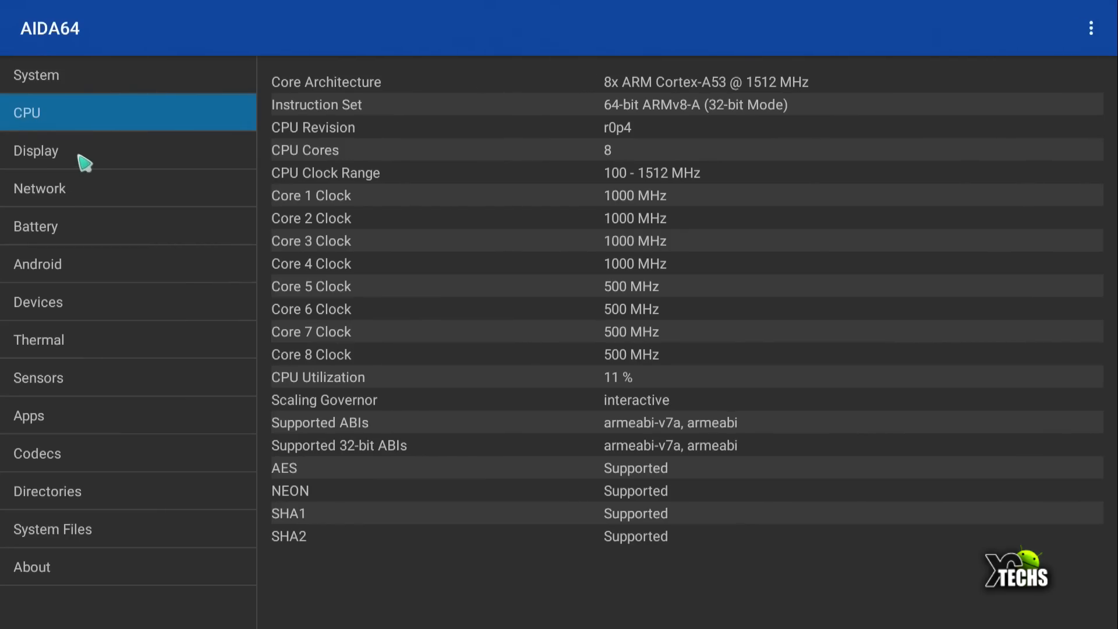
click(36, 150)
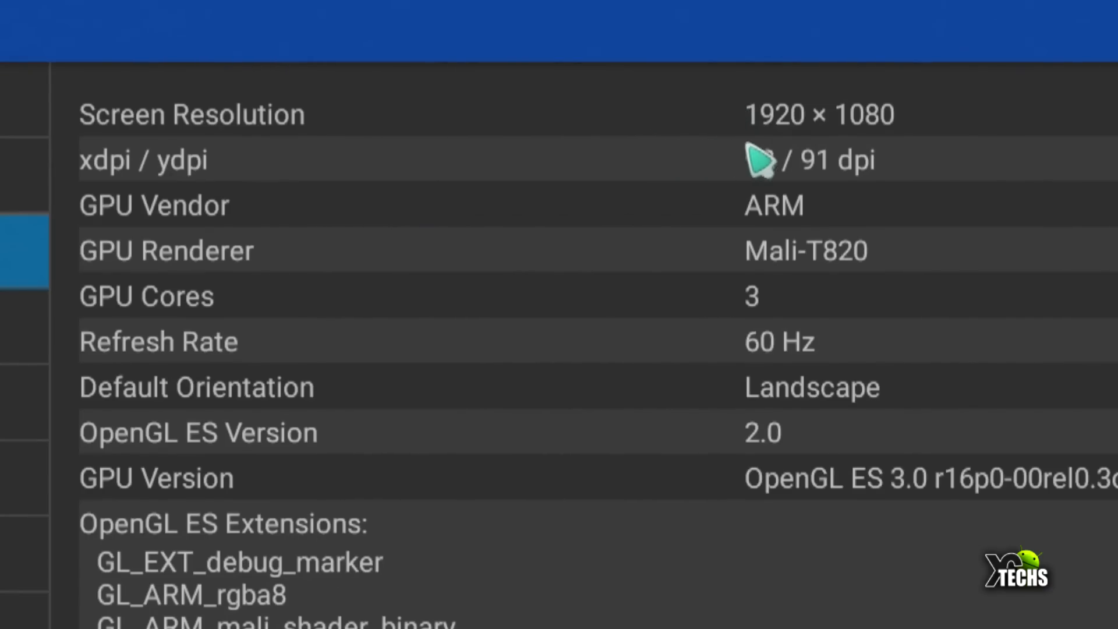
mouse_move(887, 155)
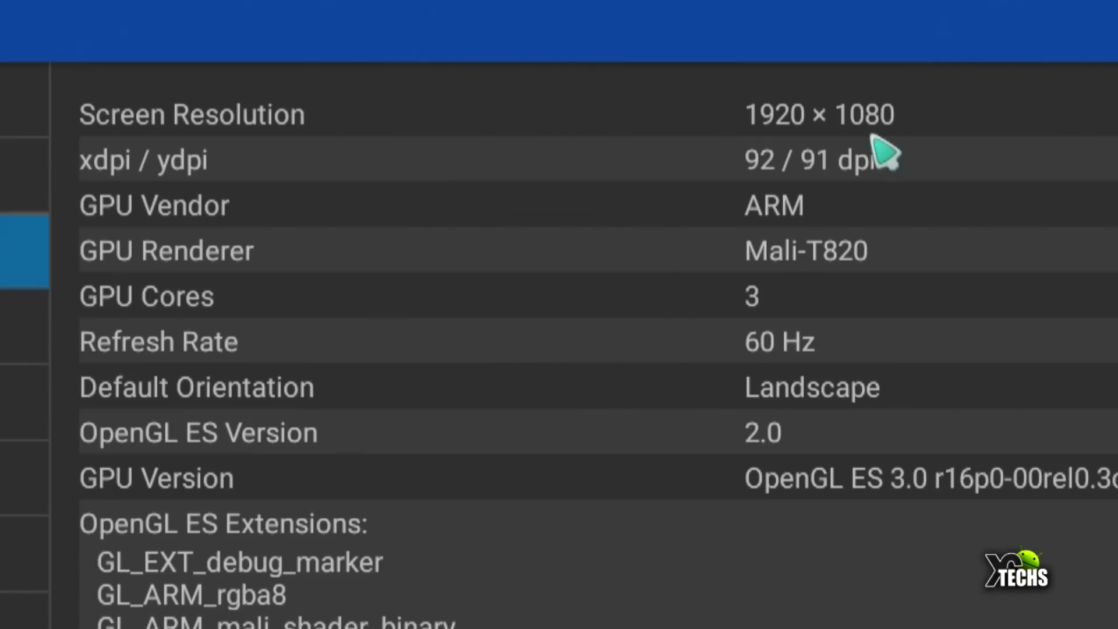
mouse_move(803, 303)
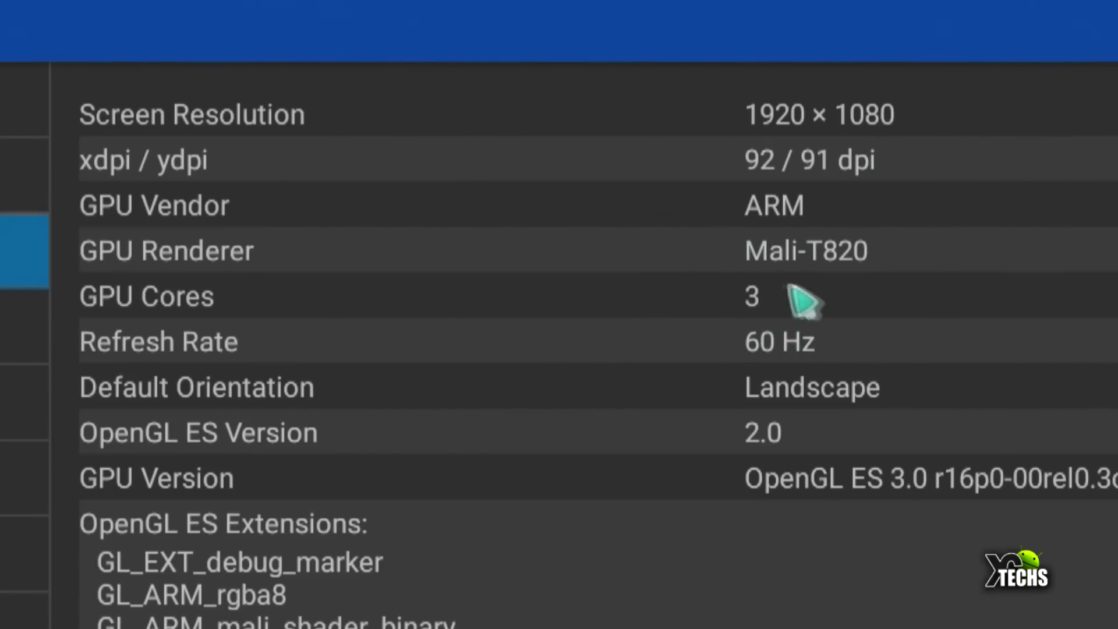
mouse_move(870, 295)
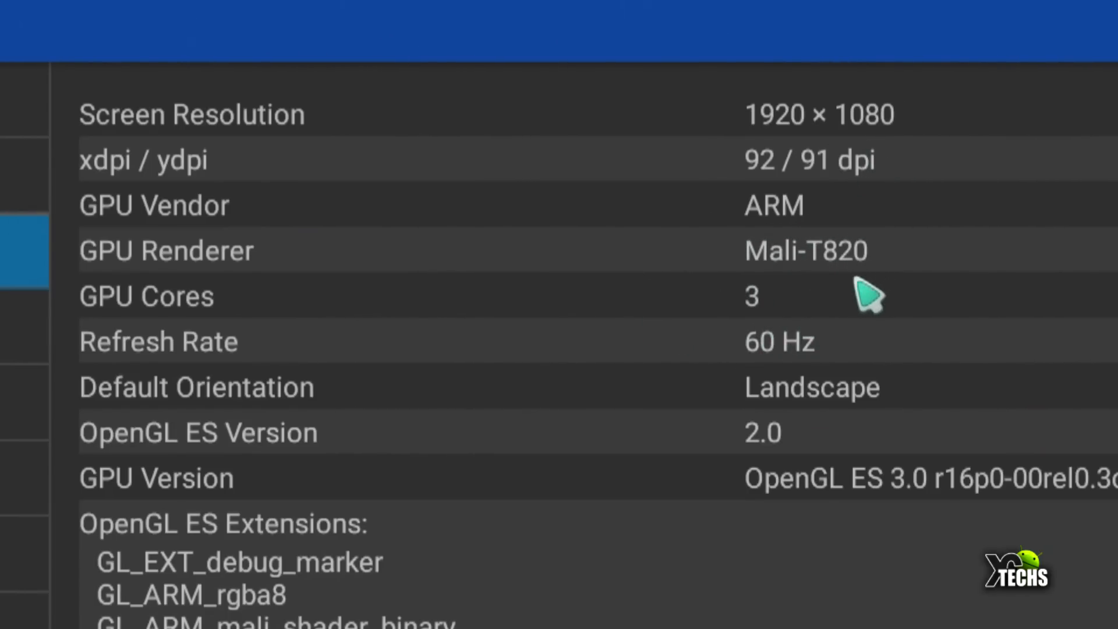
mouse_move(770, 321)
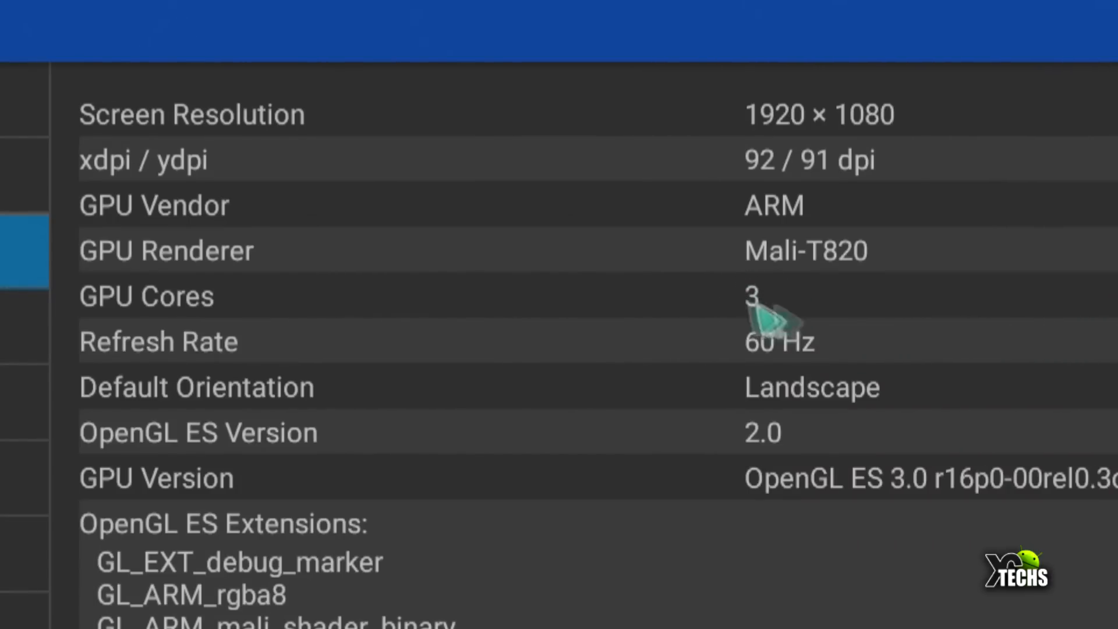
mouse_move(792, 310)
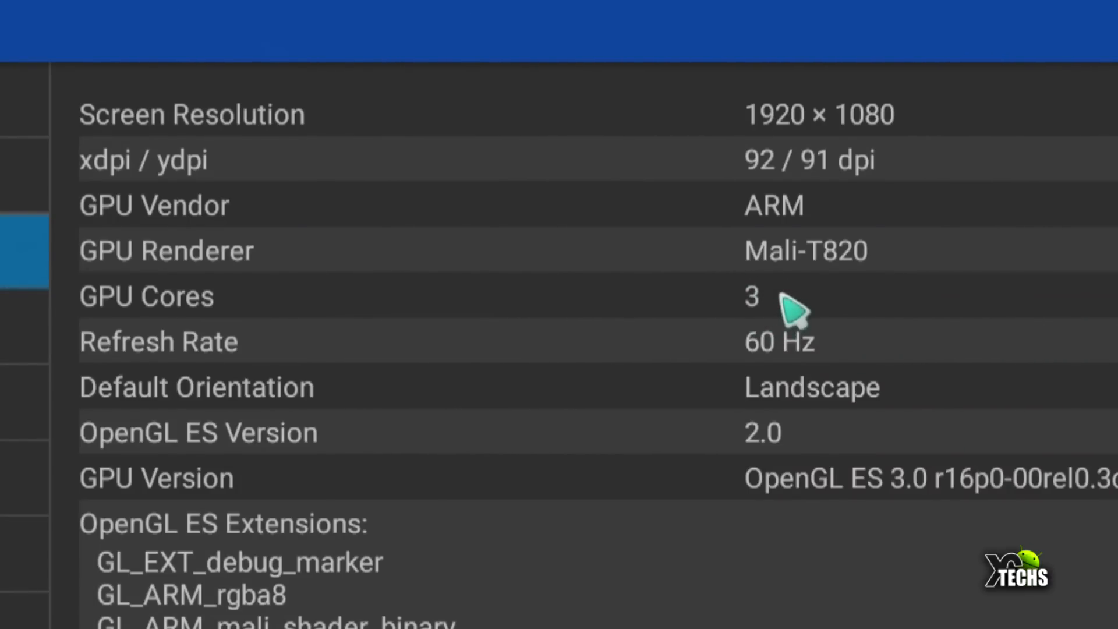
mouse_move(783, 306)
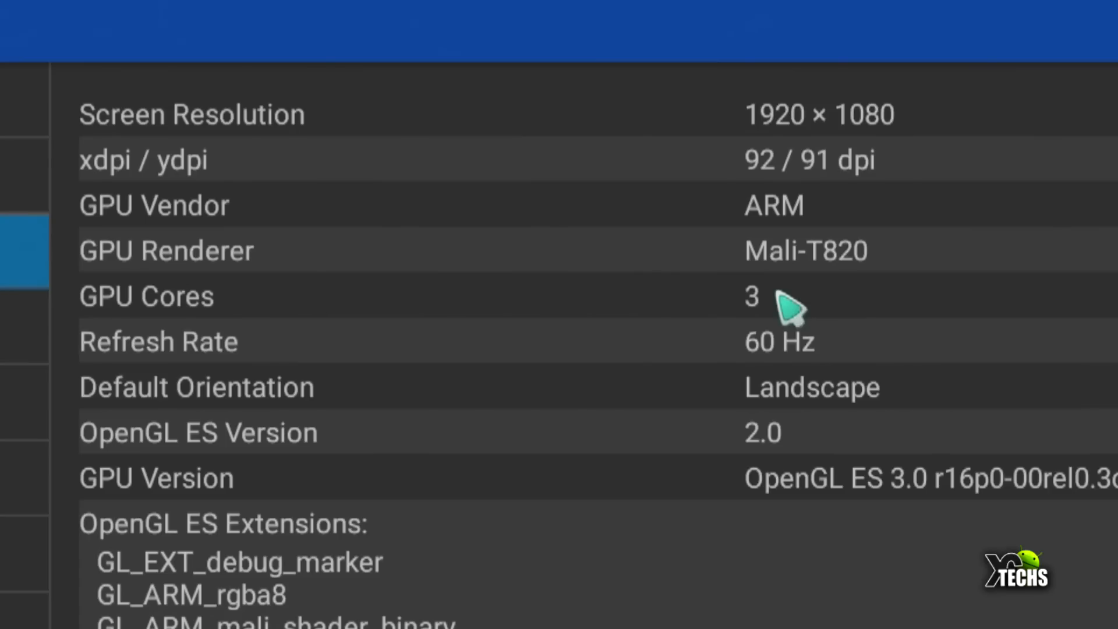
mouse_move(784, 300)
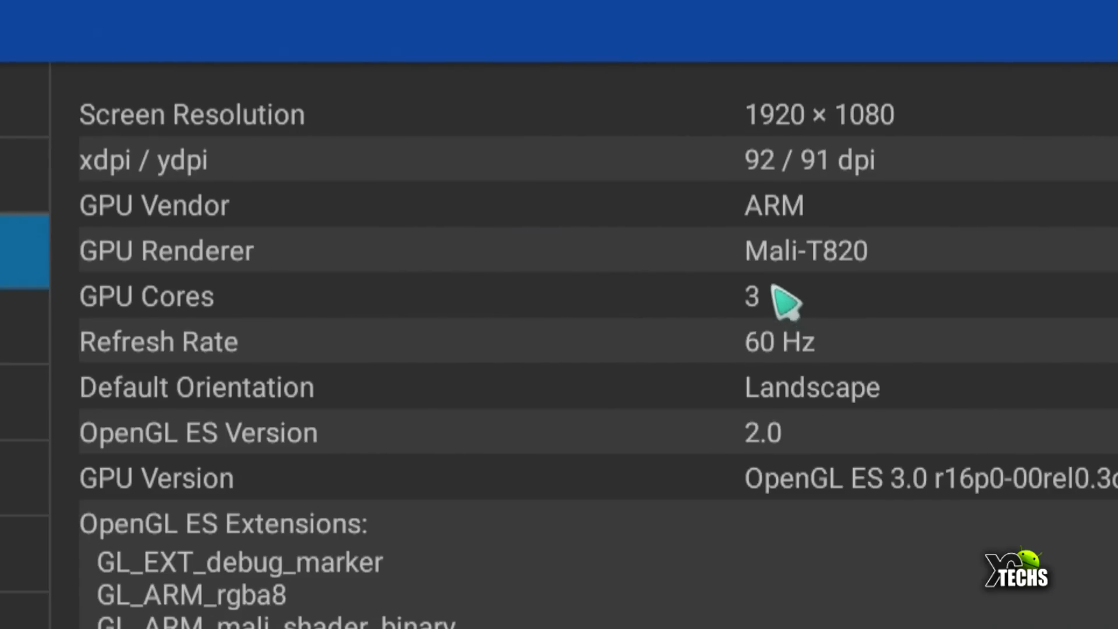
mouse_move(783, 303)
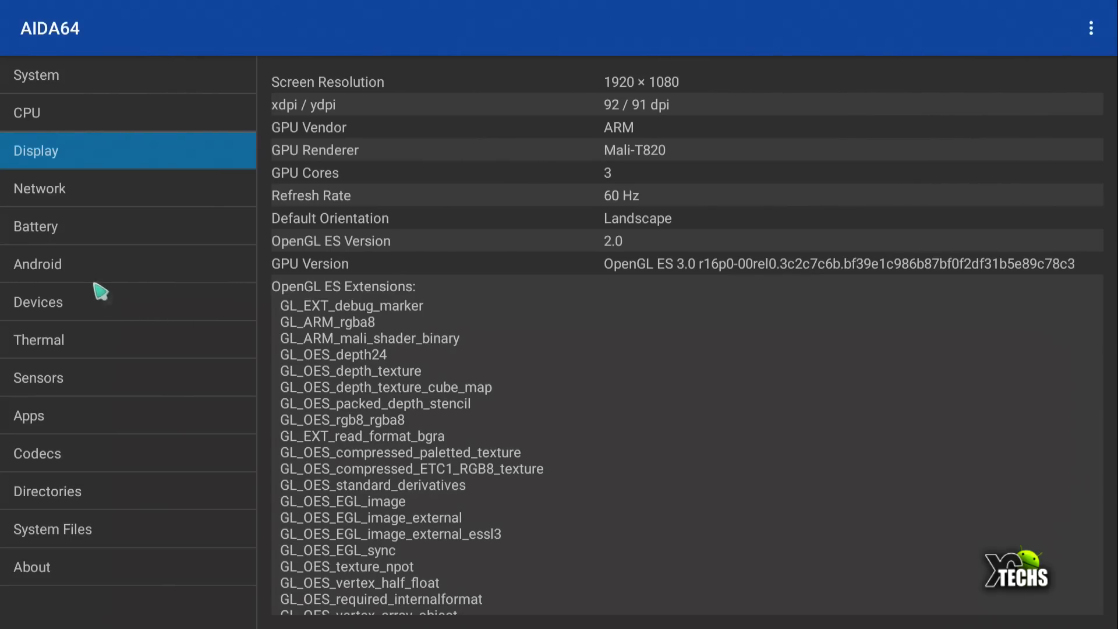
- Review network, battery and Android 7.1.2 rooted details, then the USB devices list
click(40, 188)
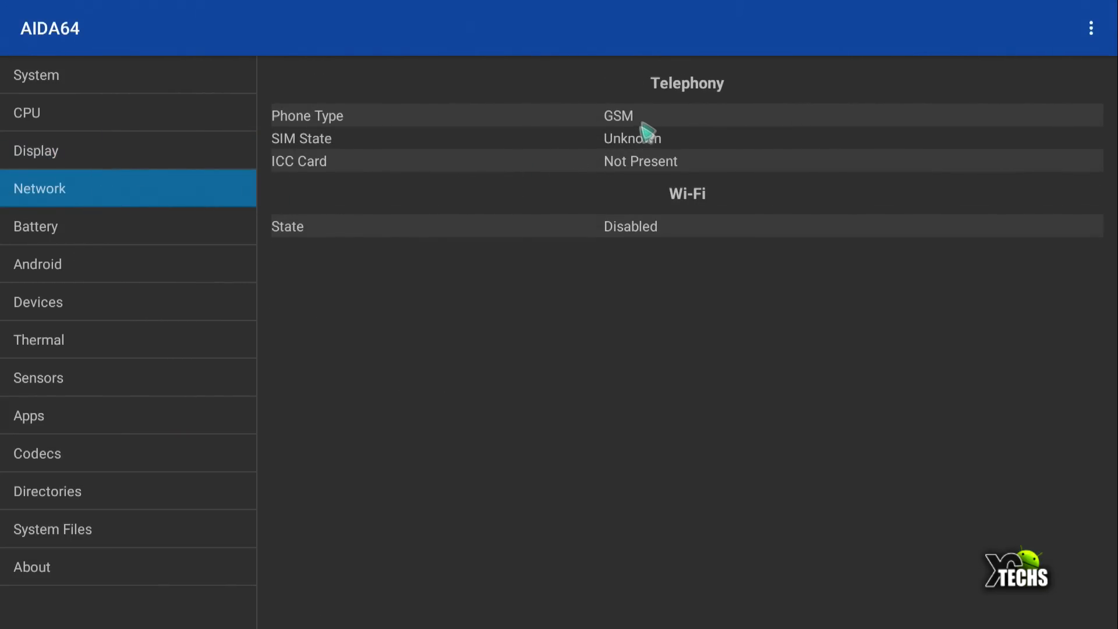
mouse_move(671, 224)
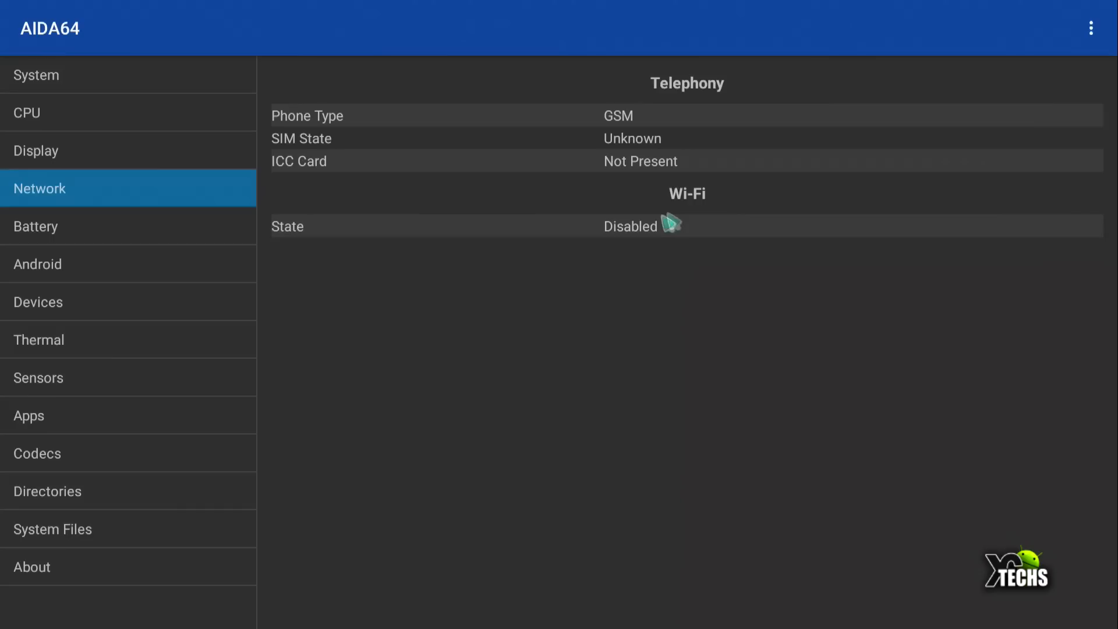
mouse_move(100, 239)
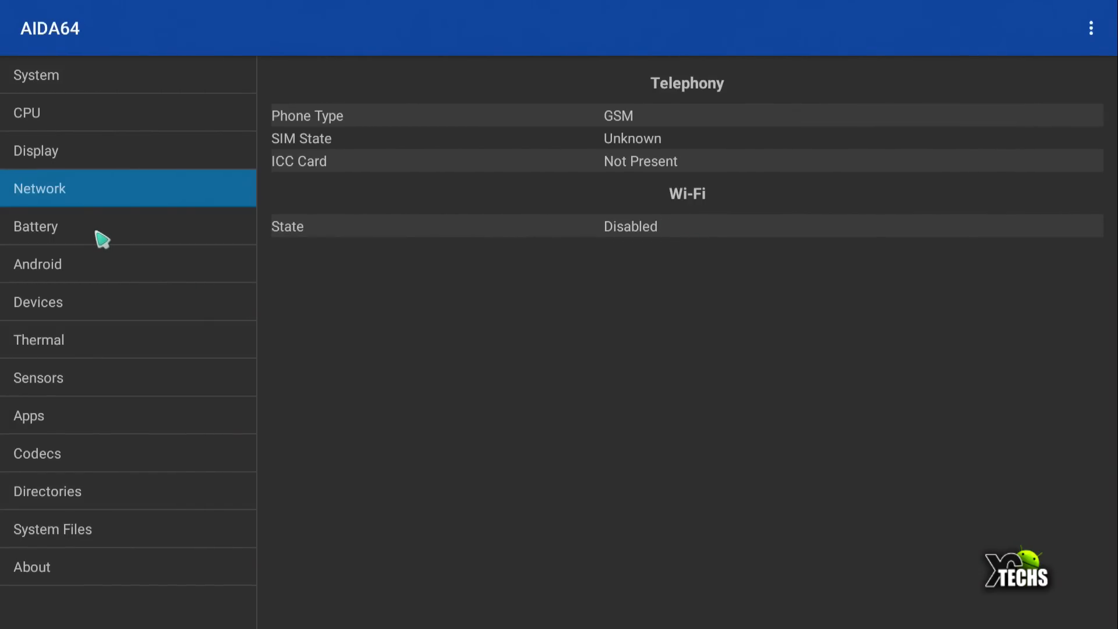
click(57, 226)
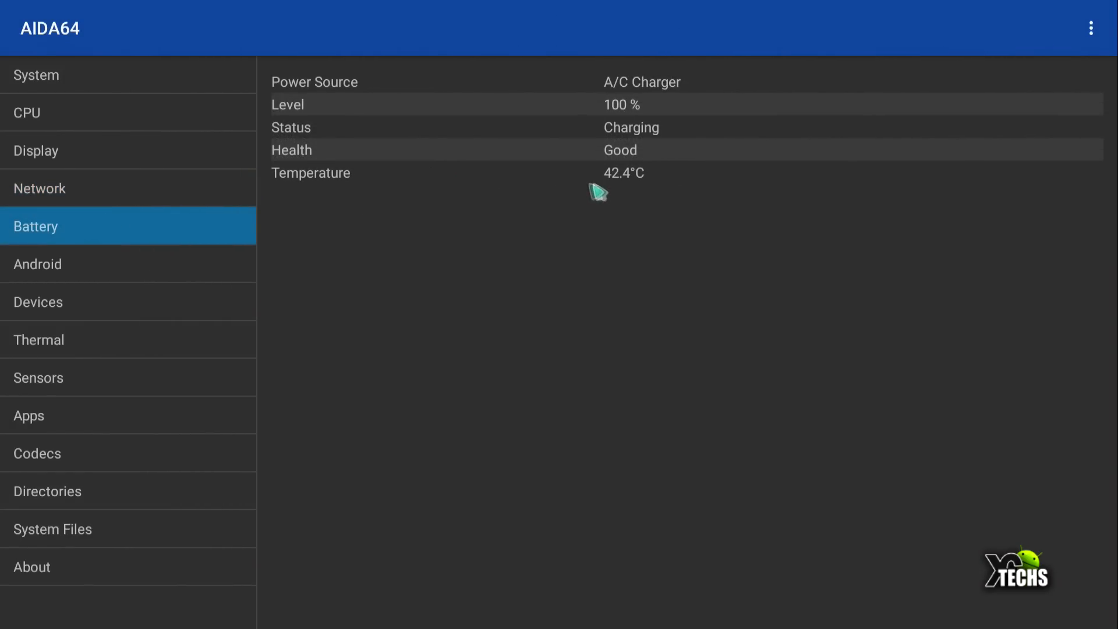
click(37, 264)
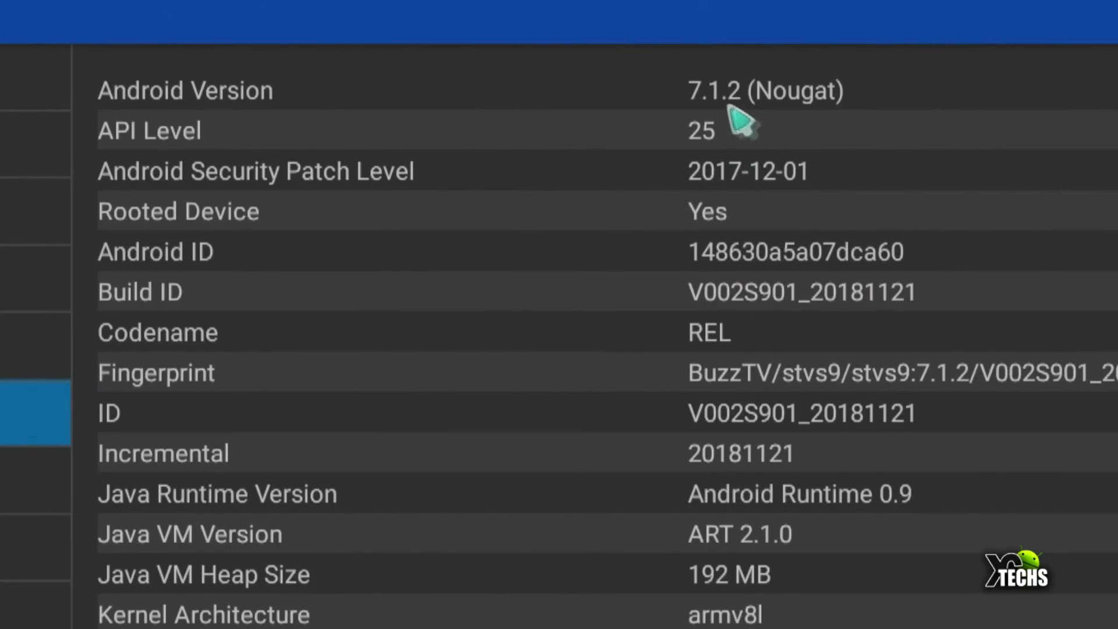
mouse_move(799, 131)
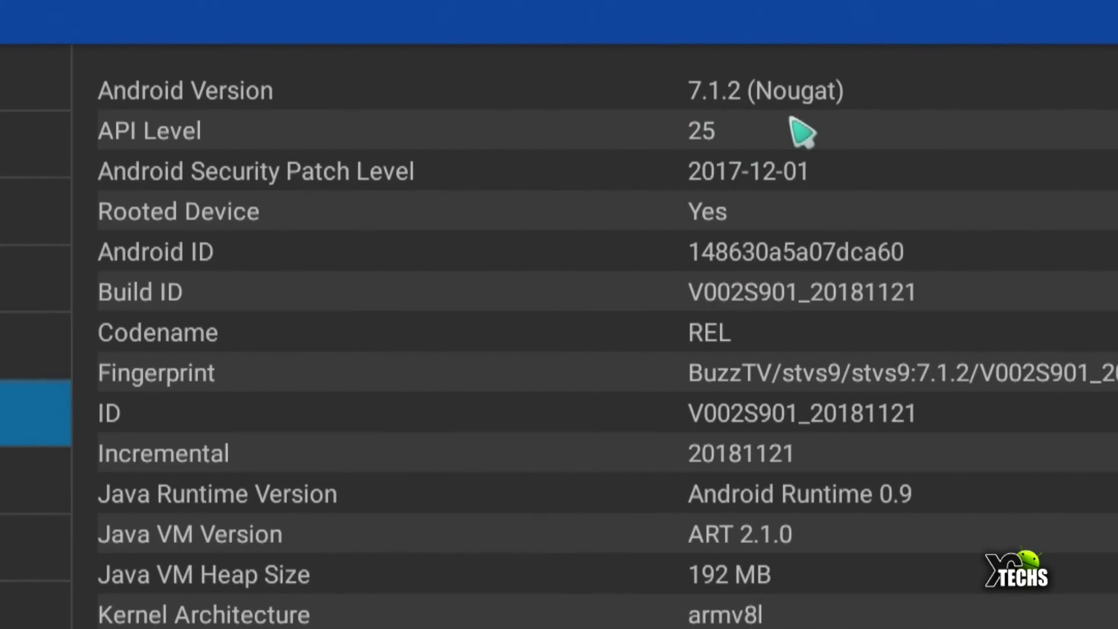
mouse_move(767, 366)
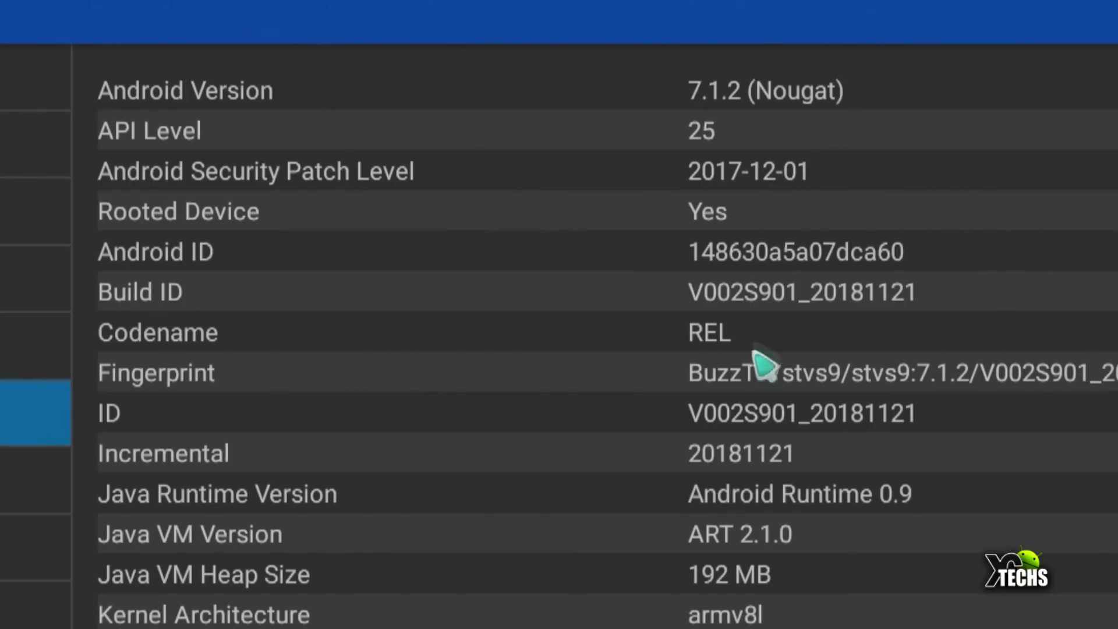
mouse_move(763, 614)
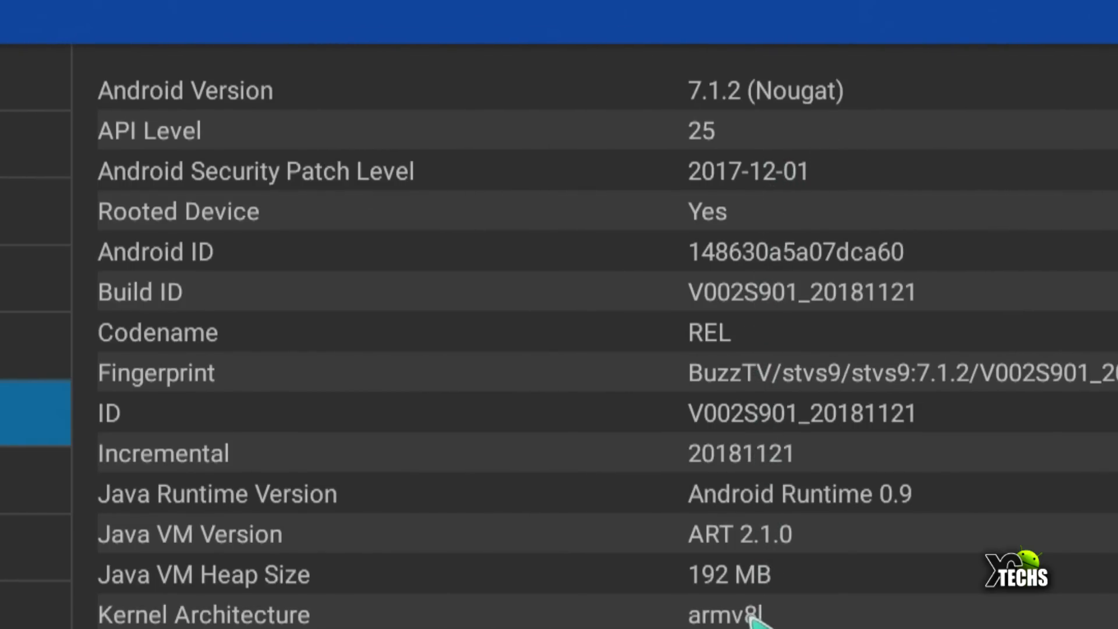
click(36, 302)
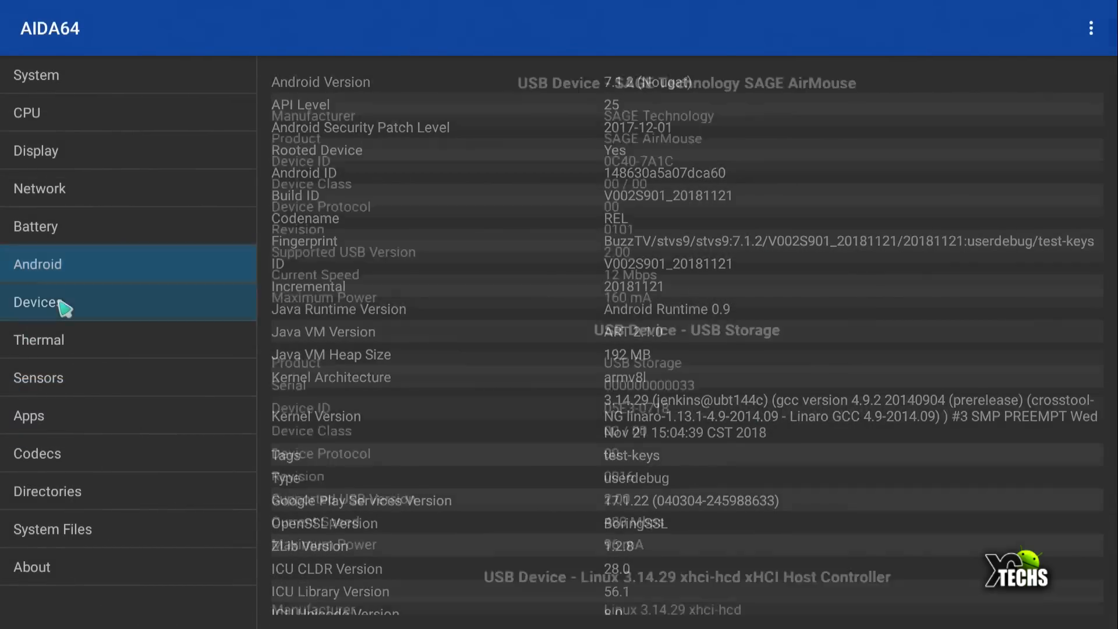
click(40, 301)
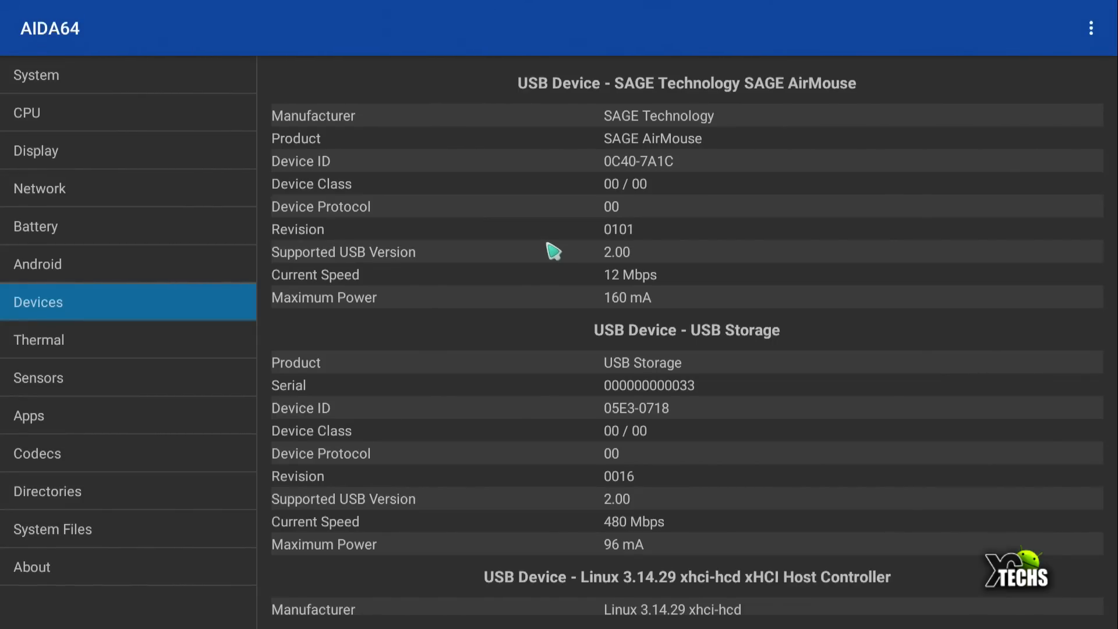
mouse_move(357, 286)
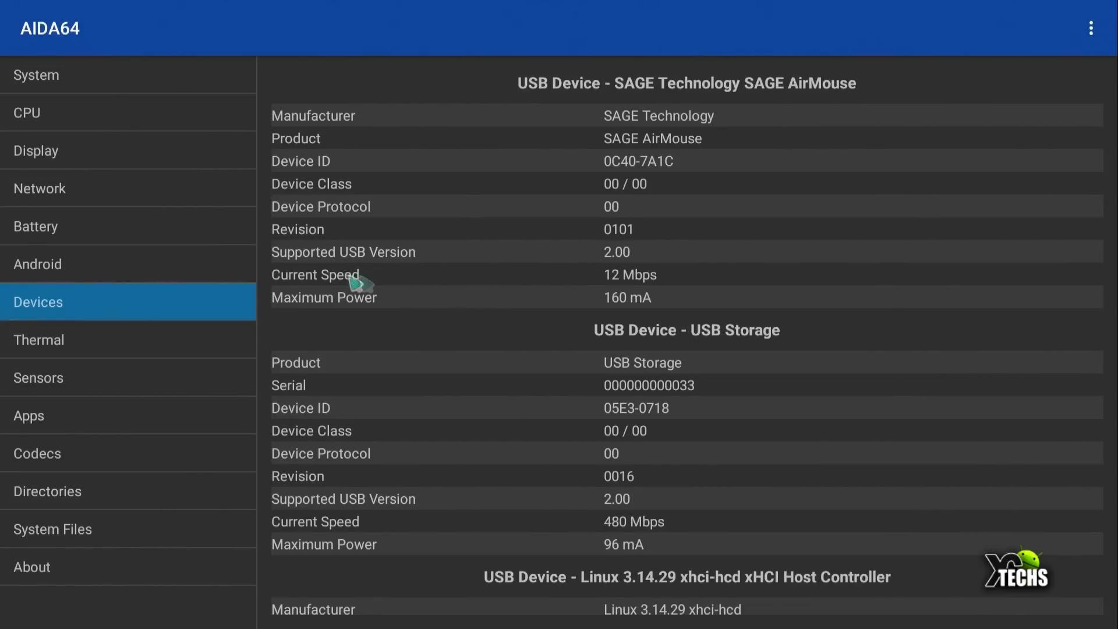
mouse_move(588, 184)
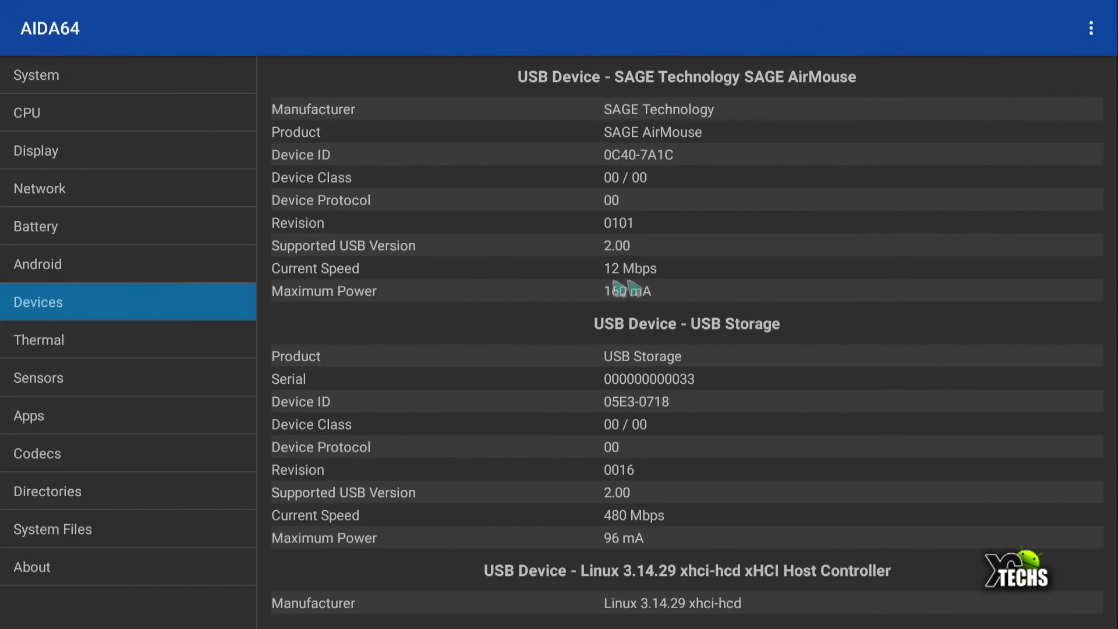
mouse_move(663, 286)
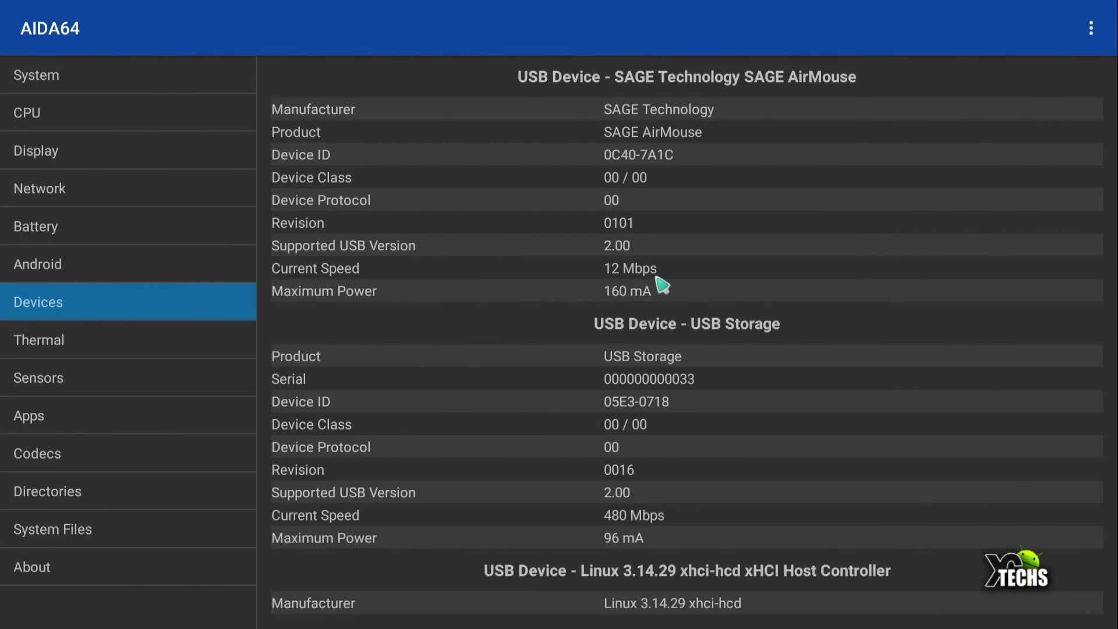
mouse_move(606, 545)
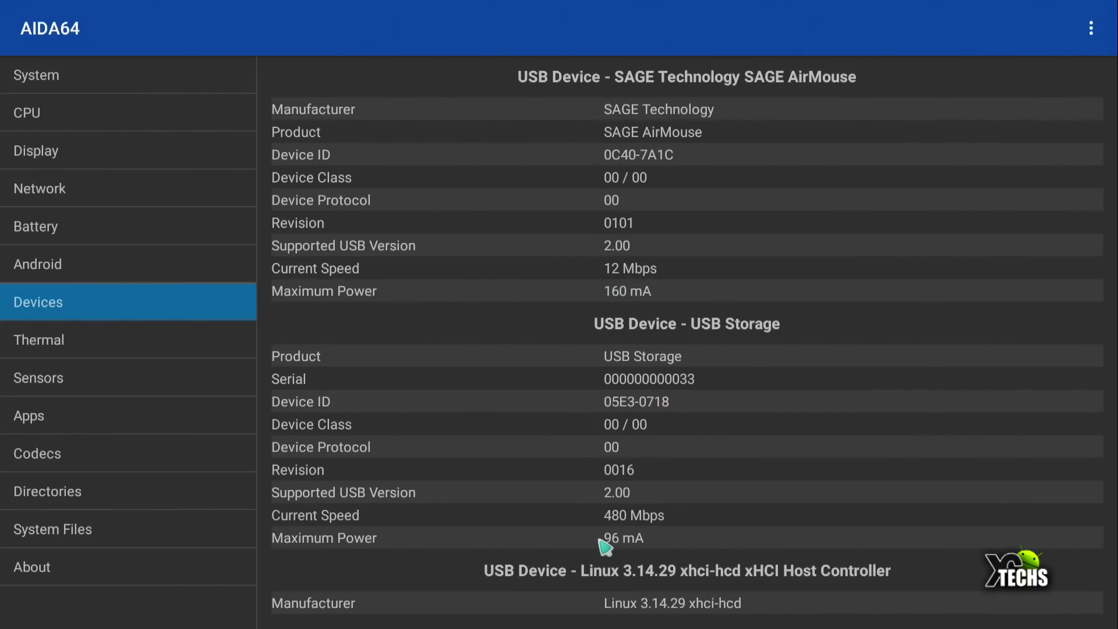
scroll(down, 3)
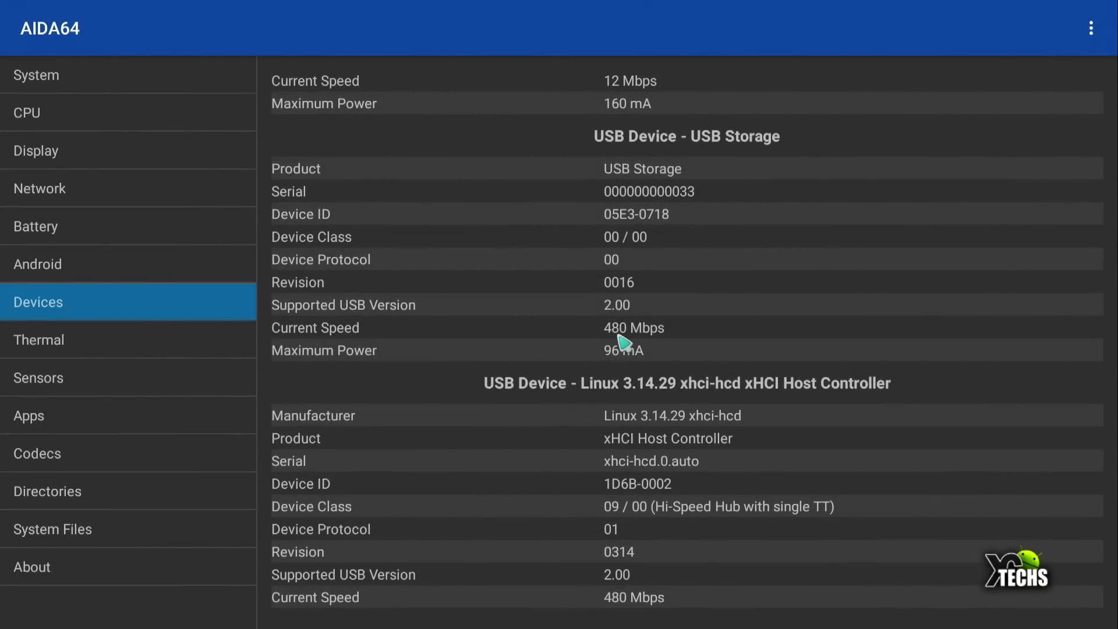
mouse_move(627, 363)
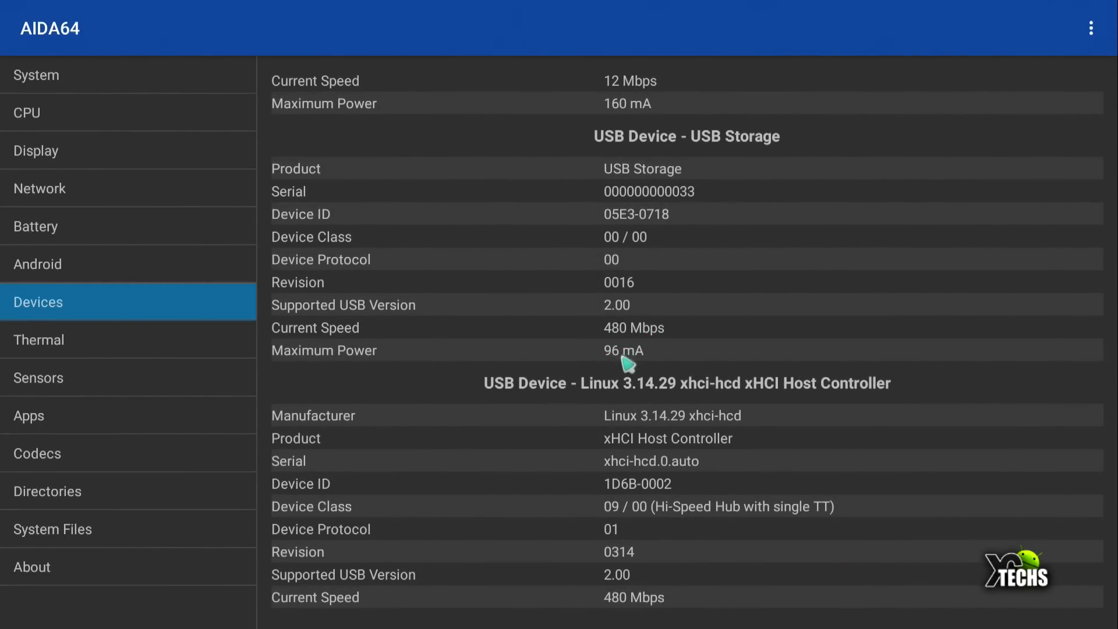
scroll(down, 3)
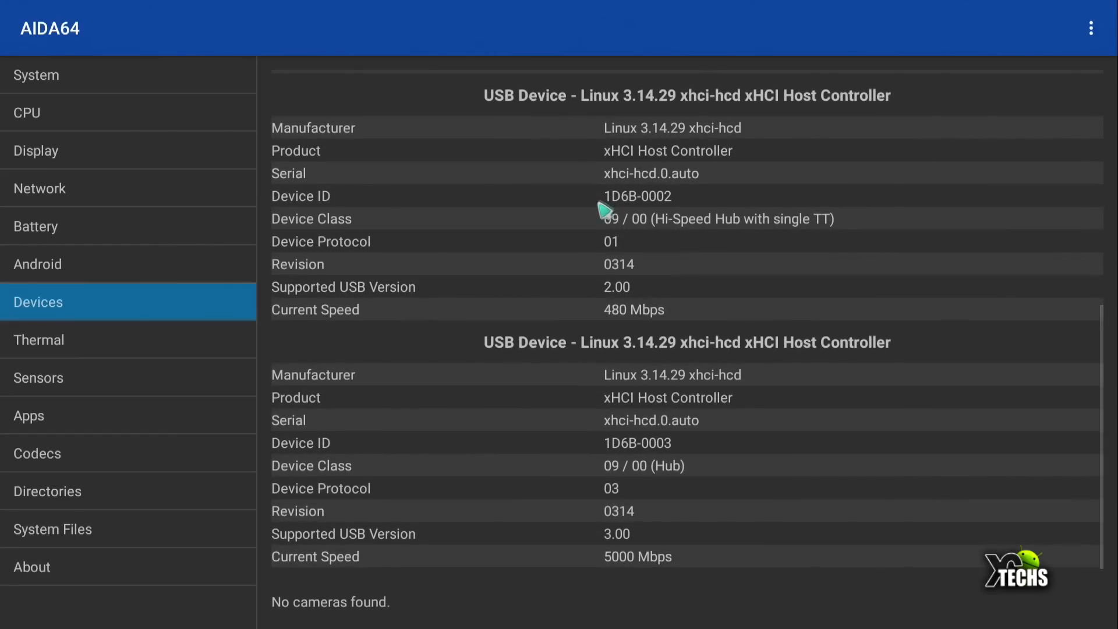
mouse_move(579, 247)
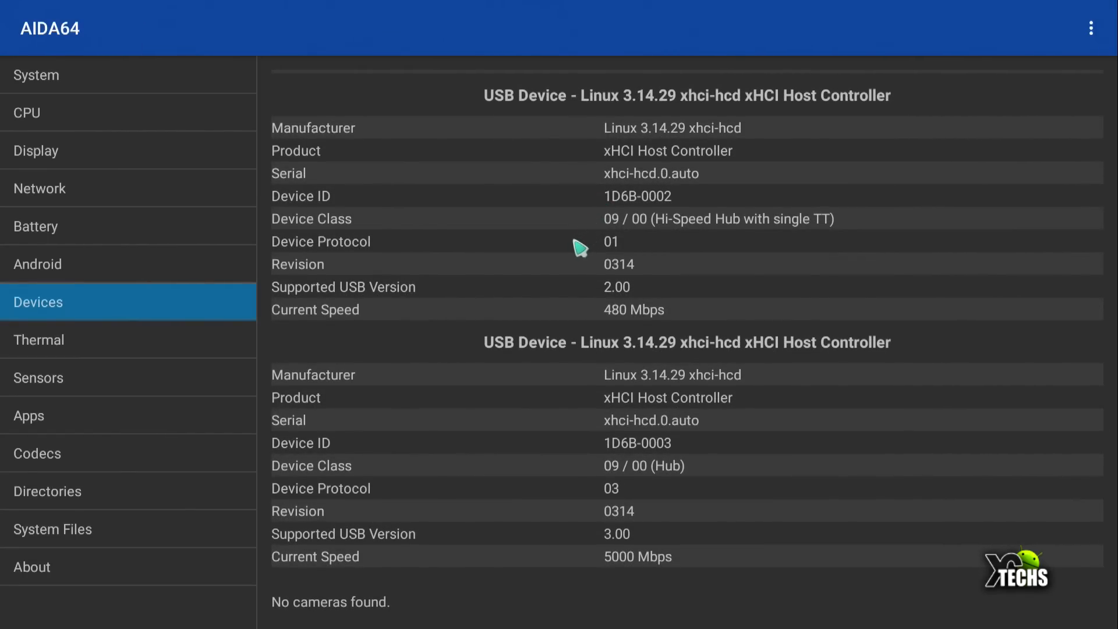
mouse_move(562, 265)
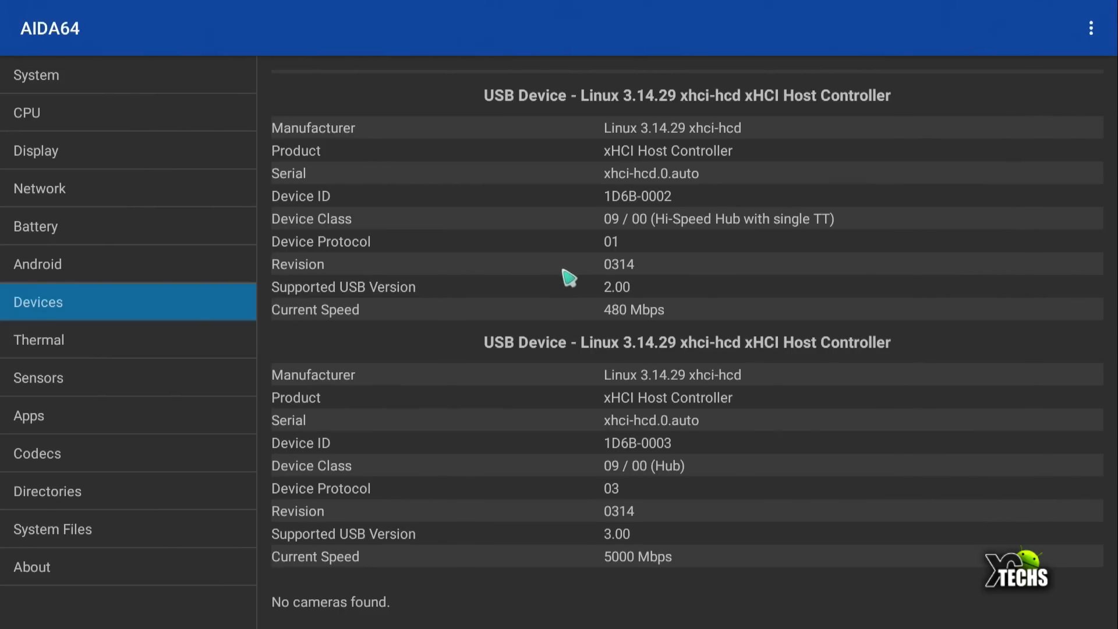
mouse_move(602, 286)
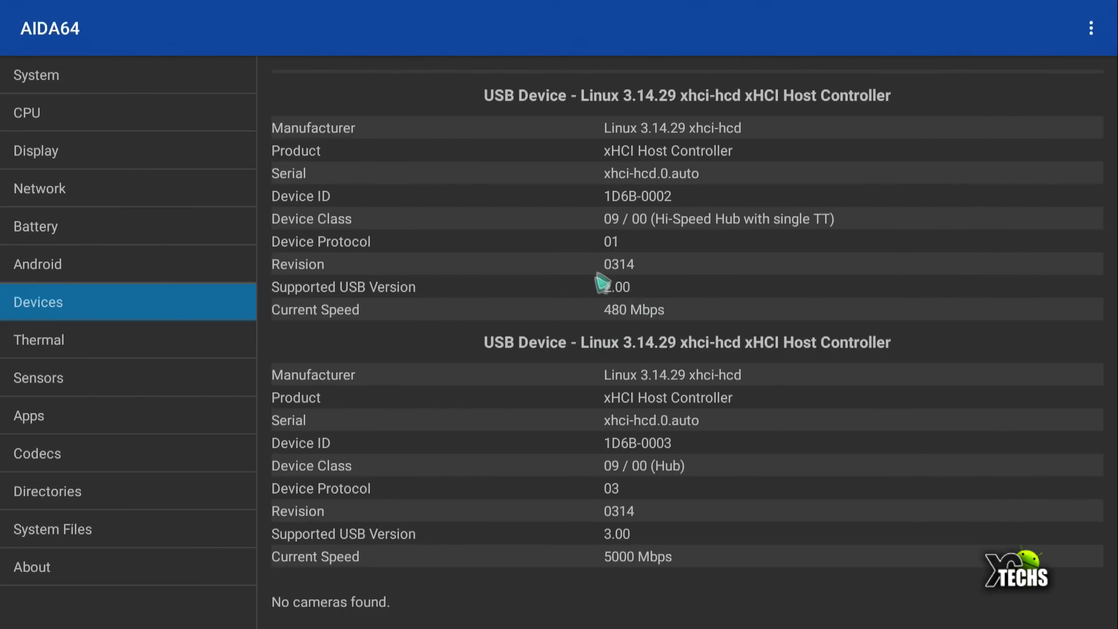
scroll(down, 3)
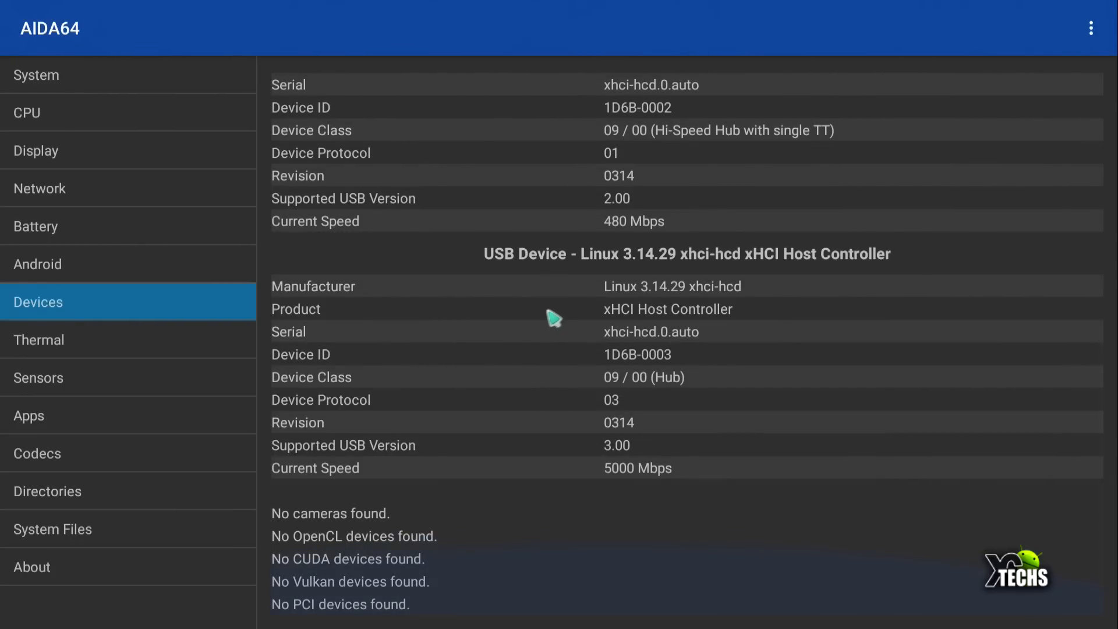
mouse_move(674, 357)
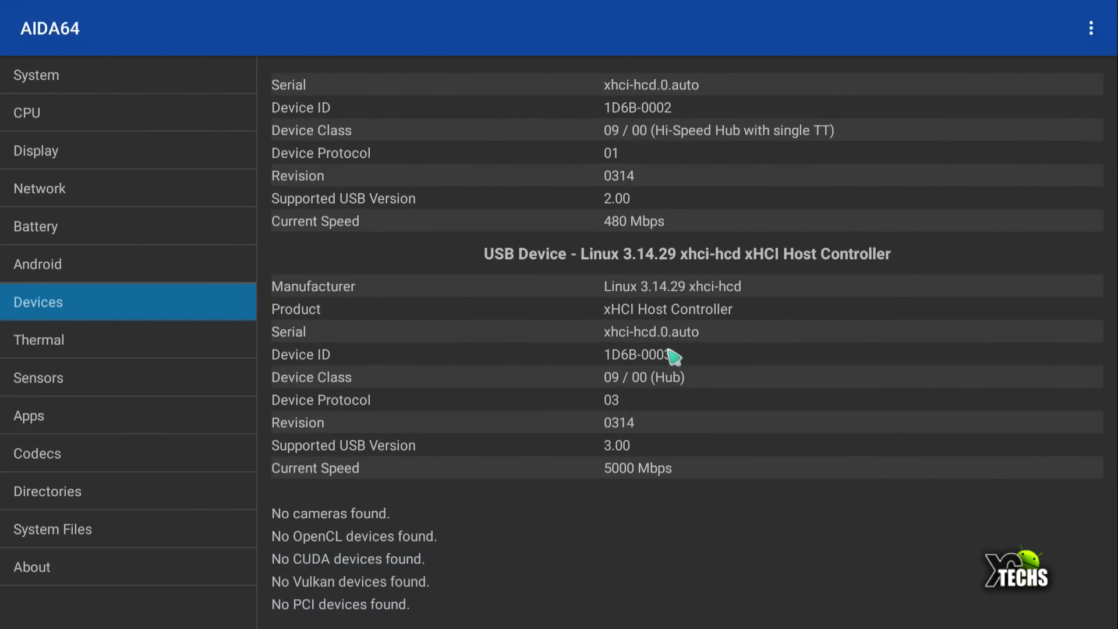
mouse_move(658, 399)
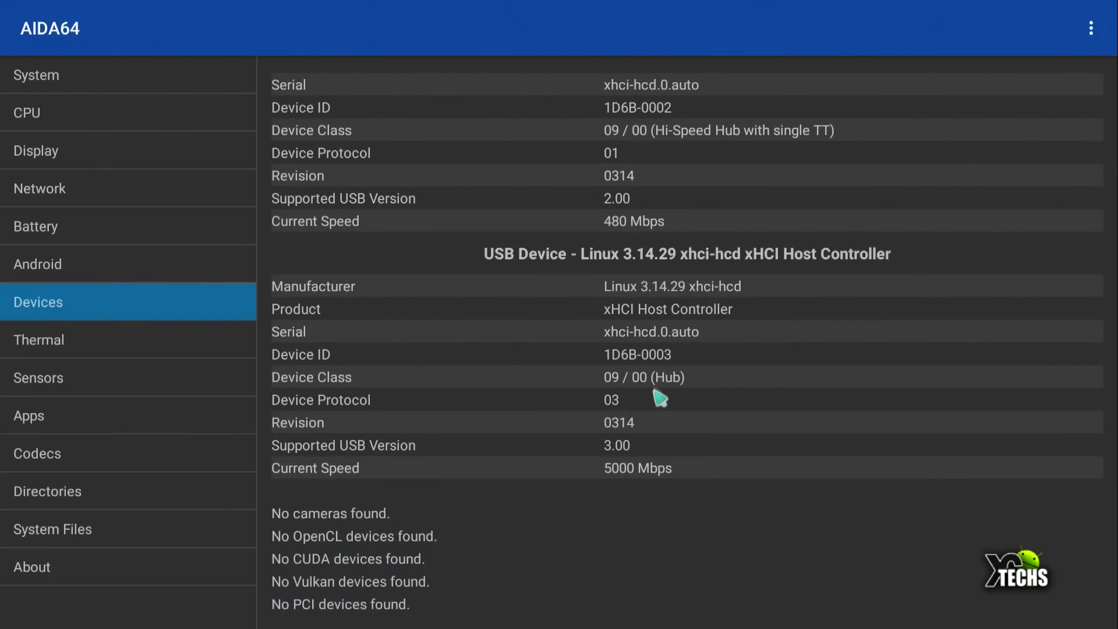
mouse_move(588, 487)
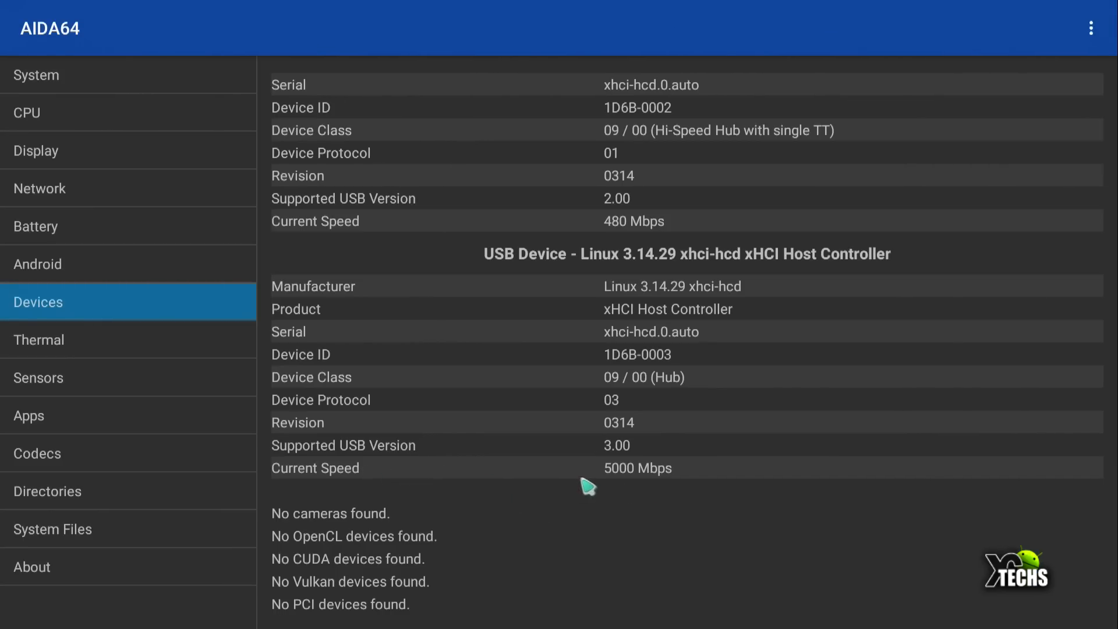
mouse_move(567, 470)
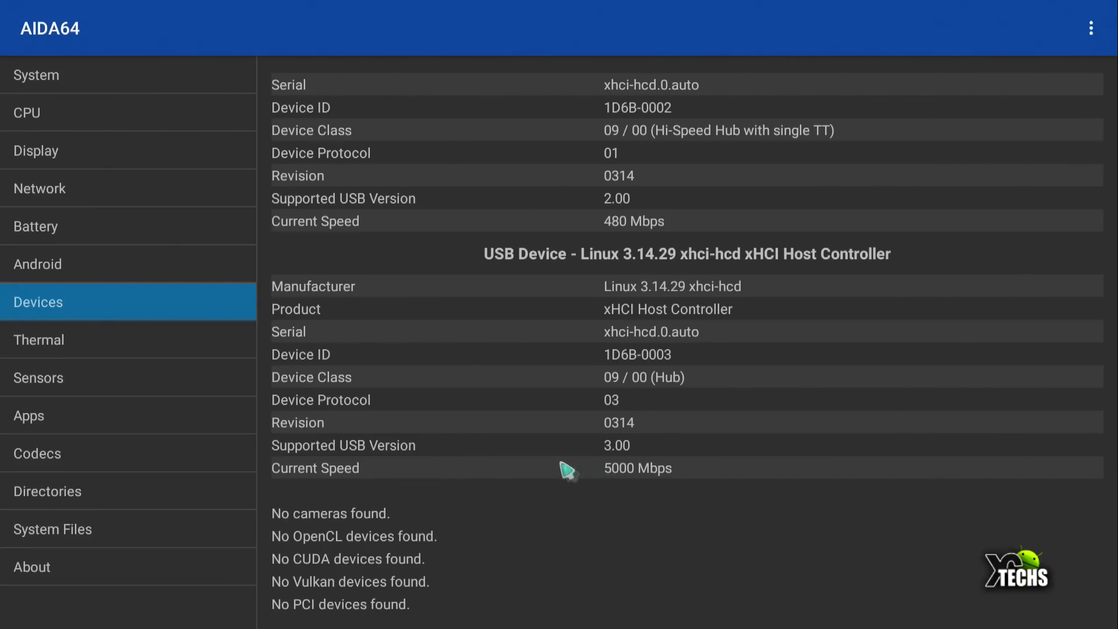
mouse_move(513, 595)
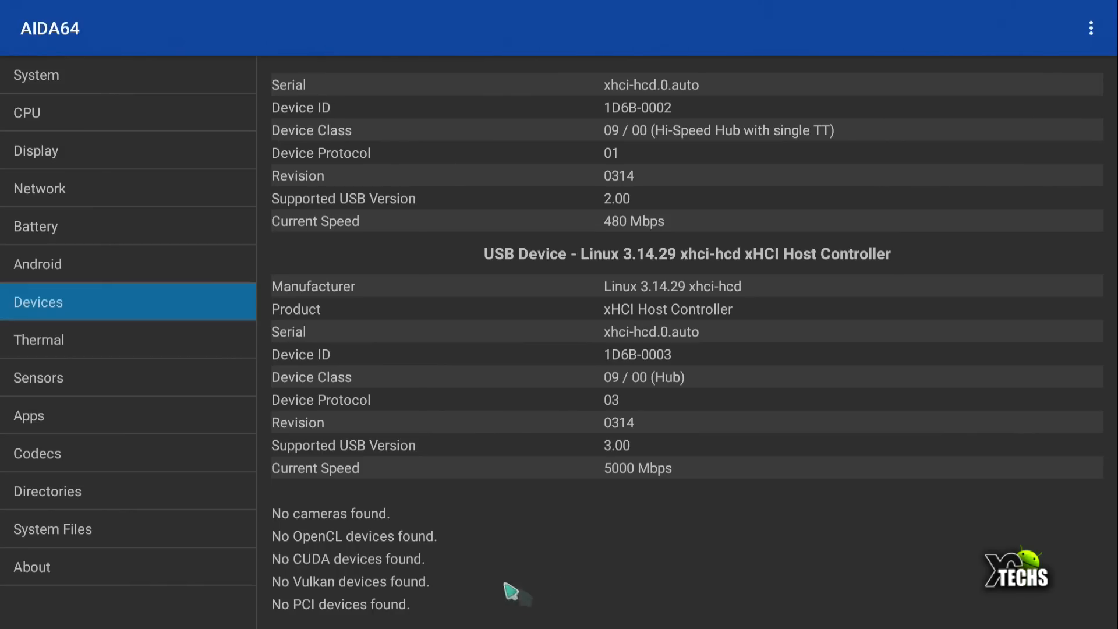
- Check the thermal readings: soc_thermal 61.0°C and battery 42.4°C
click(40, 339)
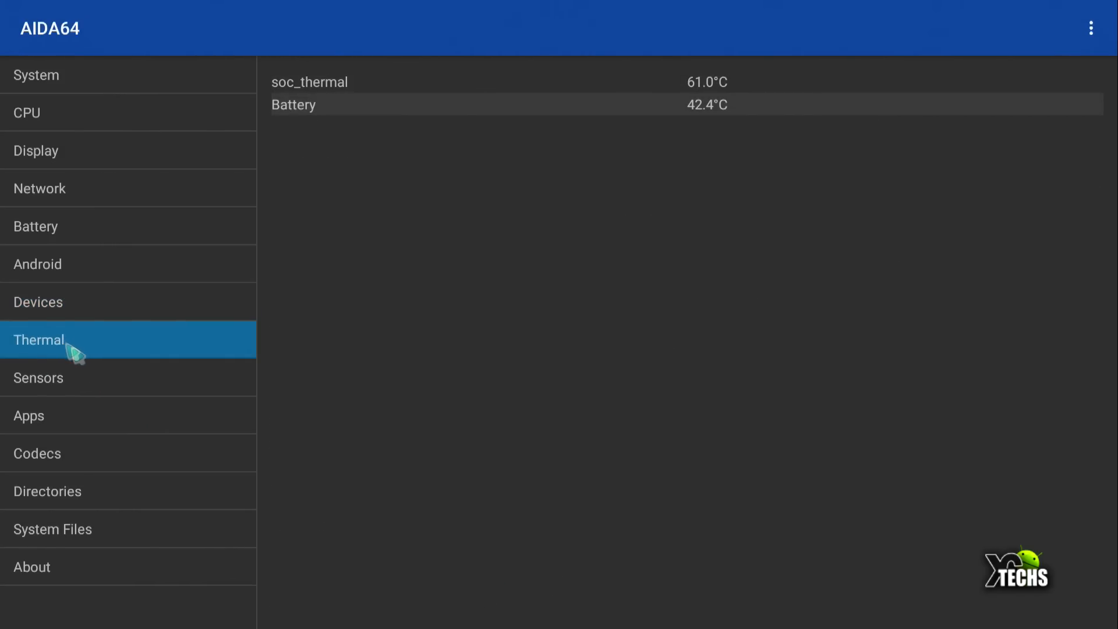
mouse_move(729, 88)
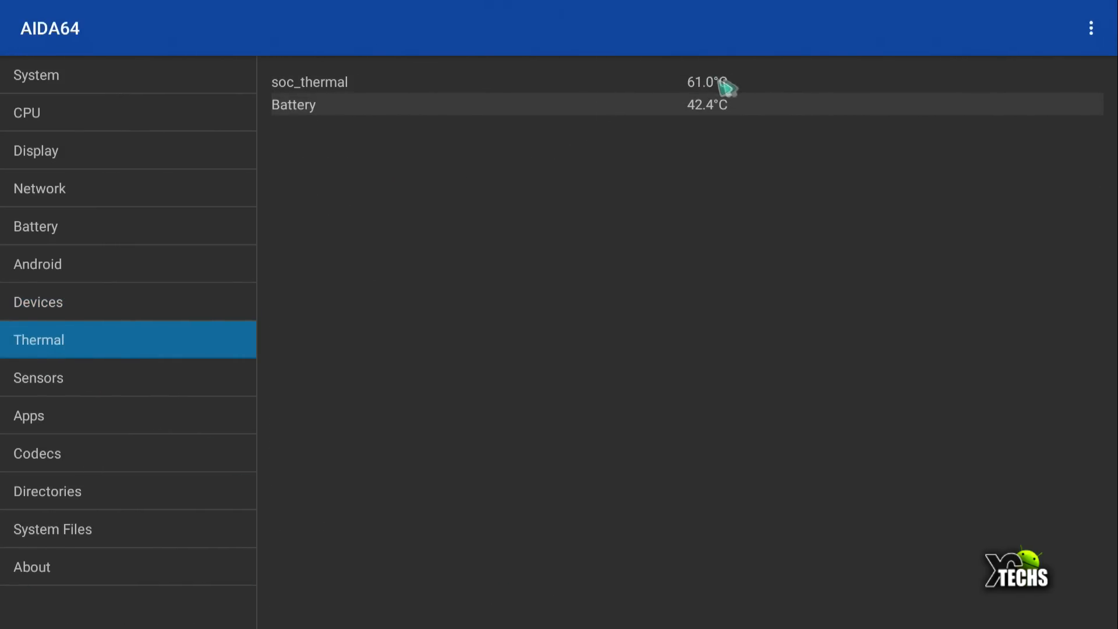
mouse_move(275, 335)
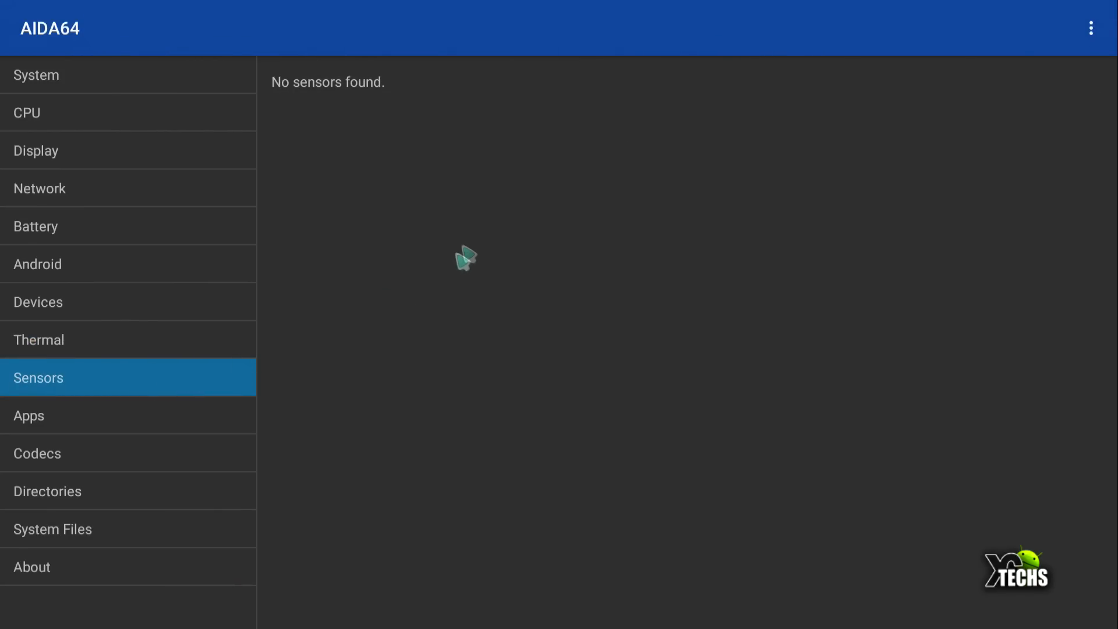
mouse_move(548, 312)
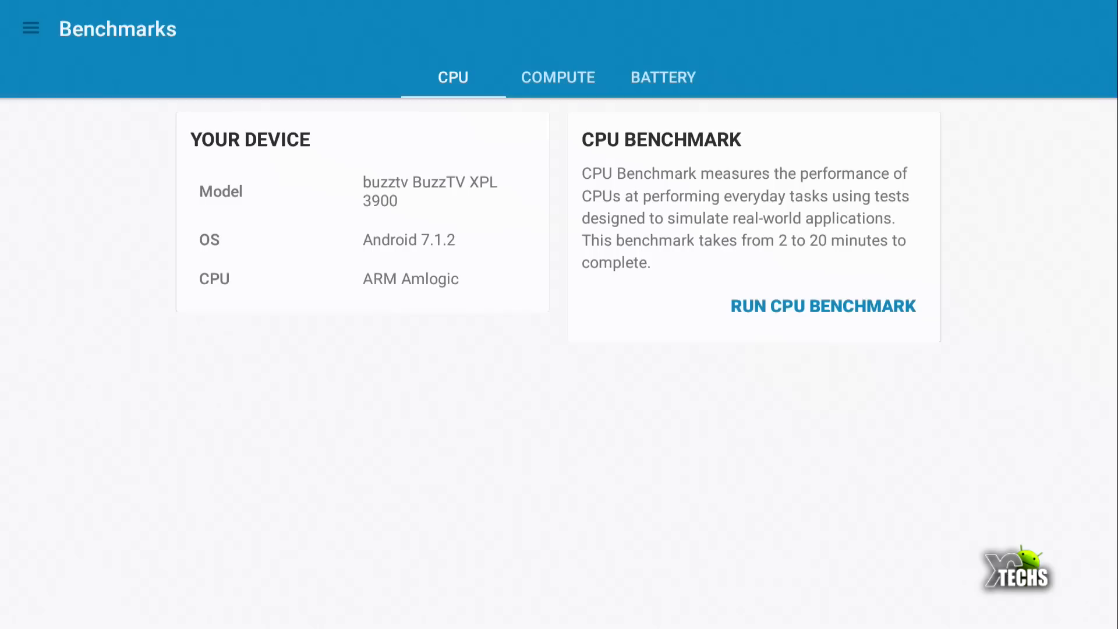
- View the saved Geekbench result scoring 520 single-core and 2493 multi-core
click(31, 28)
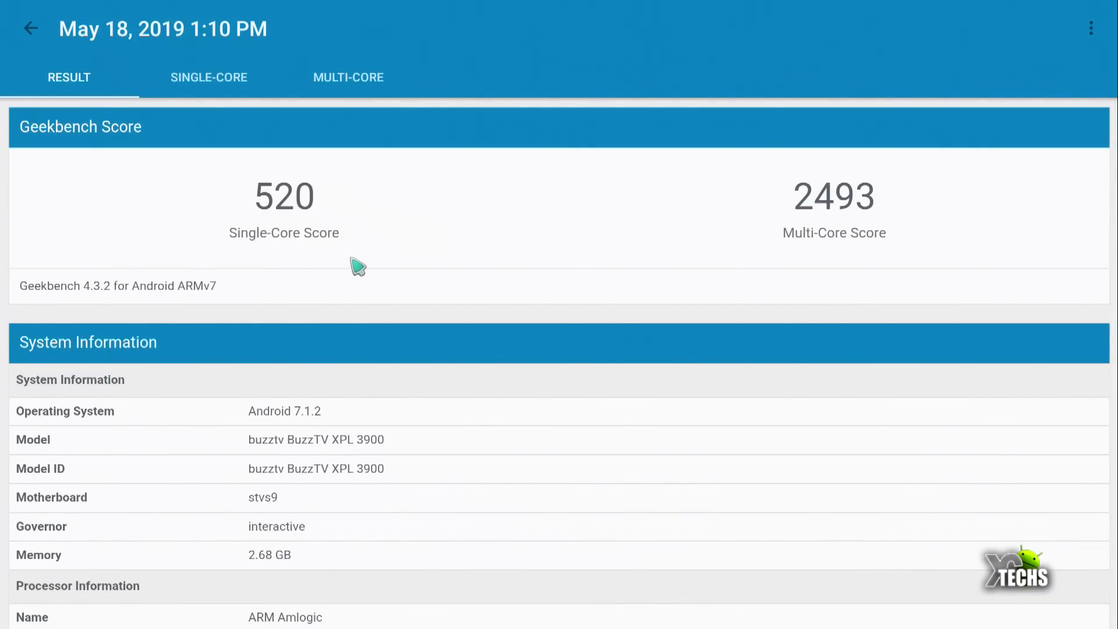
mouse_move(871, 242)
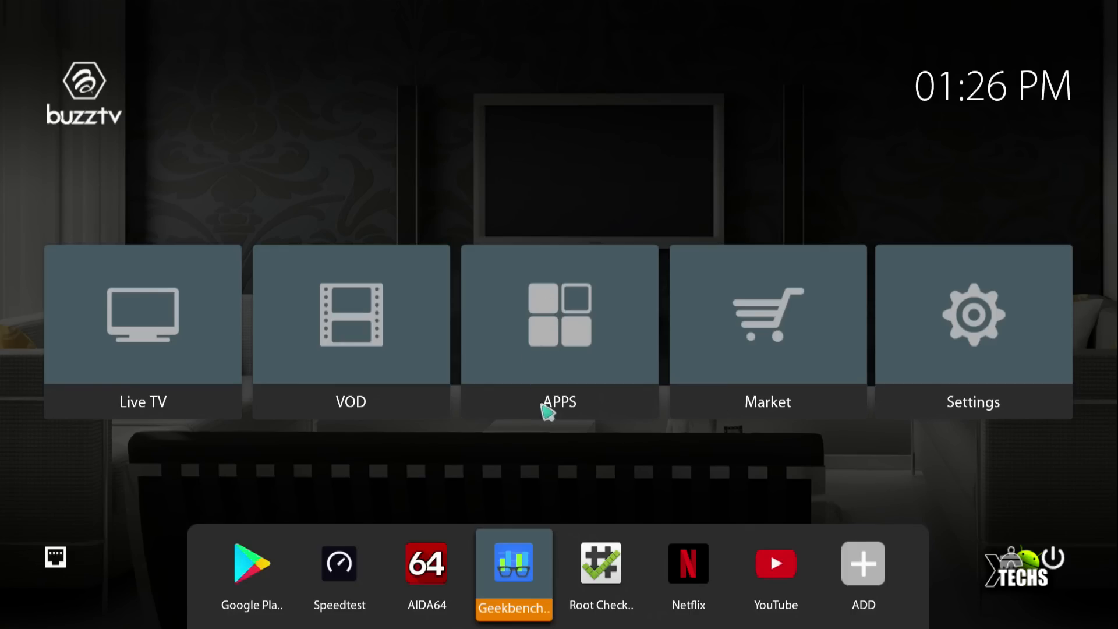
- Verify in Root Checker Basic that root access is properly installed
click(601, 563)
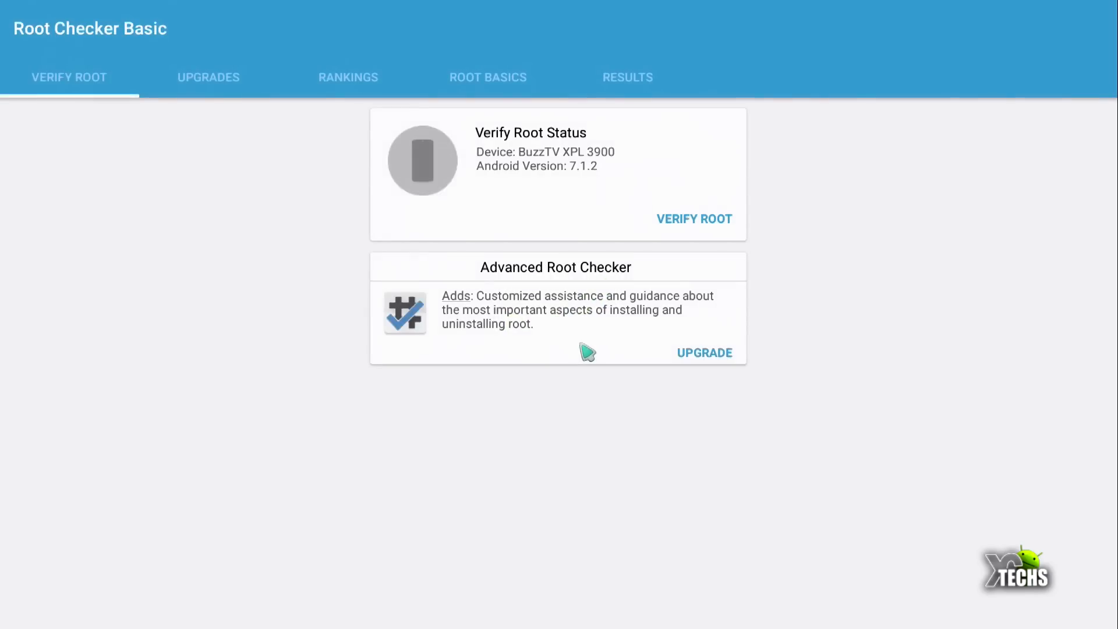
click(693, 219)
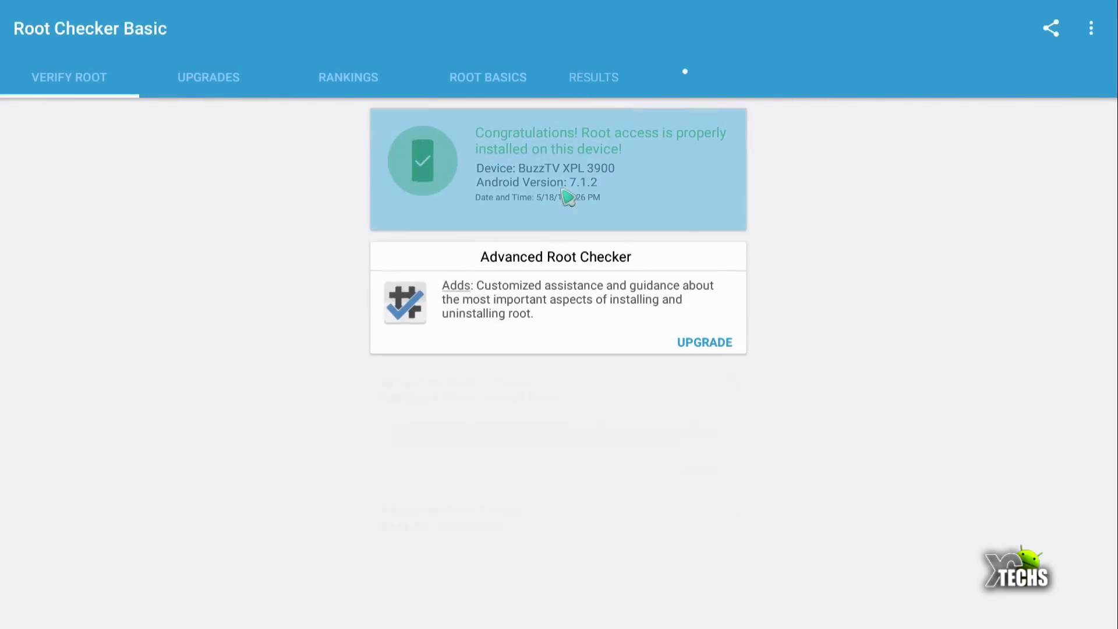
scroll(down, 3)
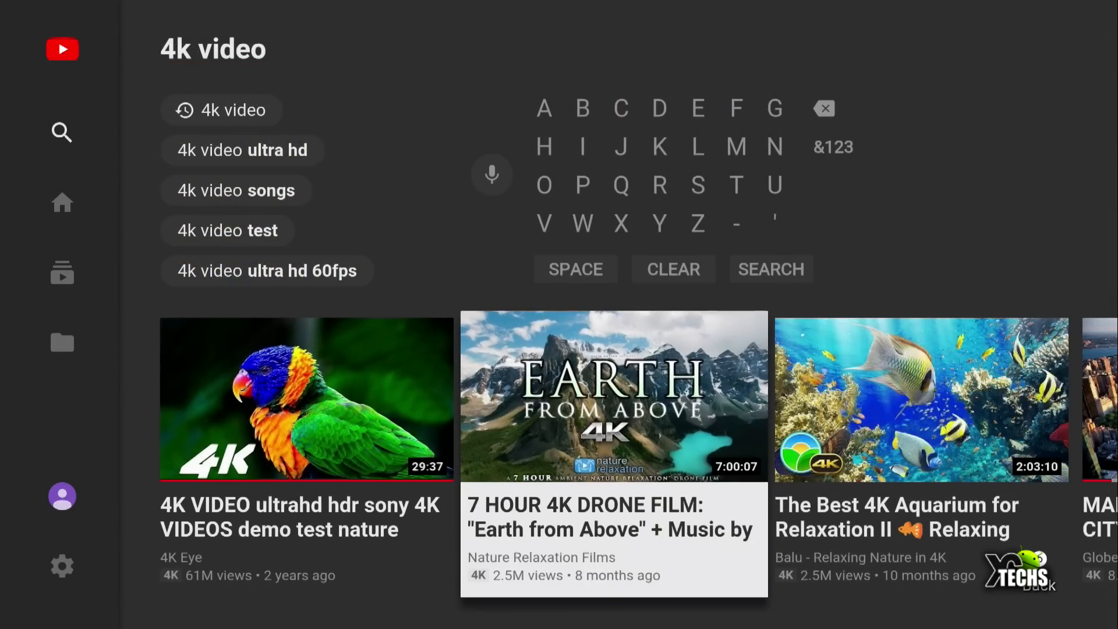
- Play 'The Best 4K Aquarium for Relaxation II' and bring up its quality setting
scroll(right, 3)
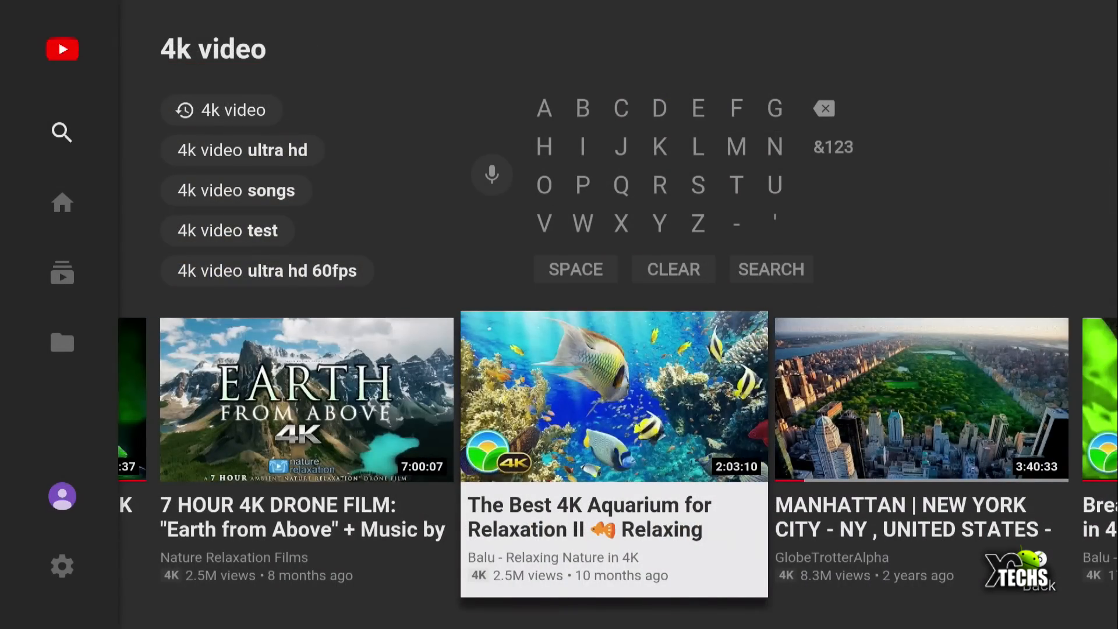
click(614, 397)
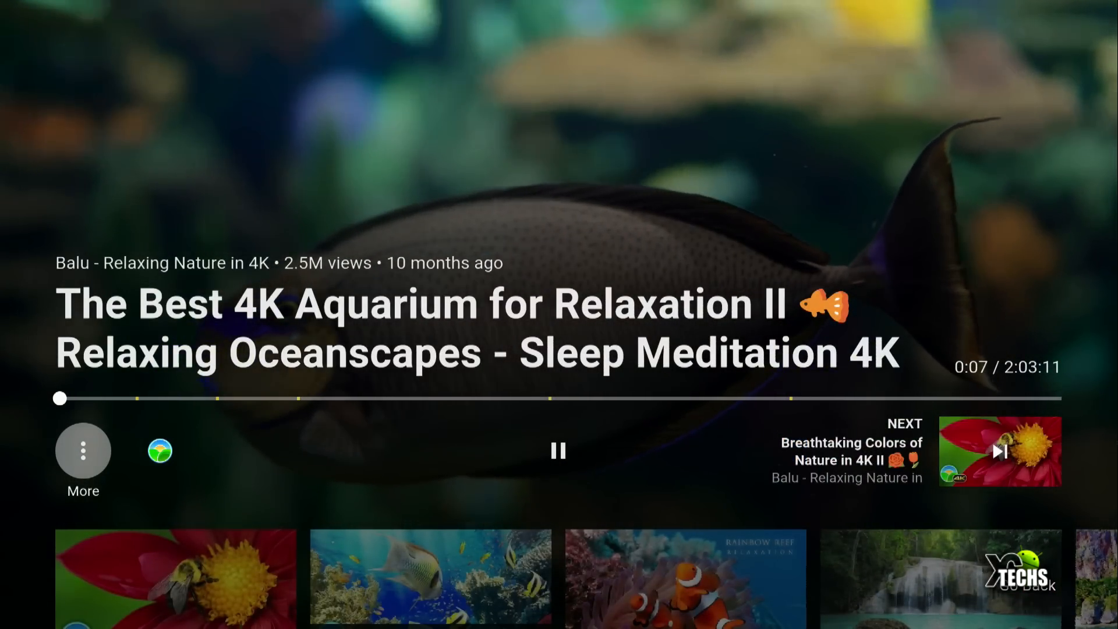
click(83, 450)
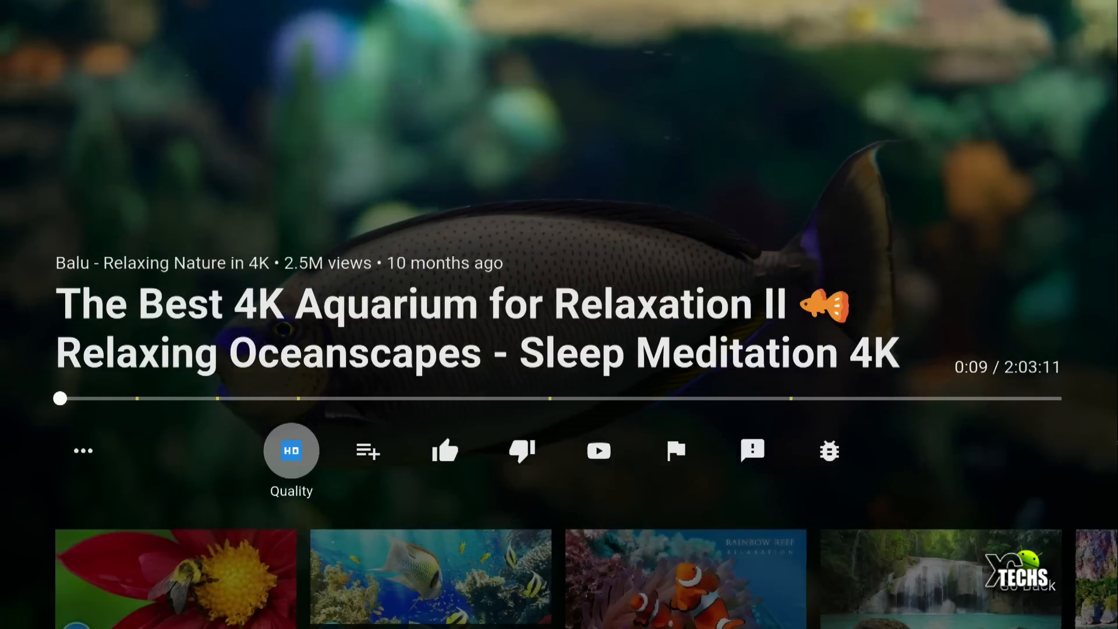
click(291, 450)
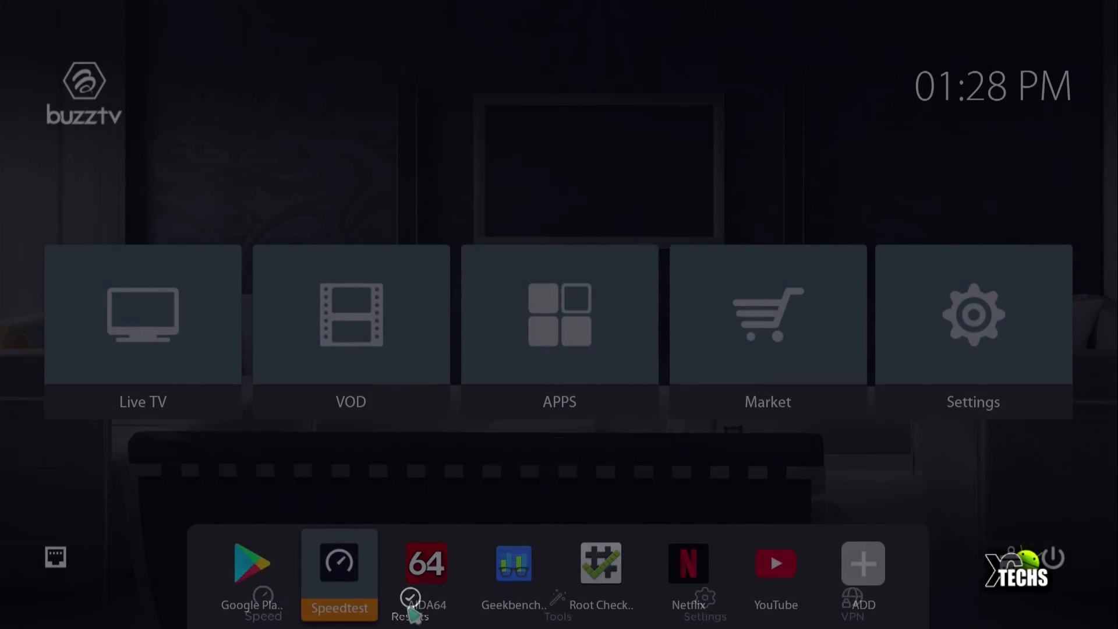
- Launch Speedtest by Ookla to review the 732/32.2 Mbps test result
click(339, 562)
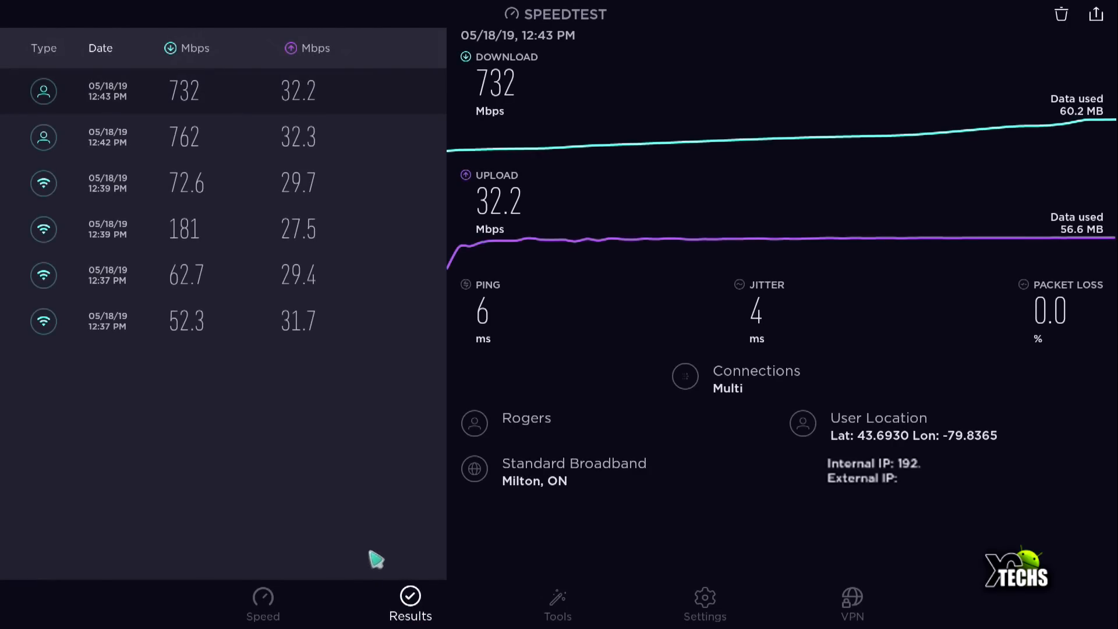
mouse_move(392, 552)
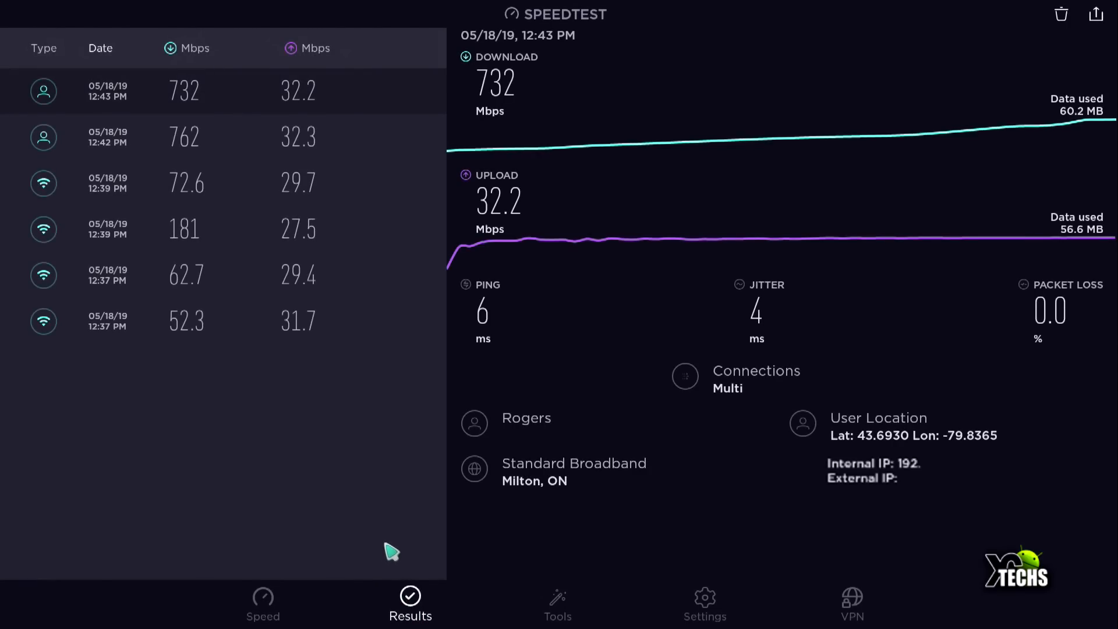
mouse_move(360, 513)
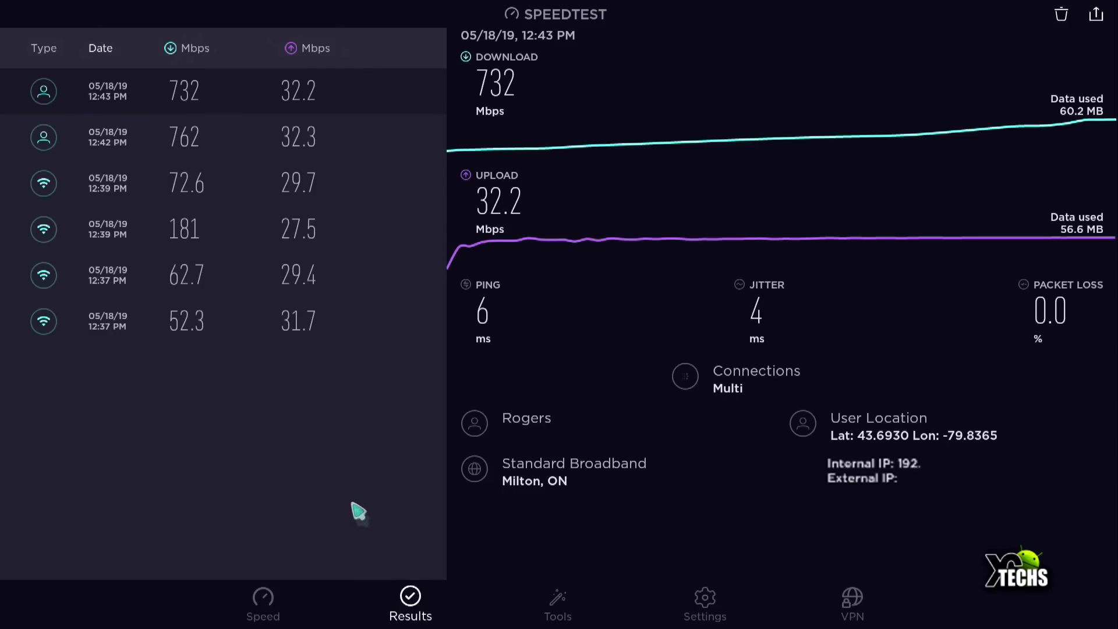
mouse_move(241, 450)
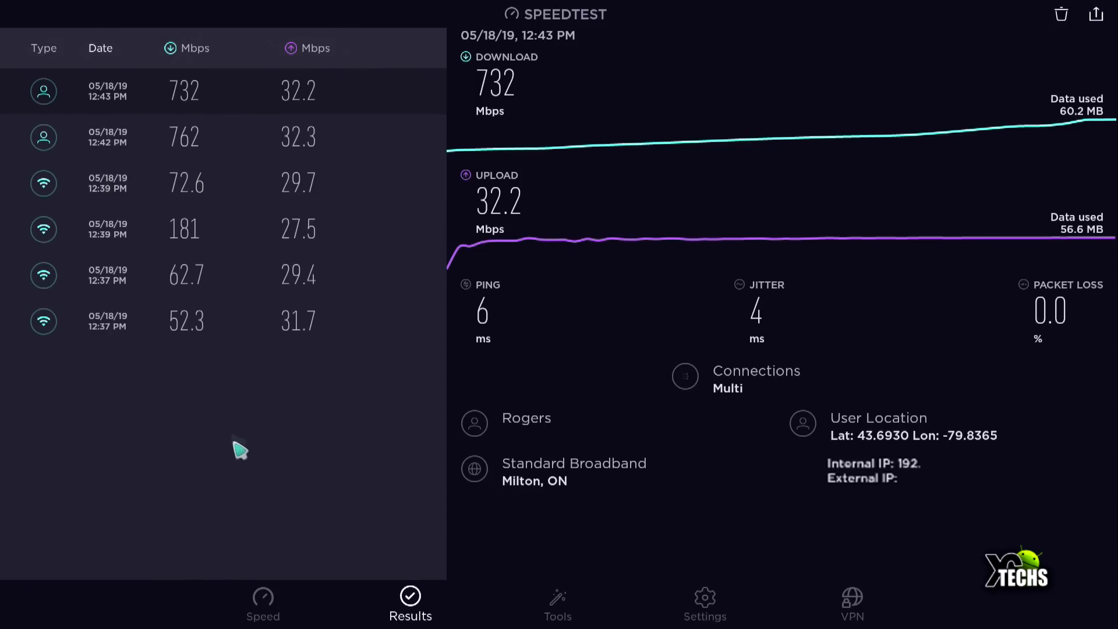
mouse_move(186, 396)
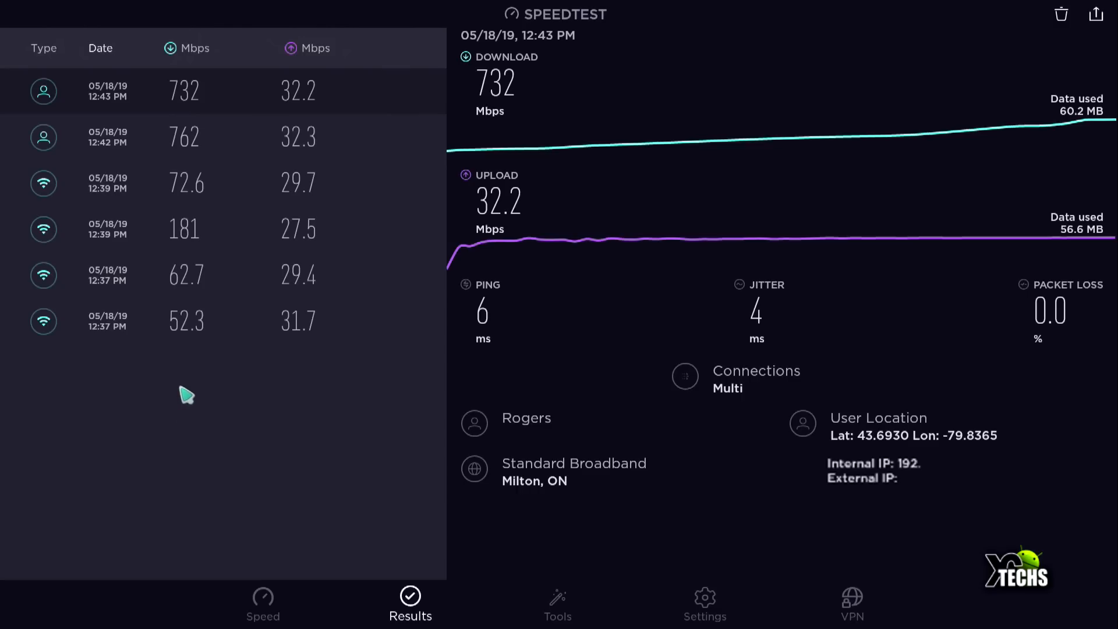
mouse_move(65, 353)
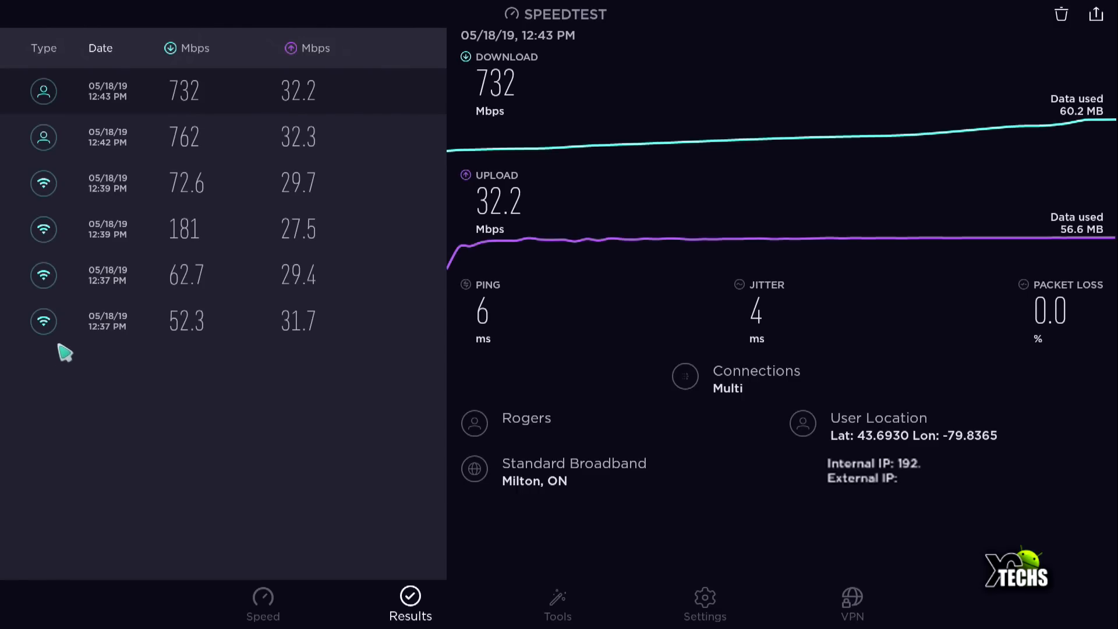
mouse_move(174, 277)
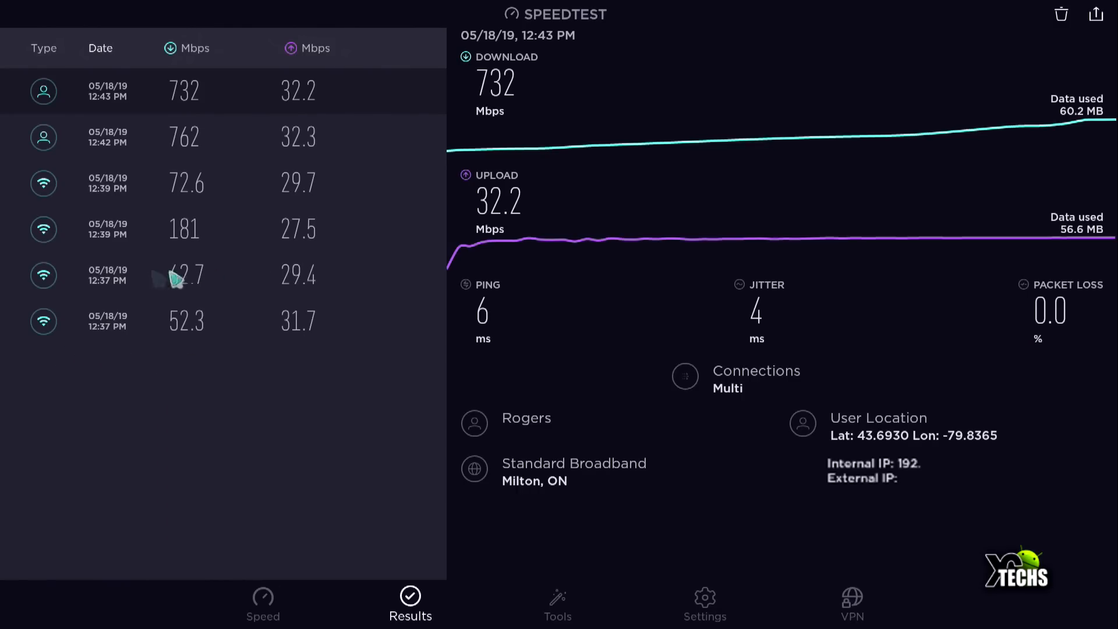
mouse_move(205, 345)
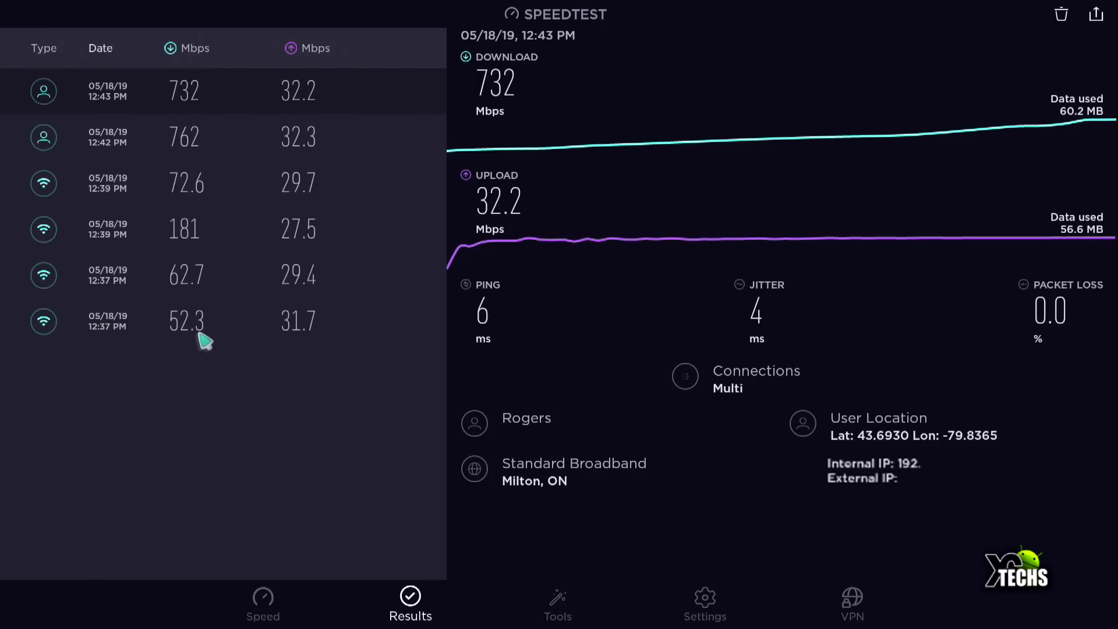
mouse_move(186, 333)
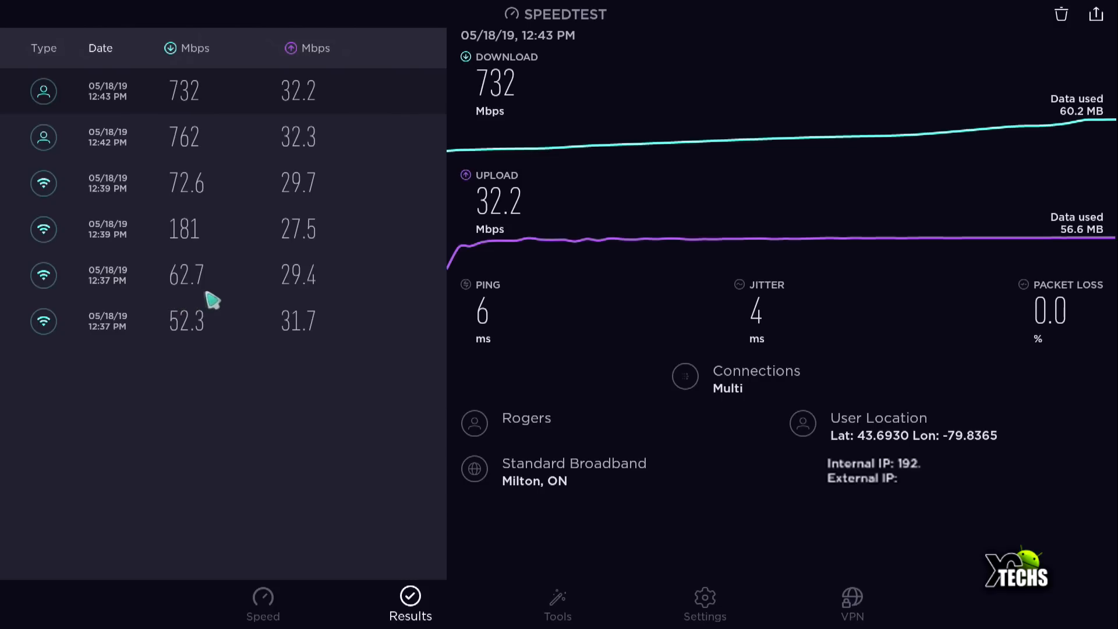
mouse_move(307, 306)
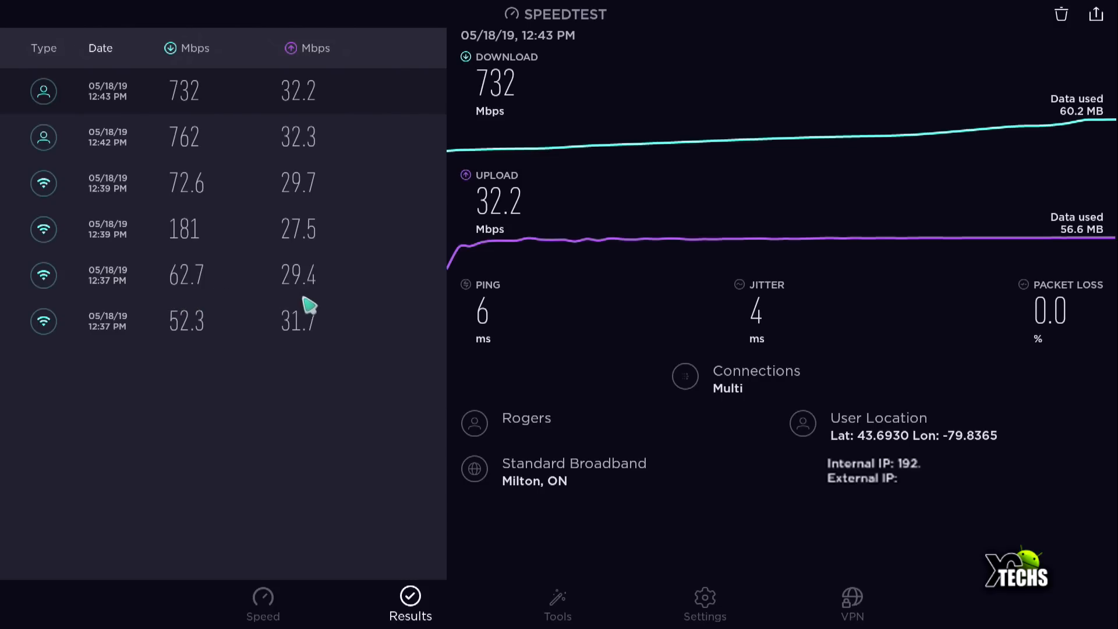
mouse_move(304, 309)
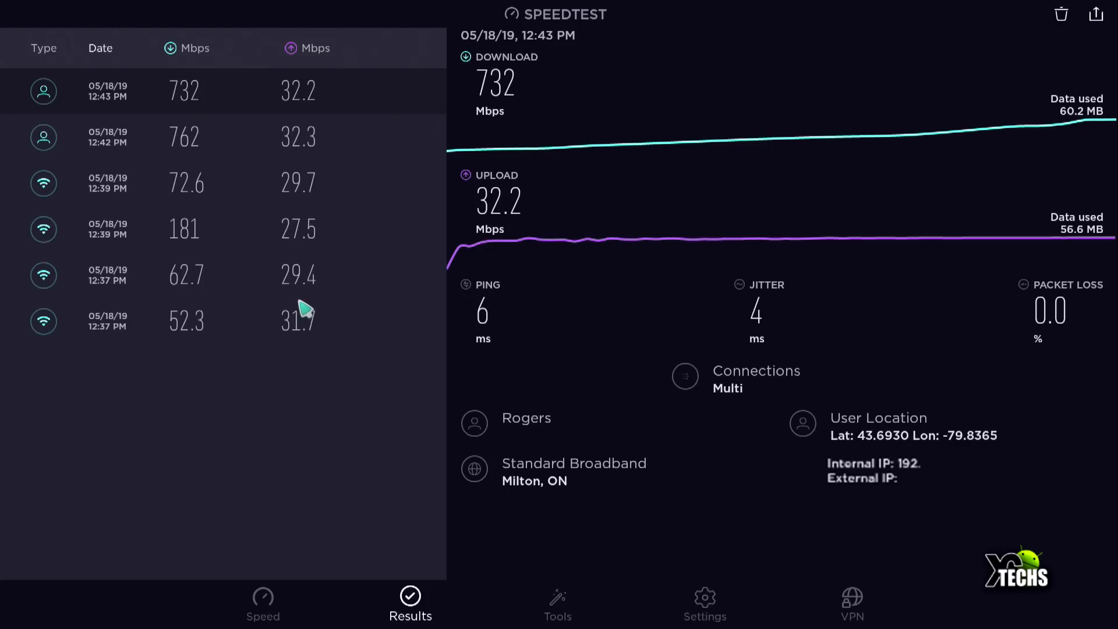
mouse_move(303, 337)
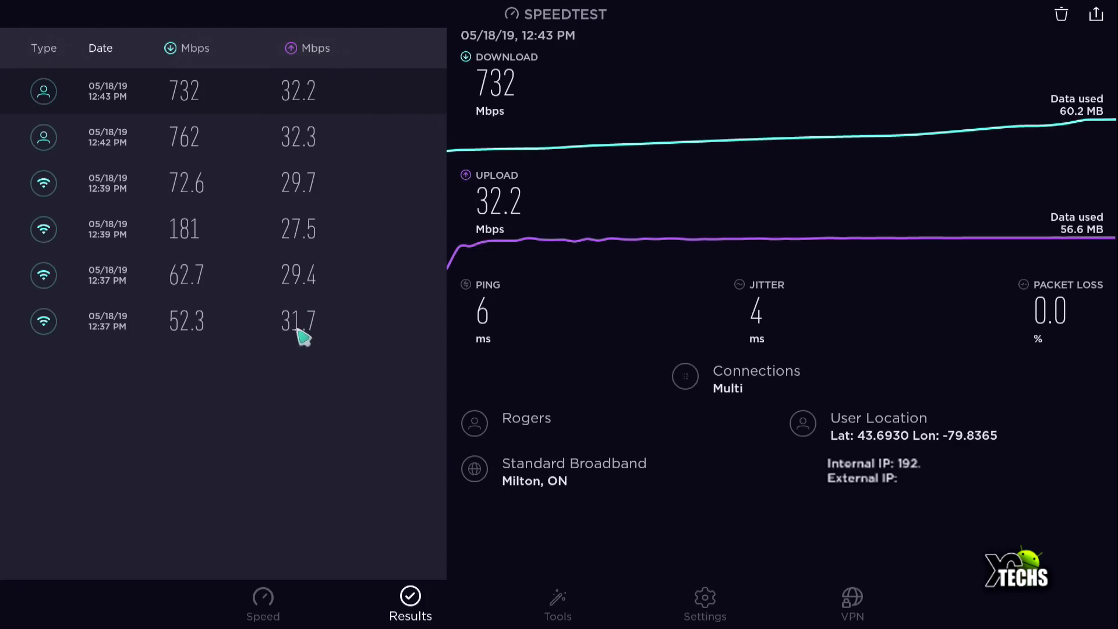
mouse_move(325, 278)
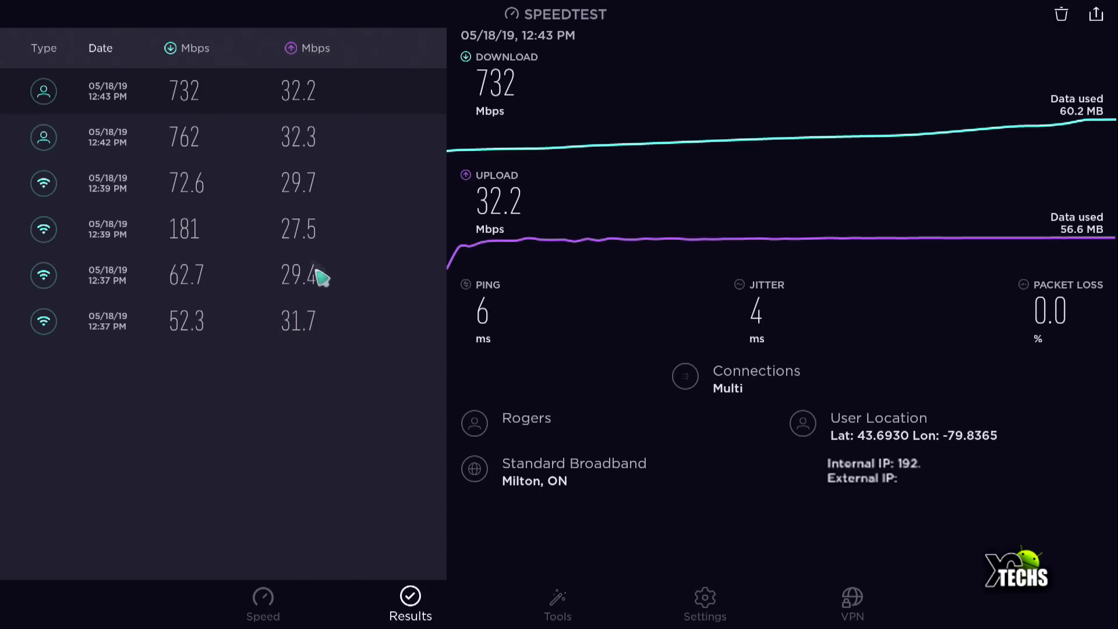
mouse_move(61, 257)
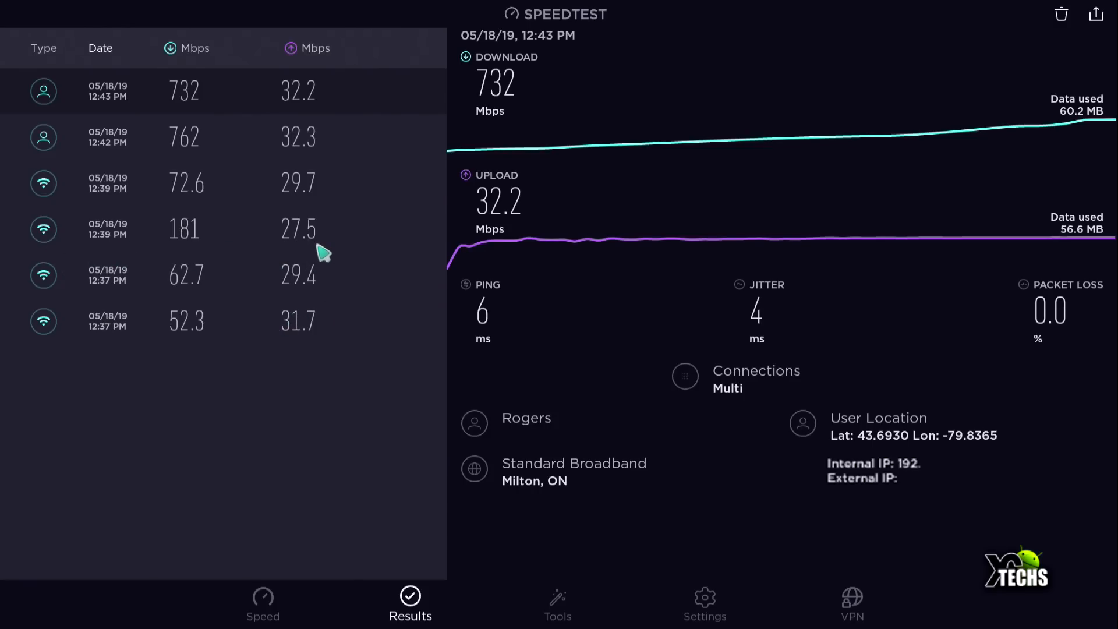
mouse_move(326, 264)
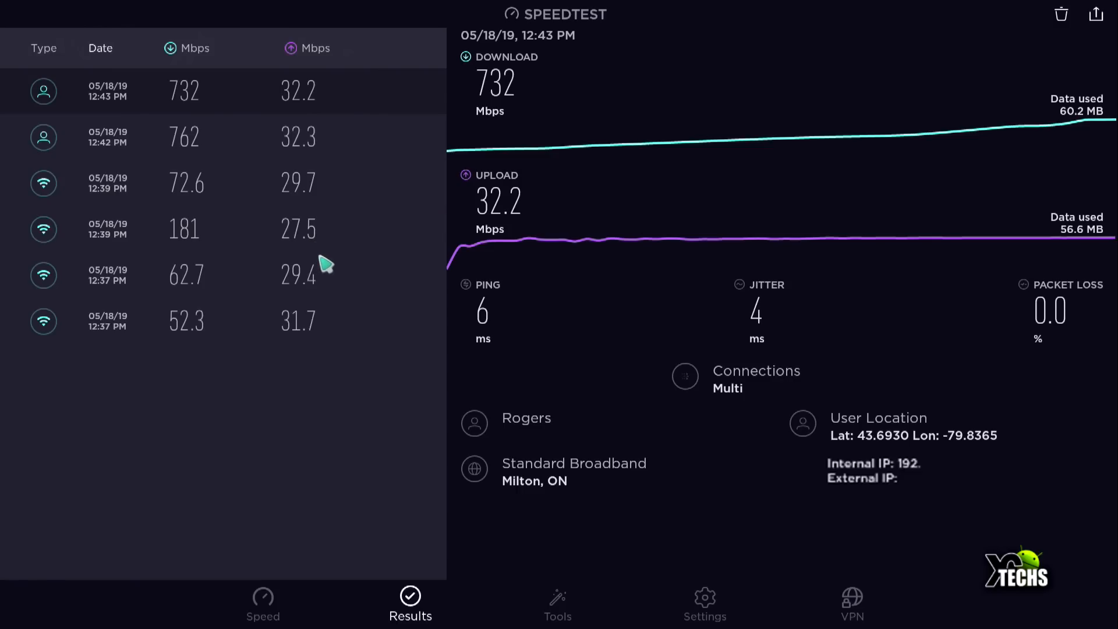
mouse_move(286, 255)
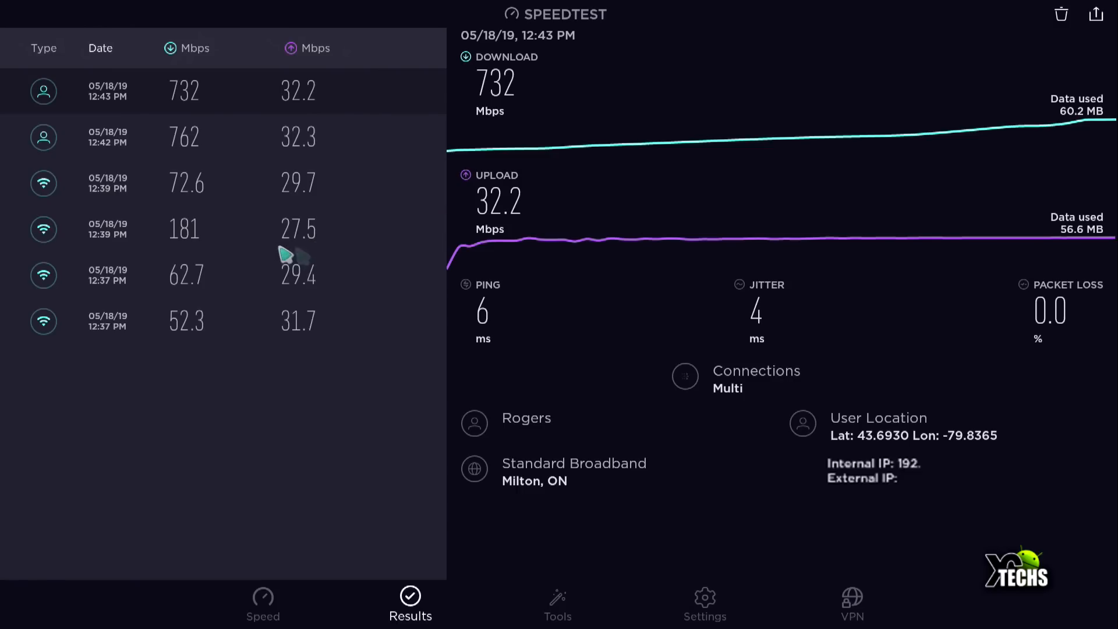
mouse_move(202, 211)
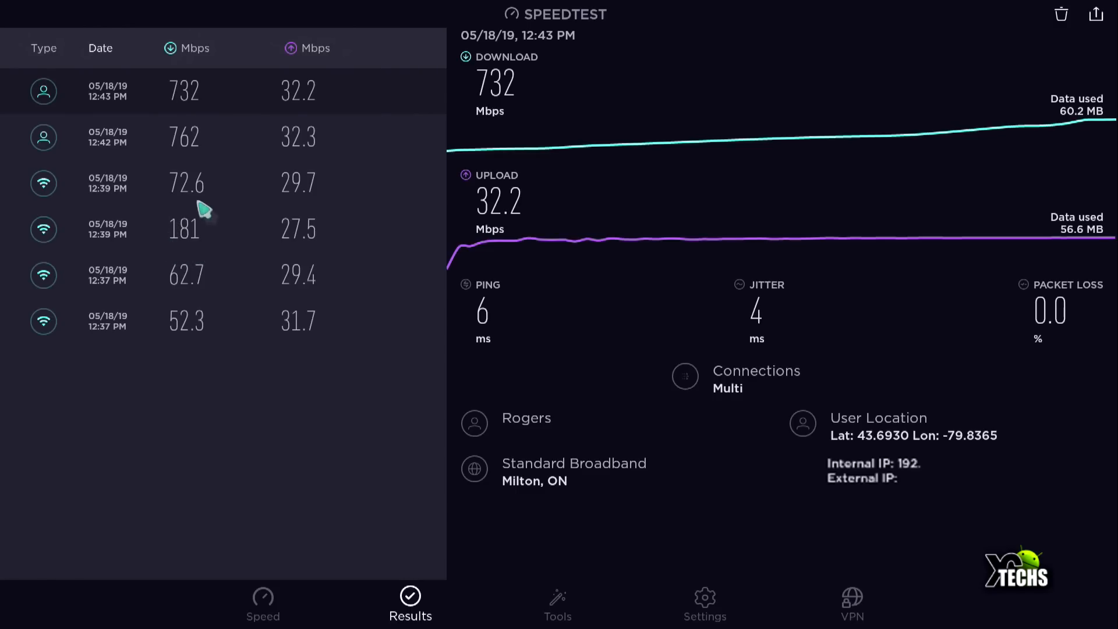
mouse_move(185, 207)
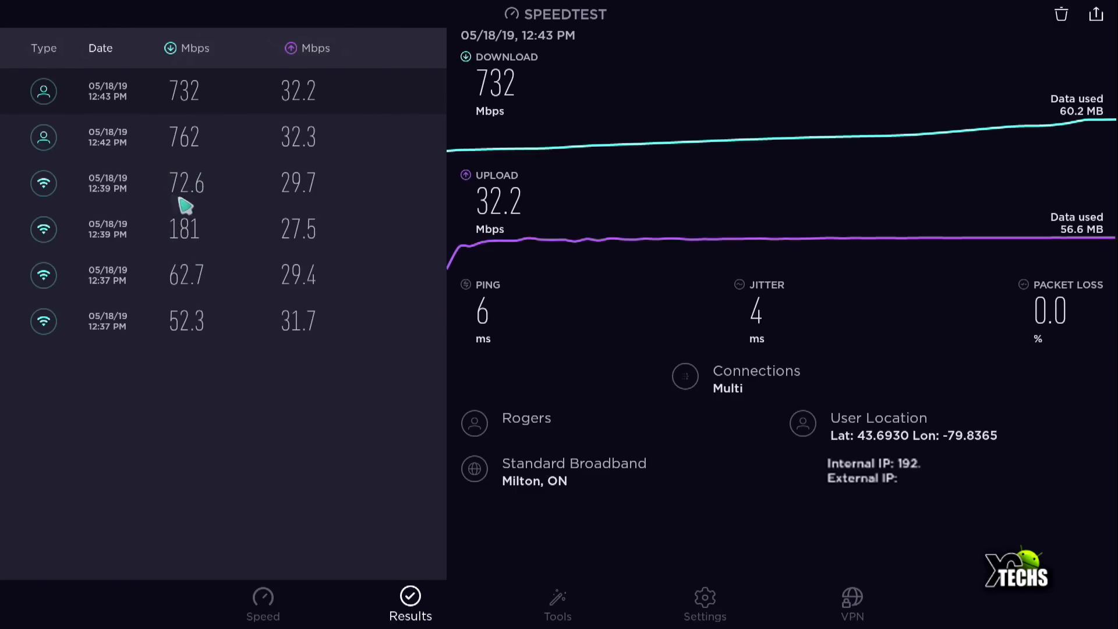
mouse_move(214, 211)
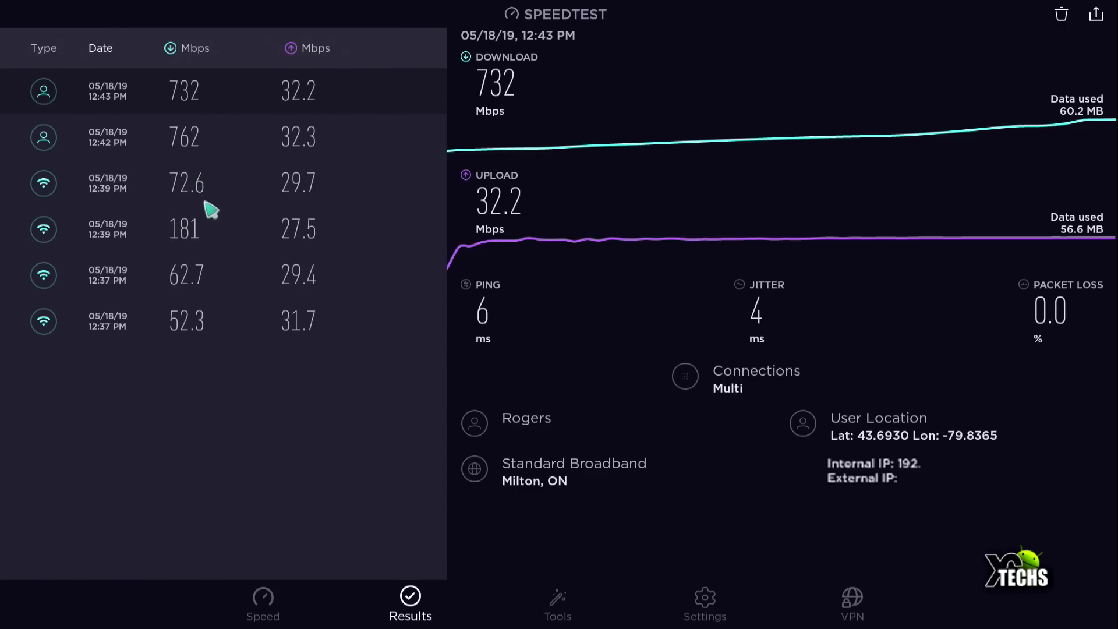
mouse_move(312, 219)
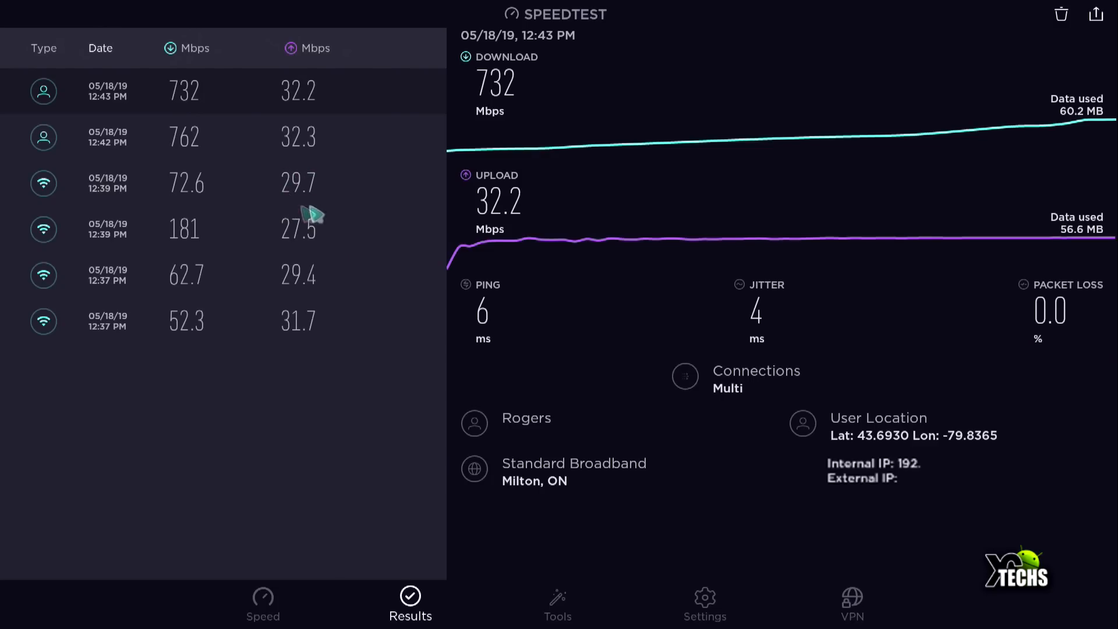
mouse_move(239, 241)
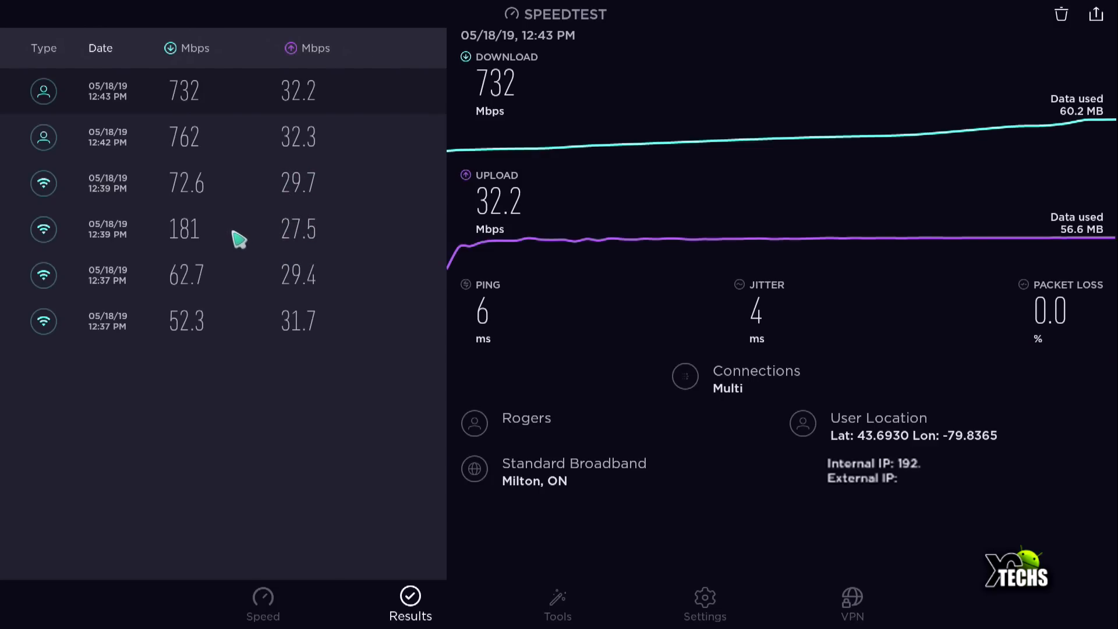
mouse_move(239, 229)
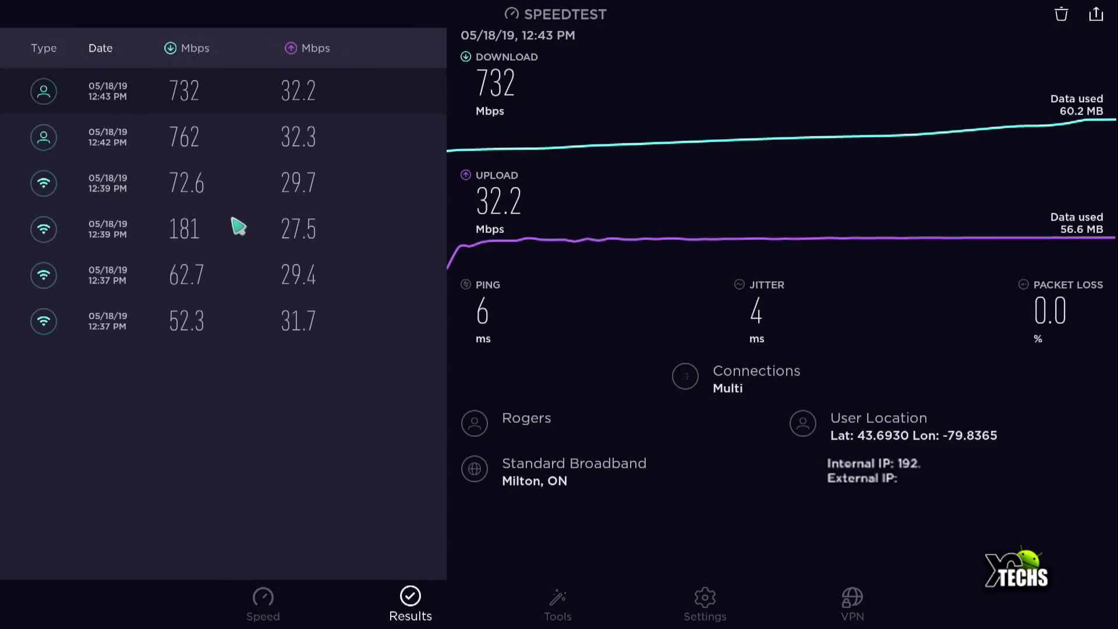
mouse_move(237, 227)
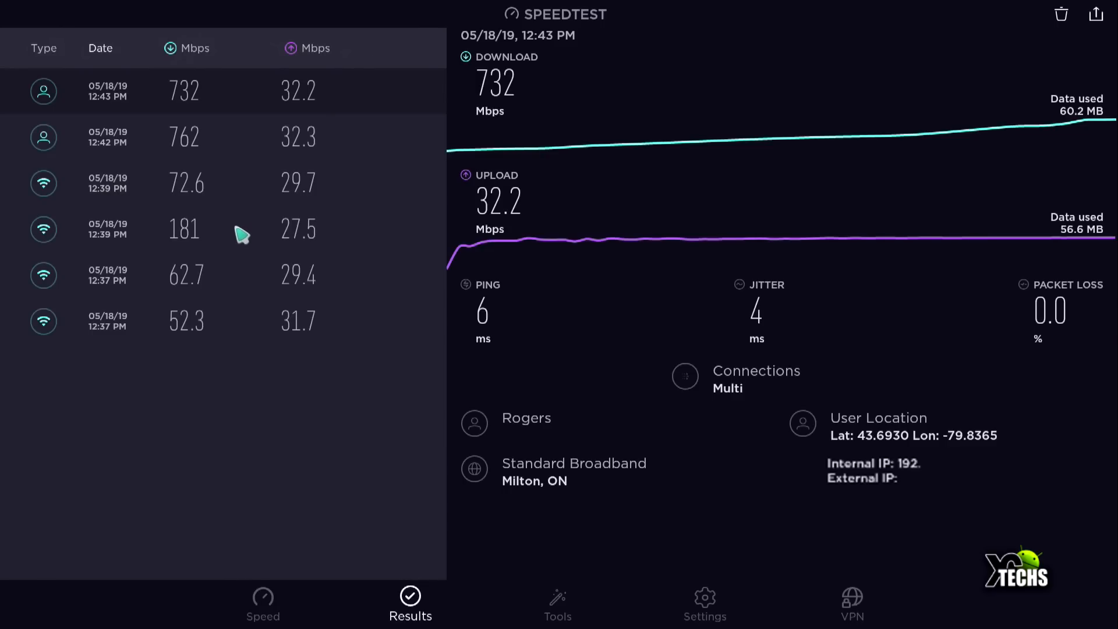
mouse_move(196, 164)
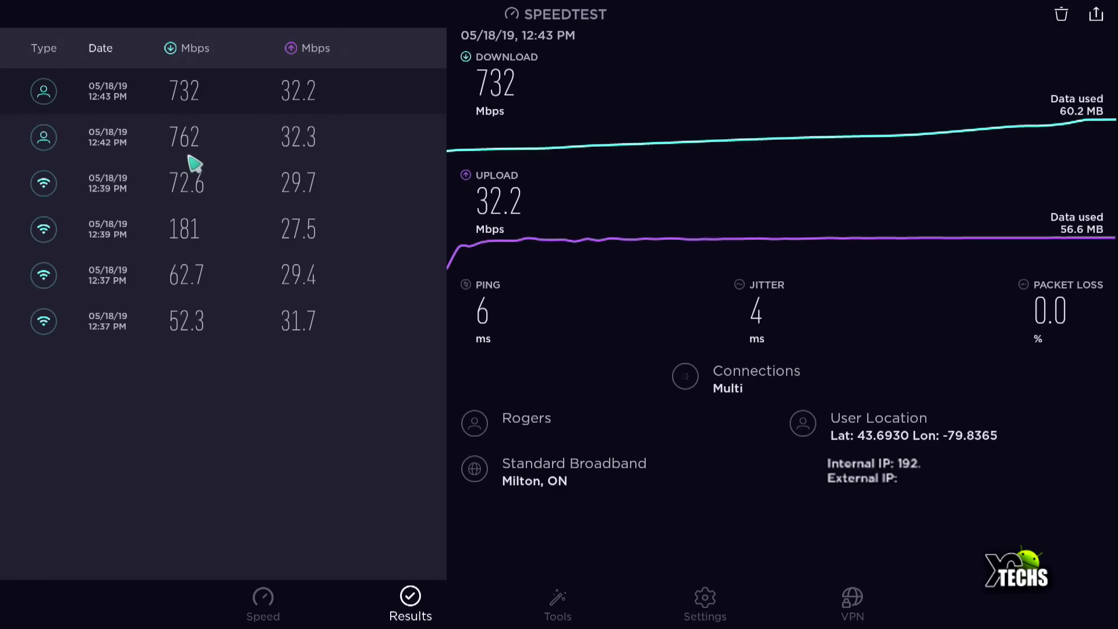
mouse_move(190, 124)
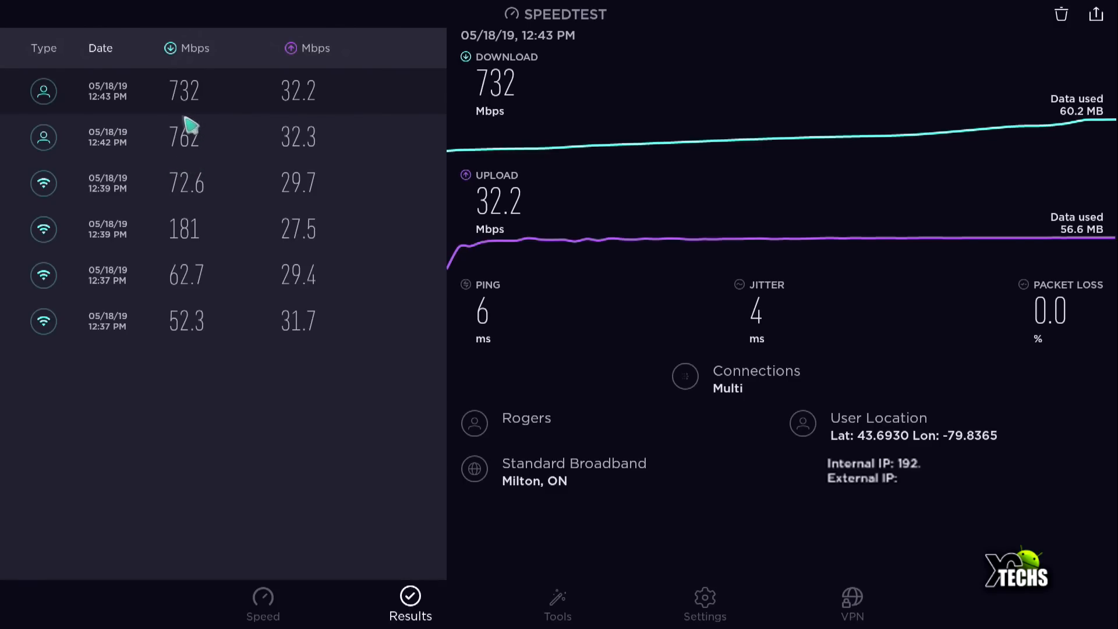
mouse_move(185, 114)
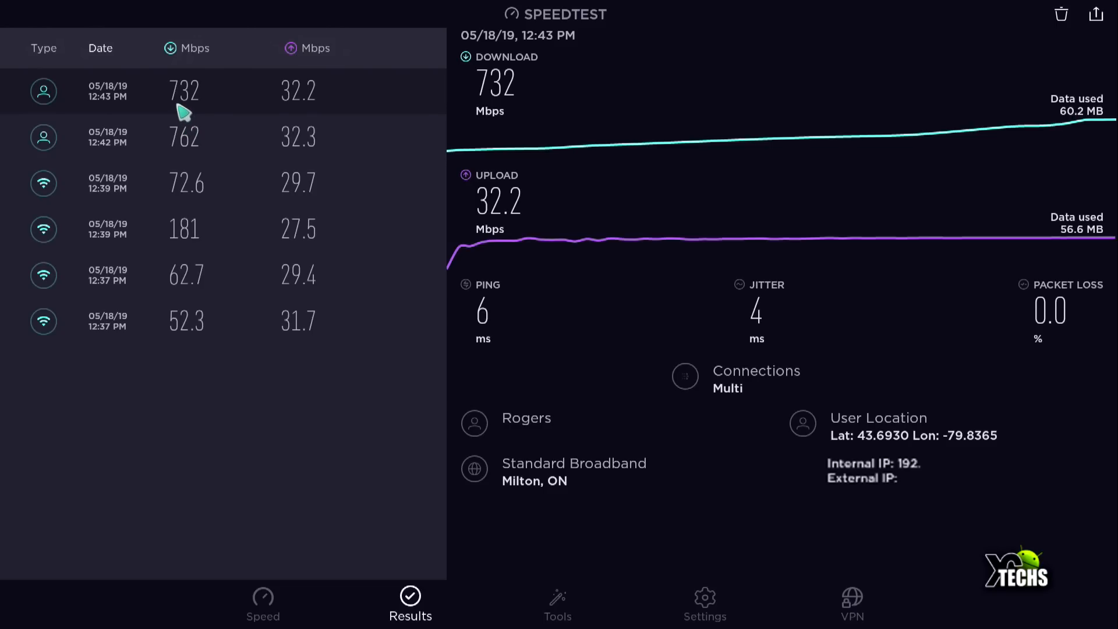
mouse_move(212, 120)
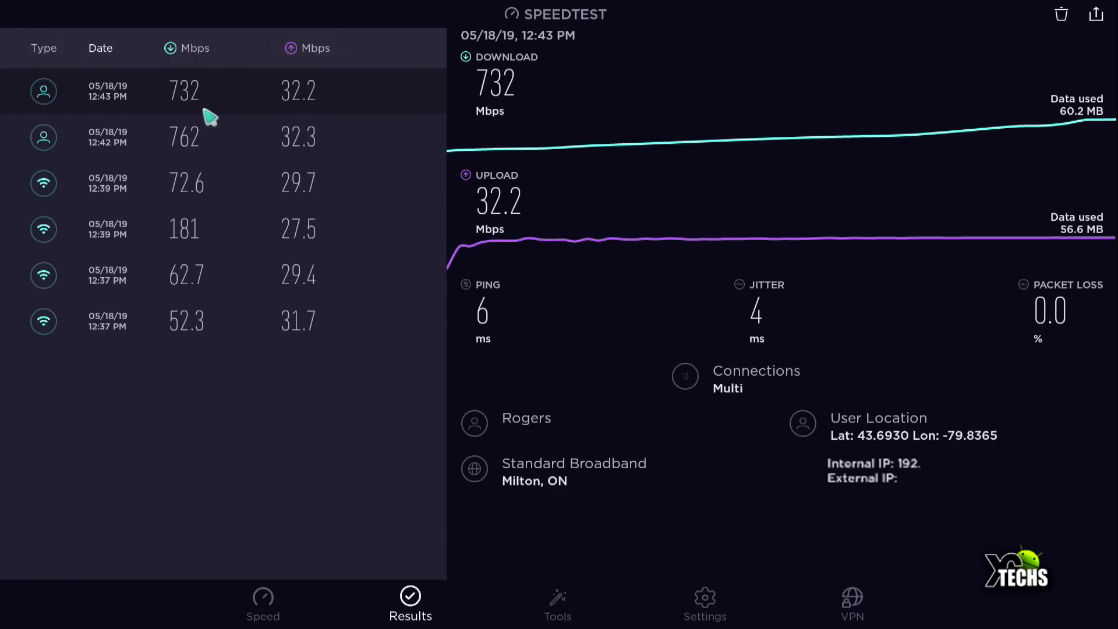
mouse_move(322, 117)
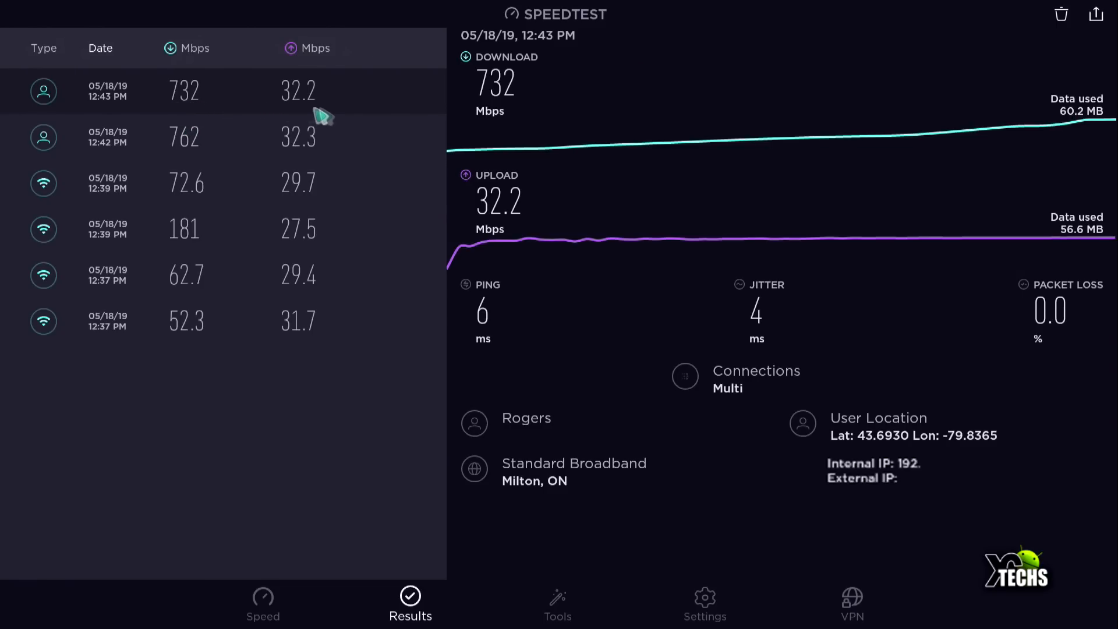
mouse_move(316, 118)
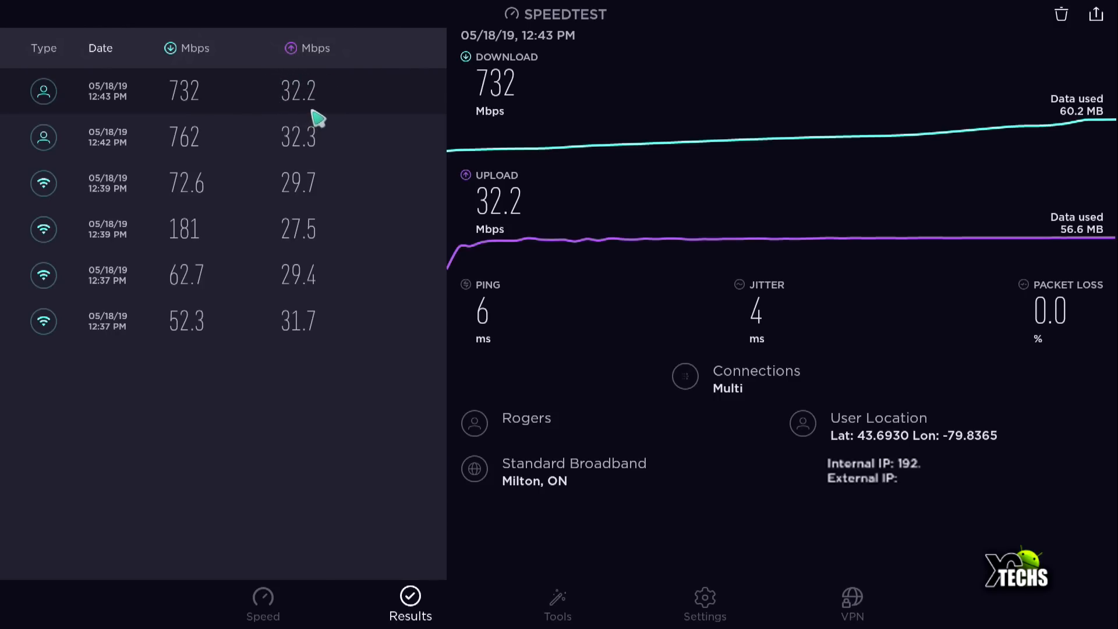
mouse_move(332, 141)
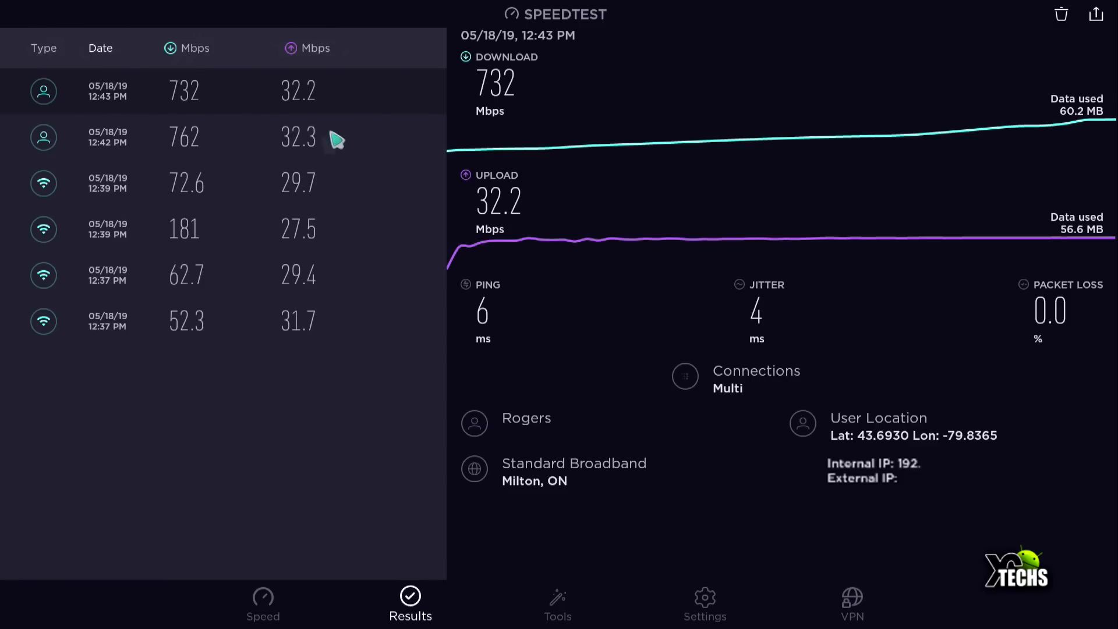
mouse_move(379, 318)
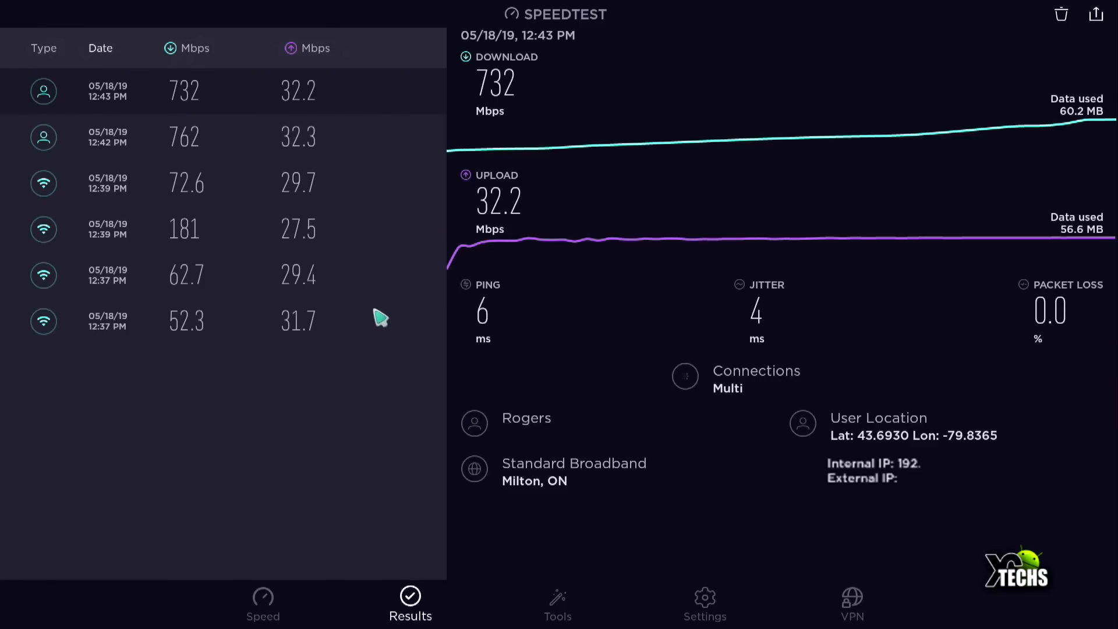
mouse_move(365, 239)
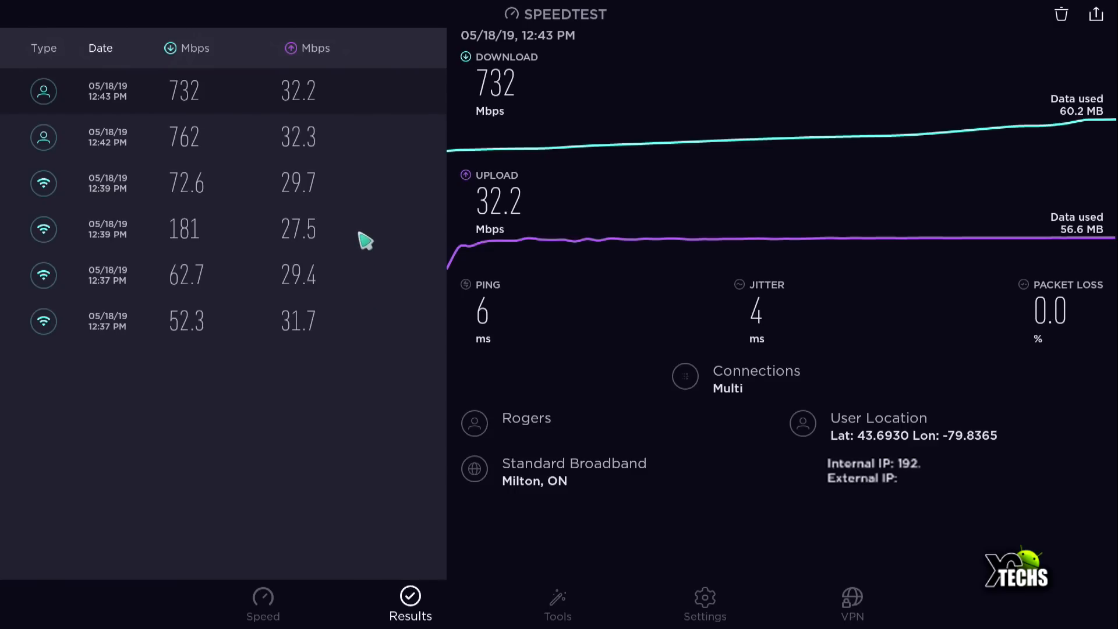
mouse_move(323, 147)
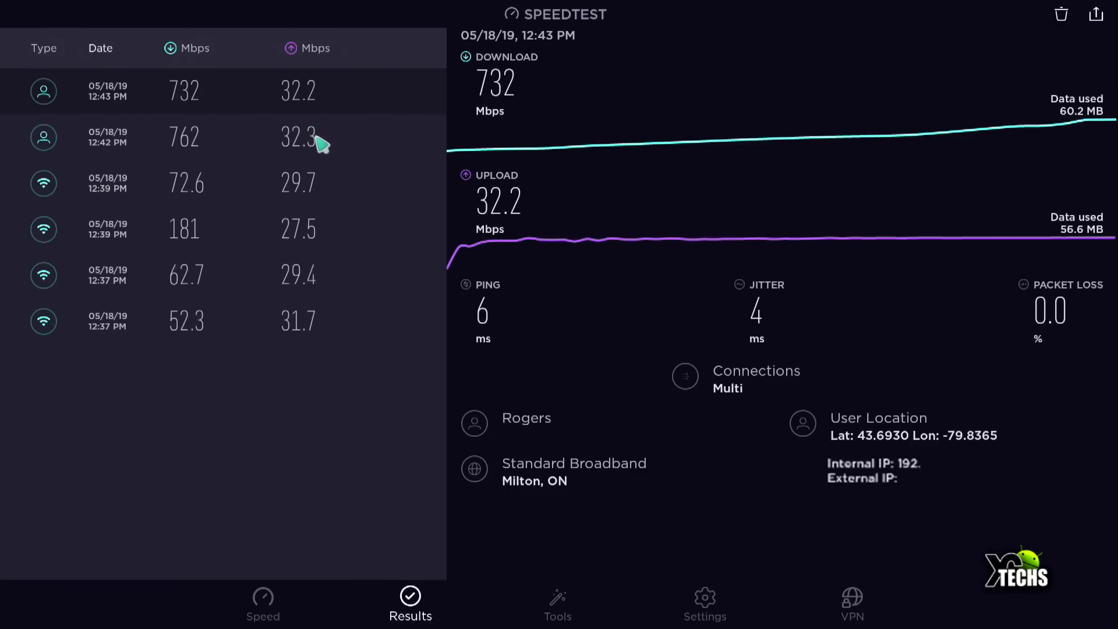
click(214, 138)
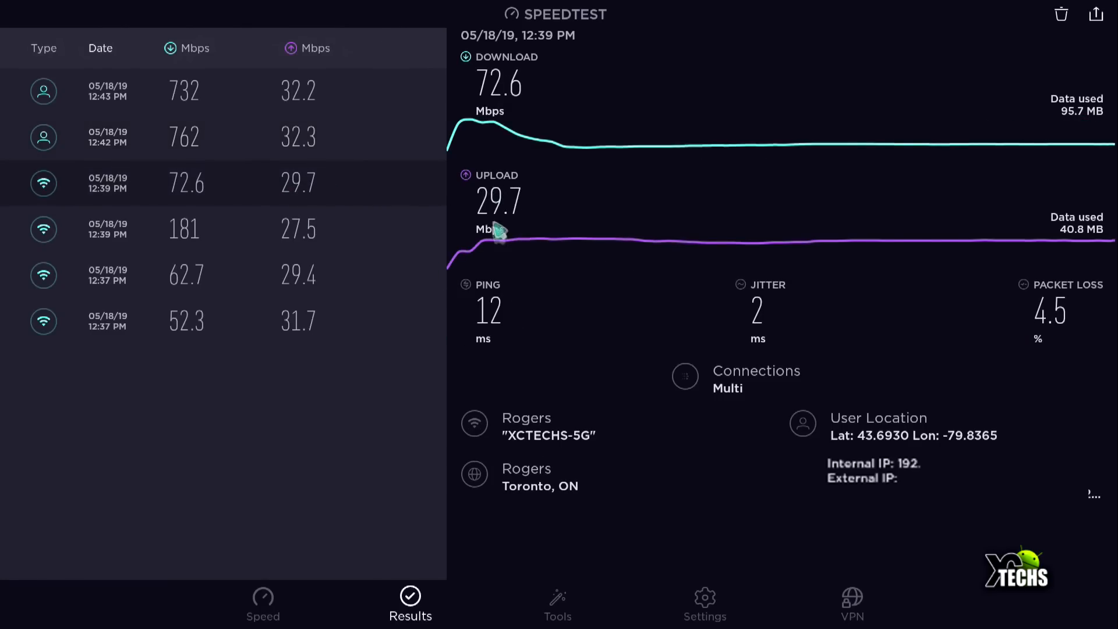
mouse_move(733, 182)
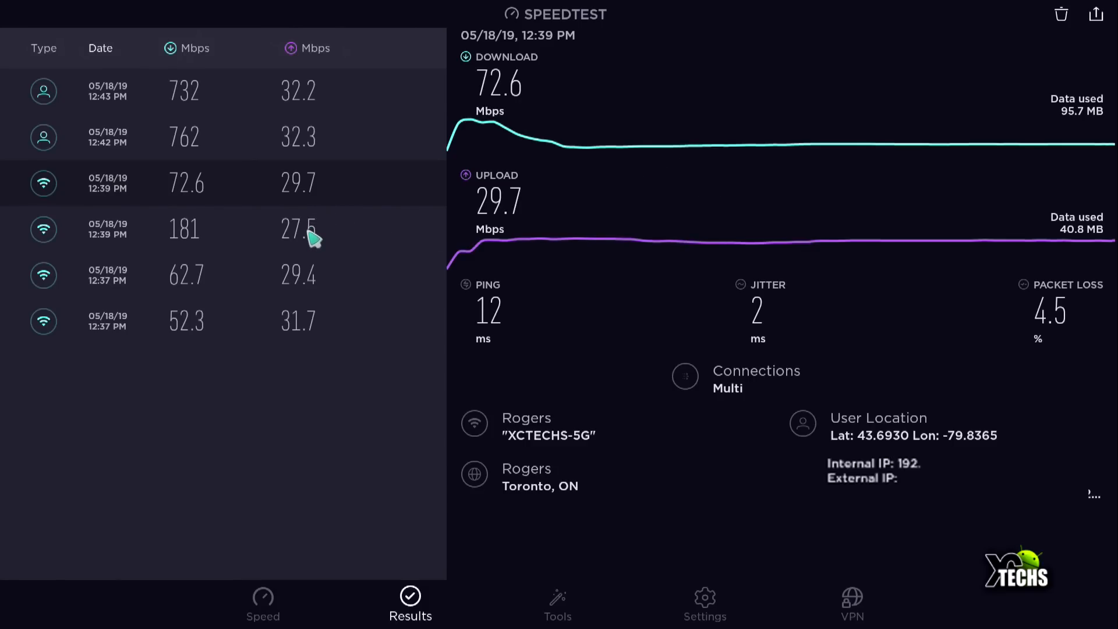
mouse_move(313, 241)
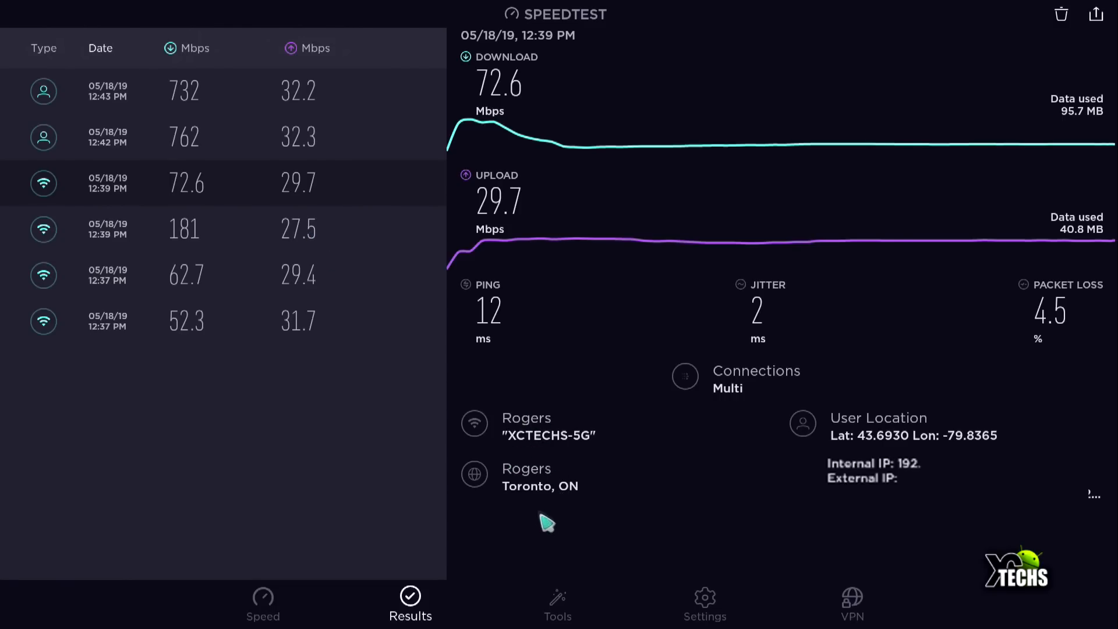
mouse_move(319, 268)
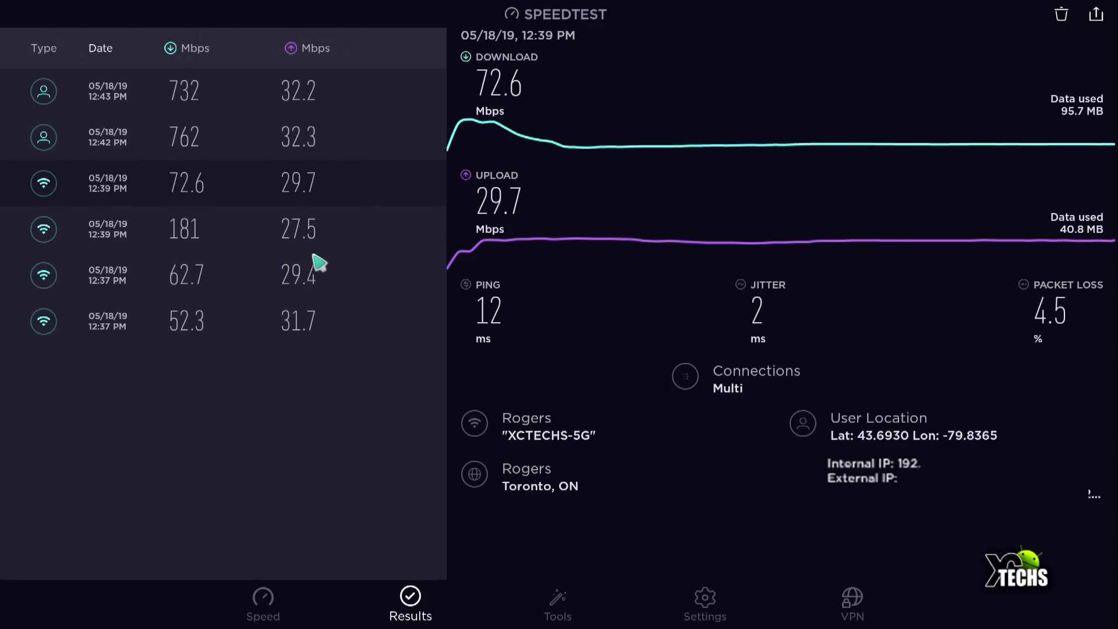
click(178, 228)
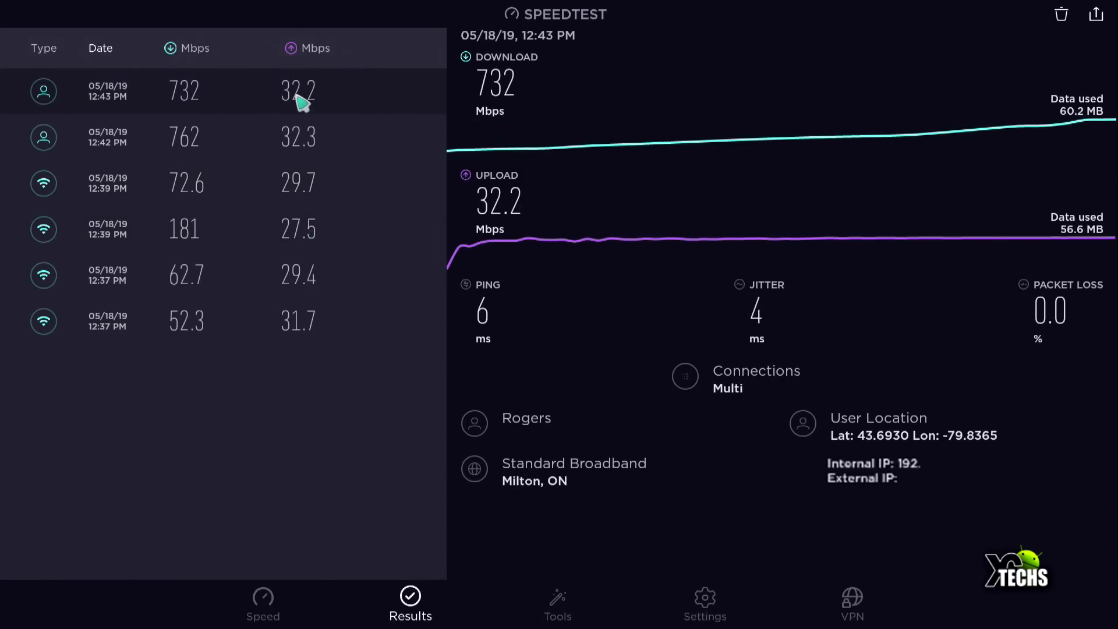
mouse_move(336, 120)
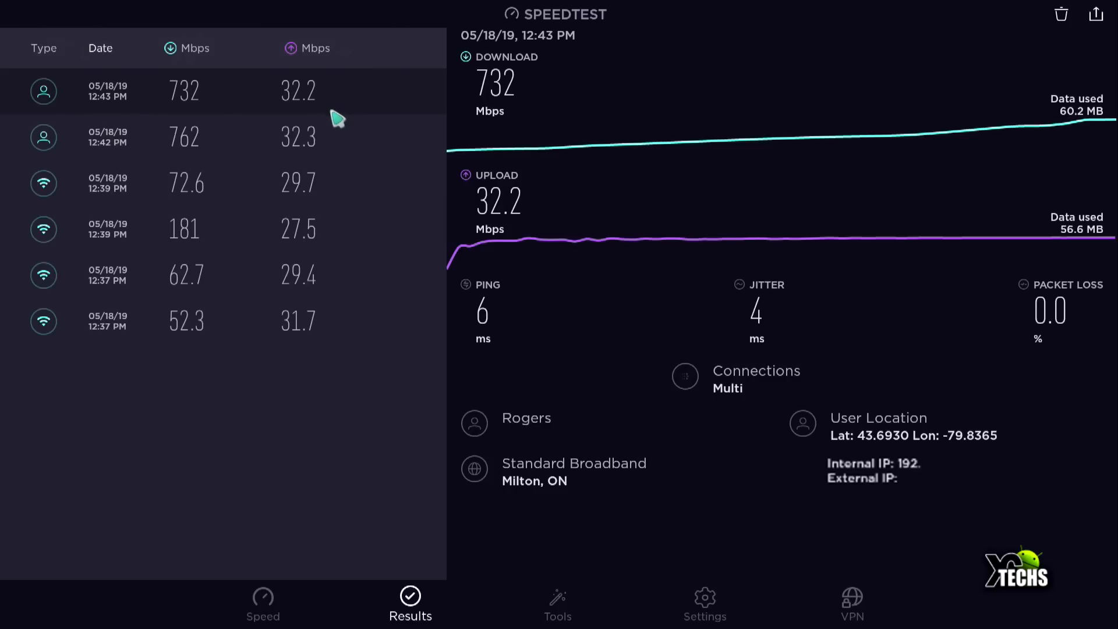
mouse_move(340, 122)
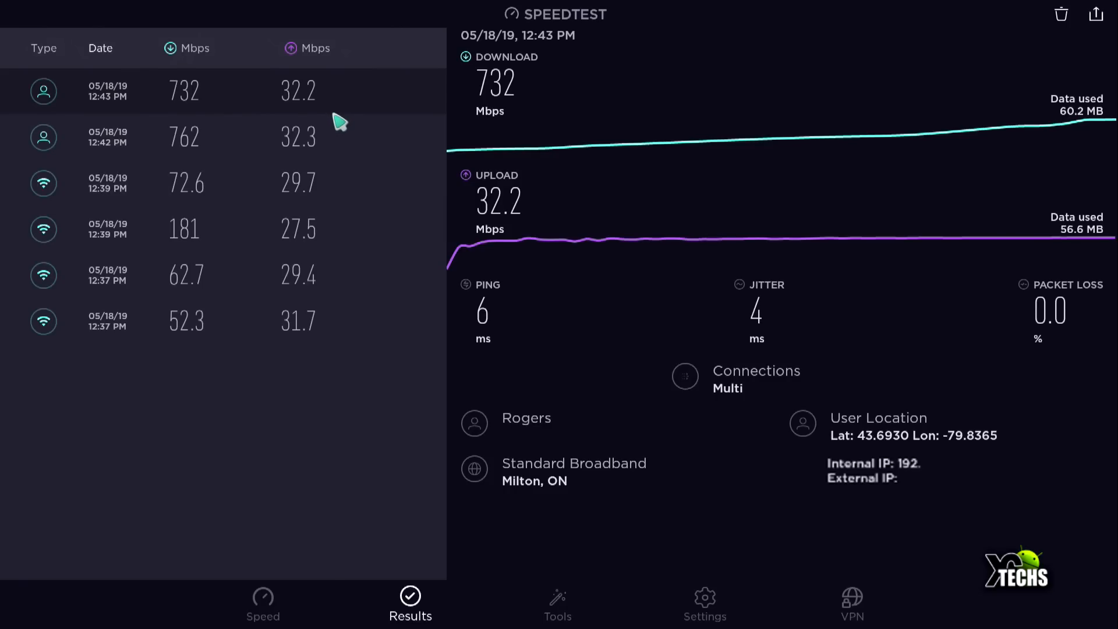